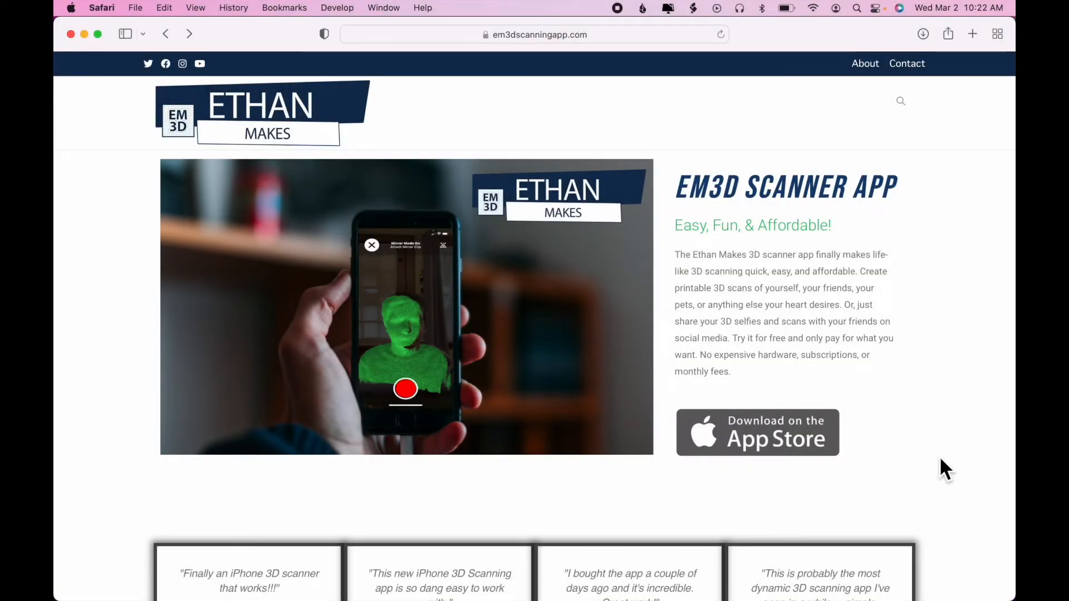
{"action": "mouse_move", "coordinate": [942, 210]}
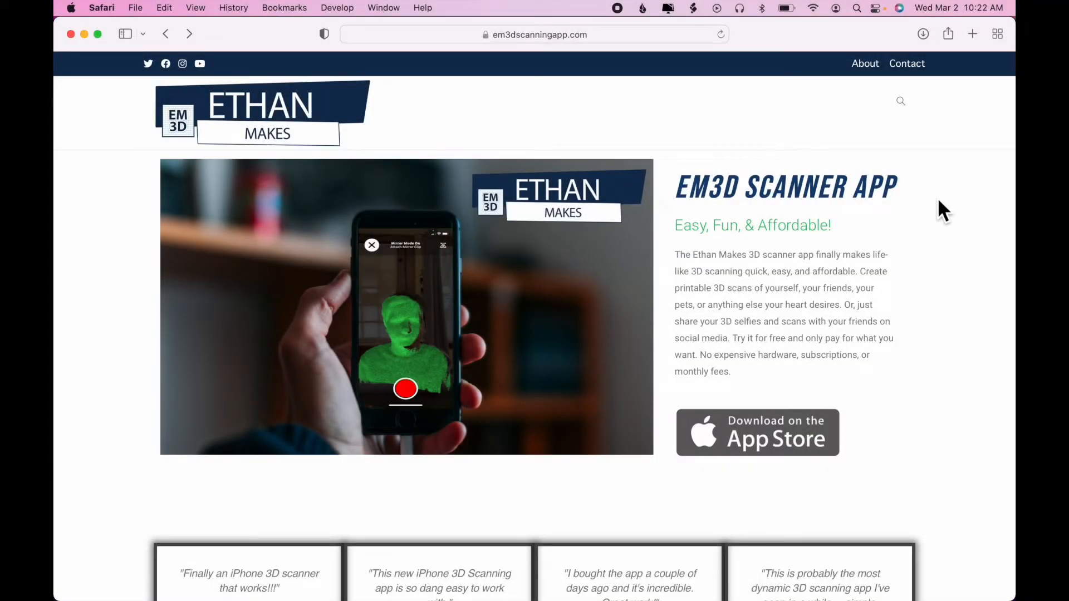
{"action": "mouse_move", "coordinate": [640, 125]}
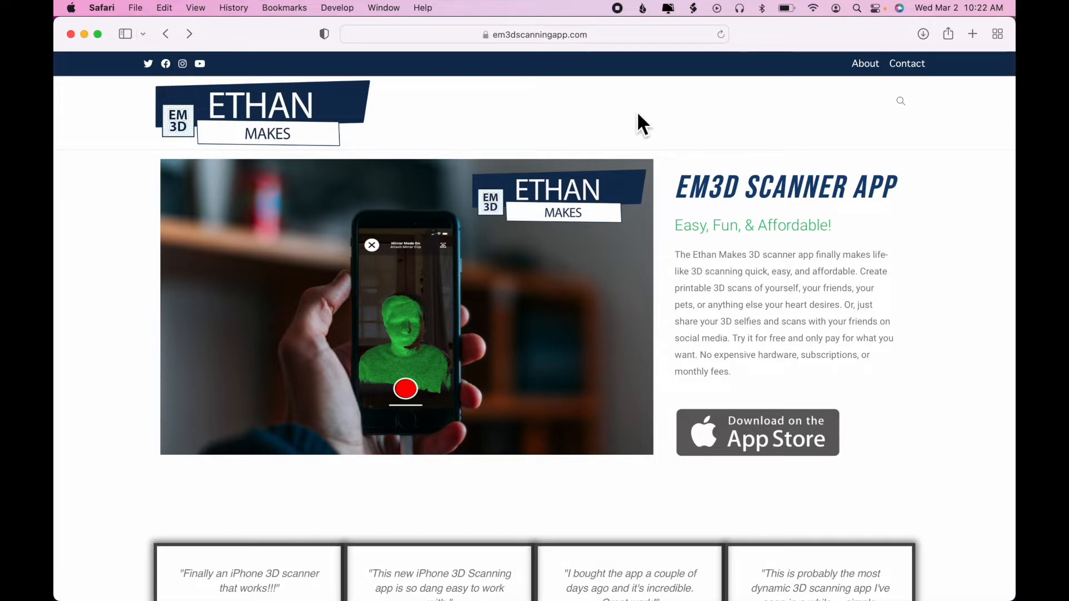
{"action": "mouse_move", "coordinate": [619, 121]}
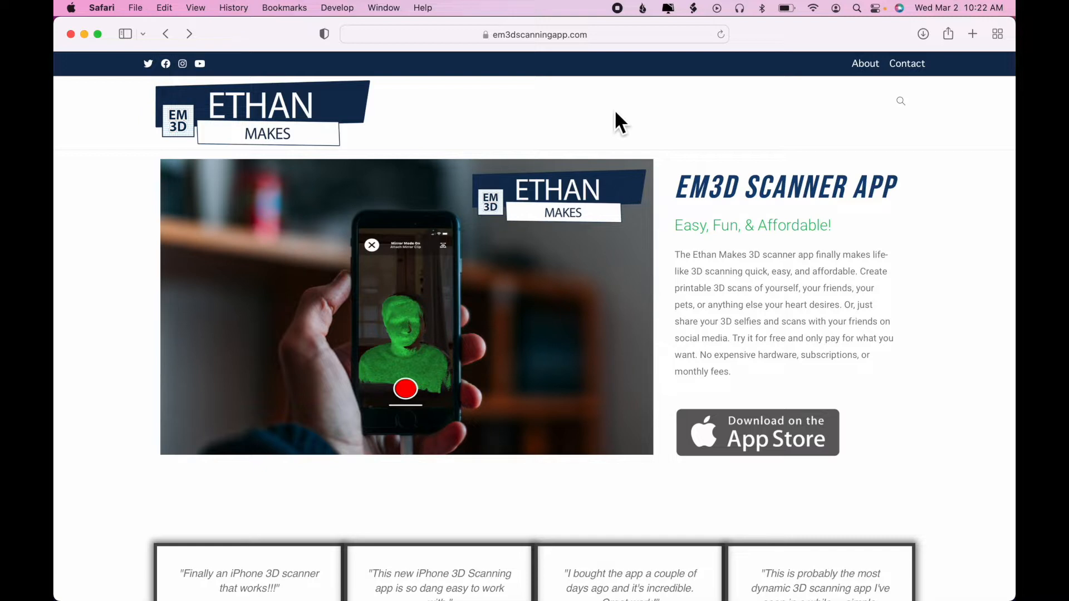
{"action": "mouse_move", "coordinate": [461, 105]}
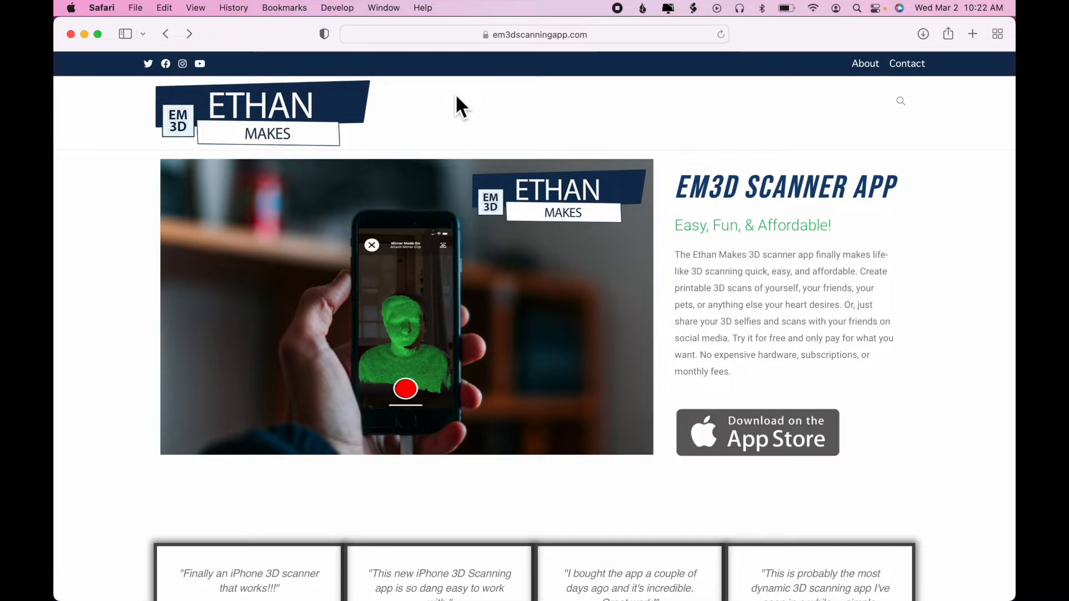
{"action": "mouse_move", "coordinate": [453, 109]}
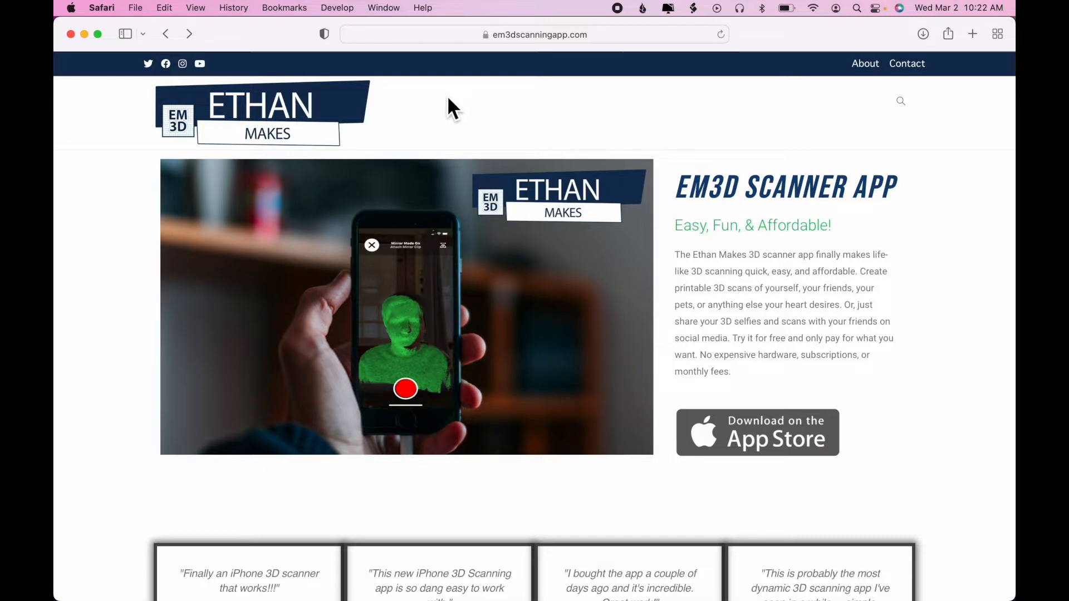
{"action": "mouse_move", "coordinate": [508, 58]}
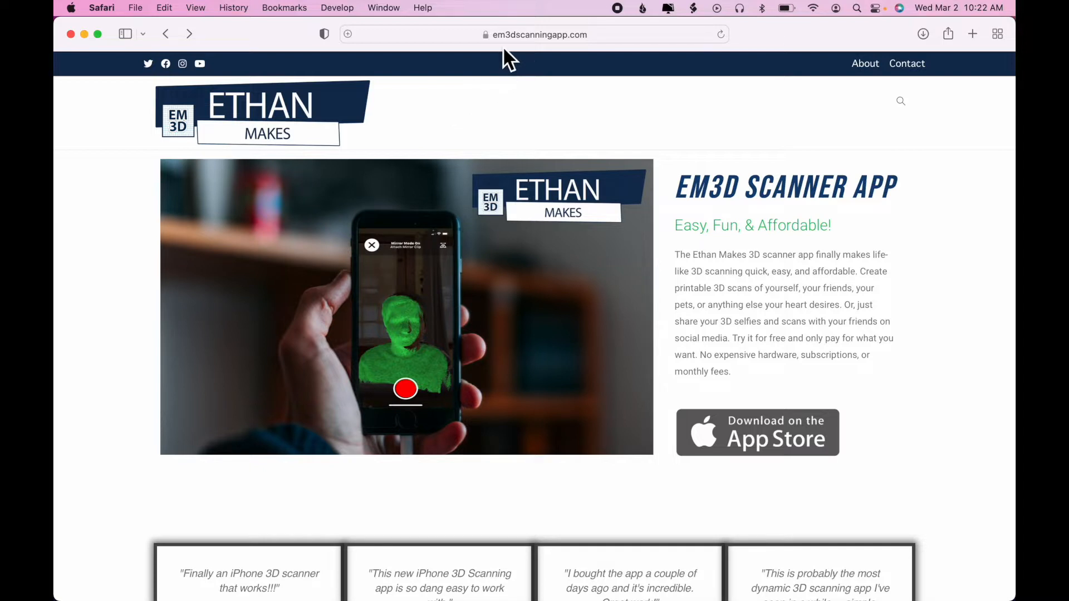
{"action": "mouse_move", "coordinate": [565, 58]}
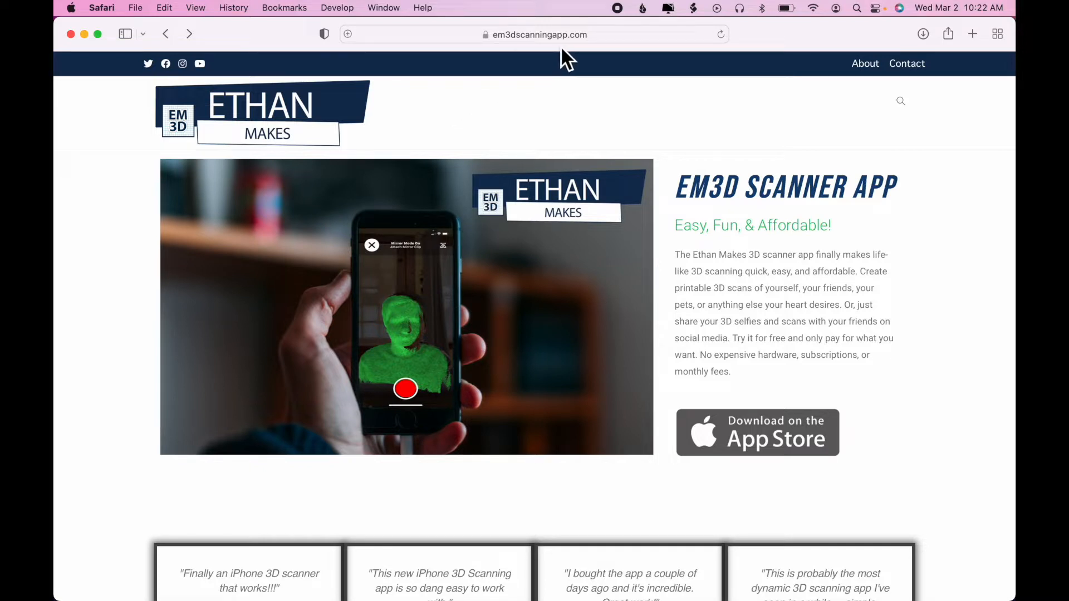
{"action": "mouse_move", "coordinate": [587, 74]}
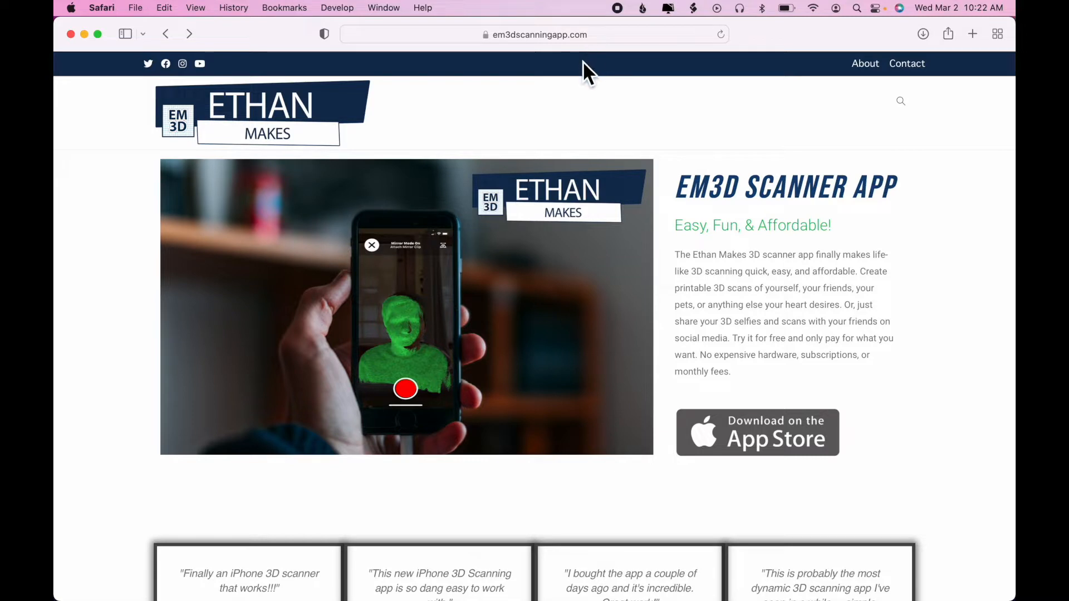
{"action": "mouse_move", "coordinate": [644, 267]}
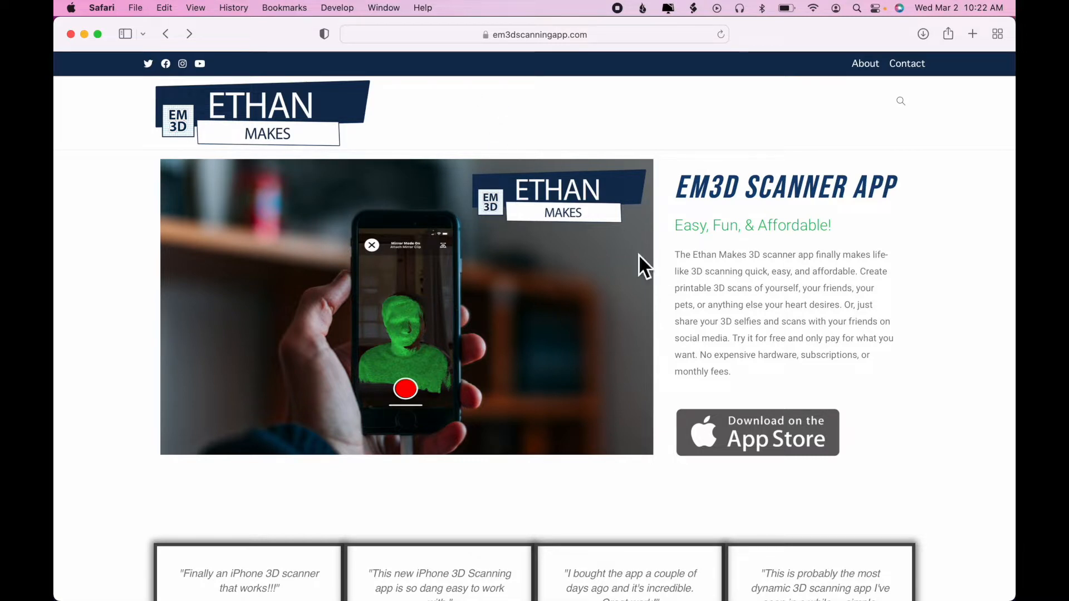
- Open the EM3D App Store Preview listing and browse its screenshots
{"action": "left_click", "coordinate": [757, 432]}
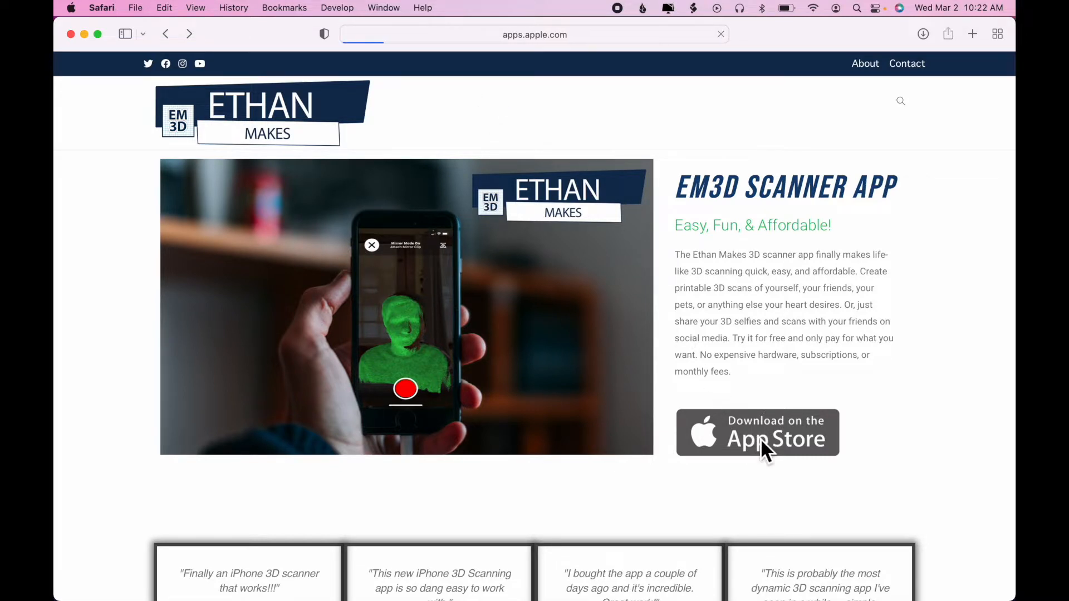
{"action": "left_click", "coordinate": [757, 432]}
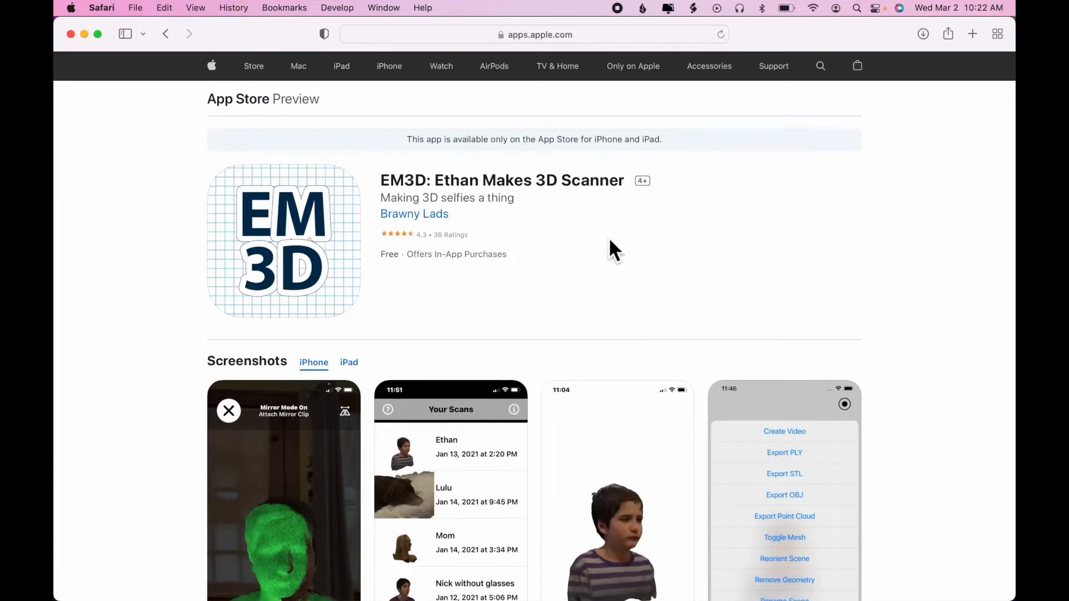
{"action": "mouse_move", "coordinate": [645, 263]}
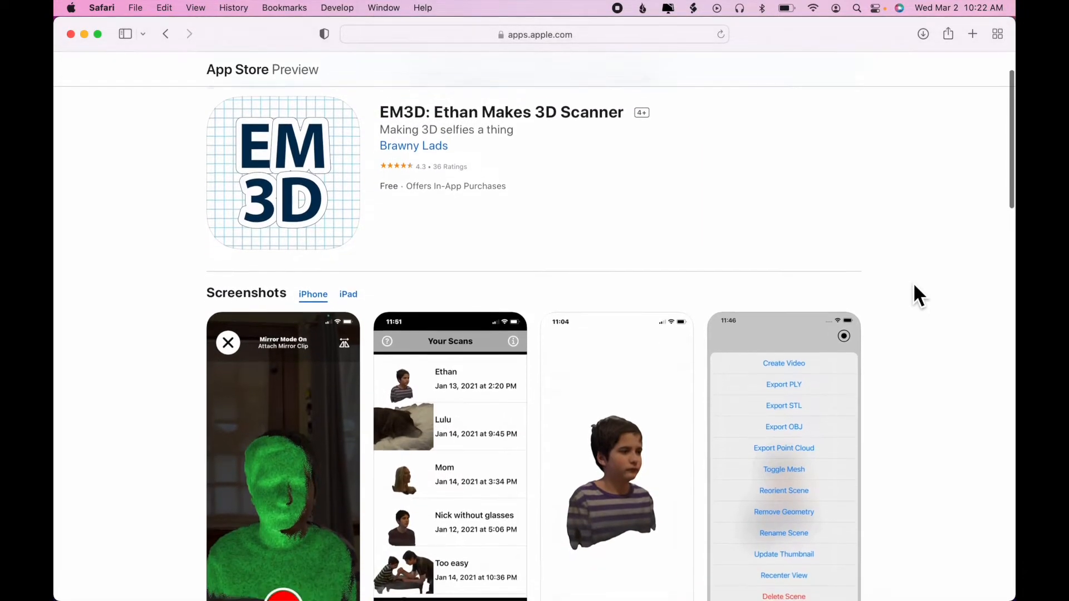
{"action": "scroll", "scroll_direction": "down", "scroll_amount": 3}
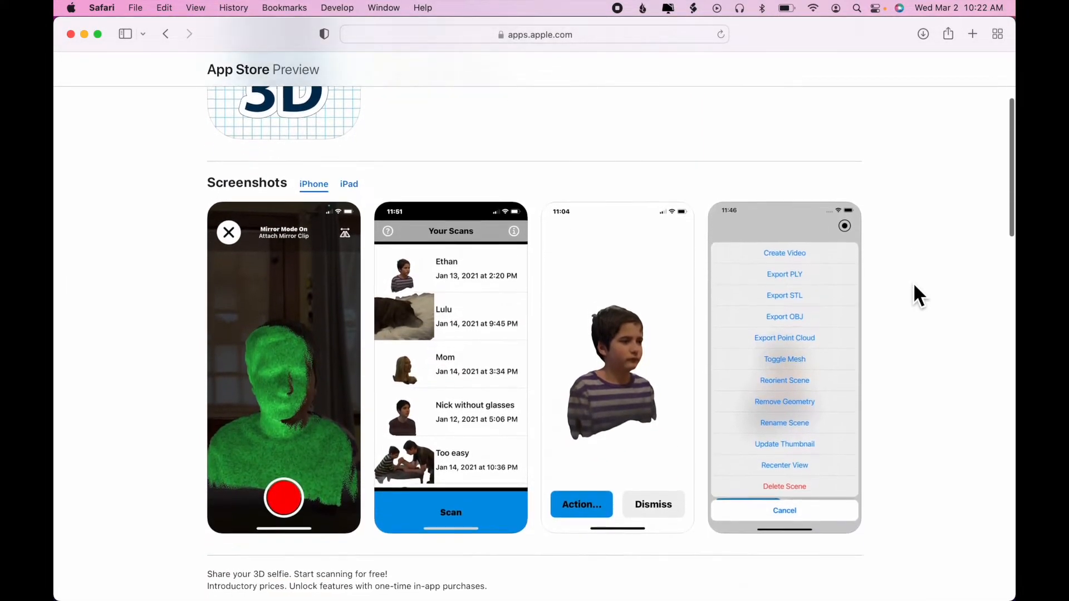
{"action": "scroll", "scroll_direction": "down", "scroll_amount": 3}
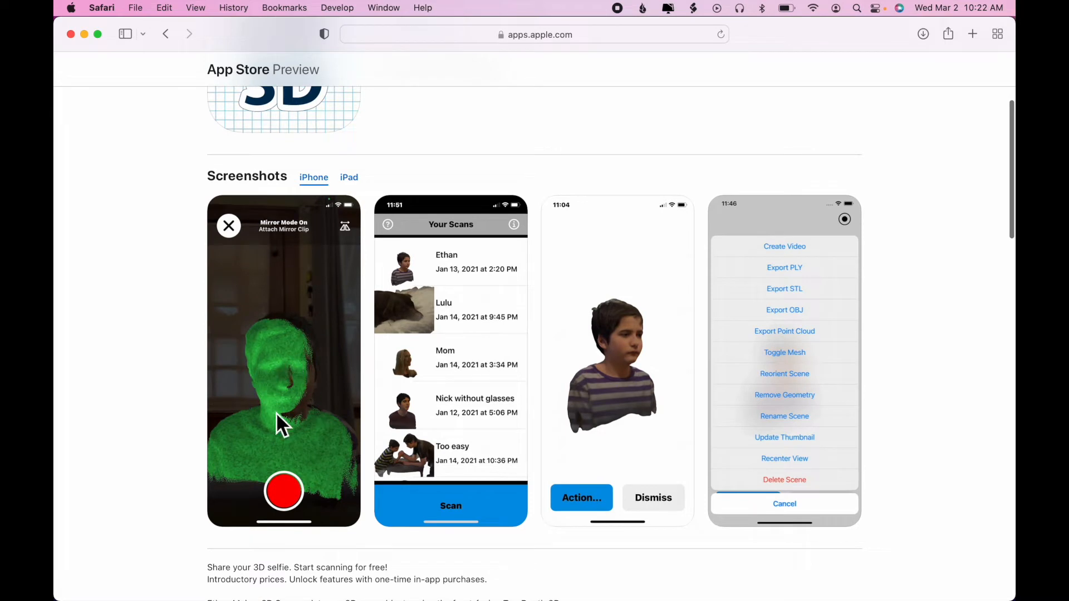
{"action": "mouse_move", "coordinate": [847, 310]}
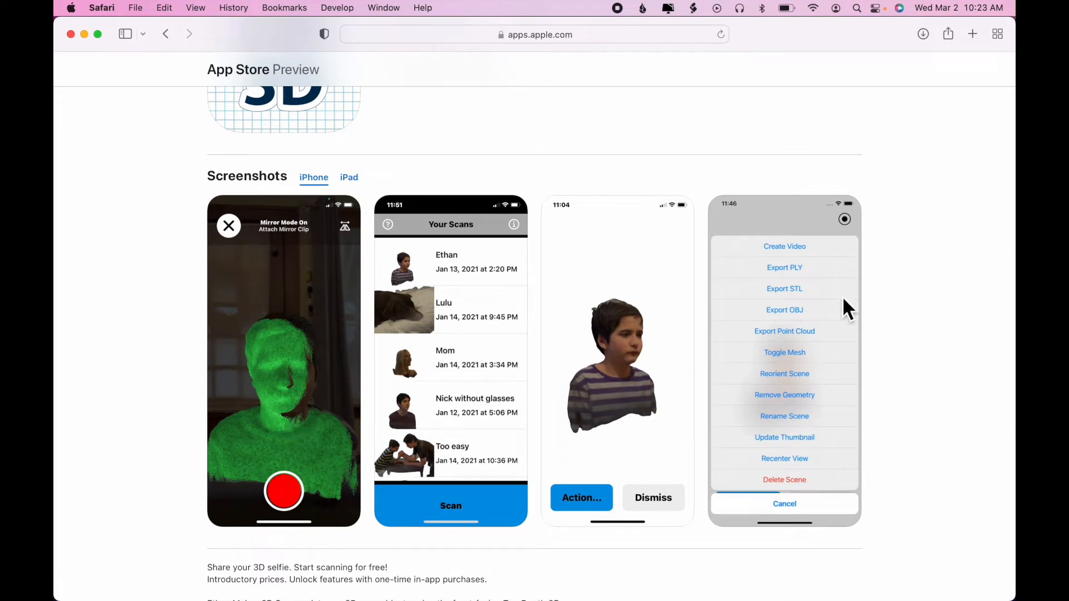
{"action": "mouse_move", "coordinate": [934, 326]}
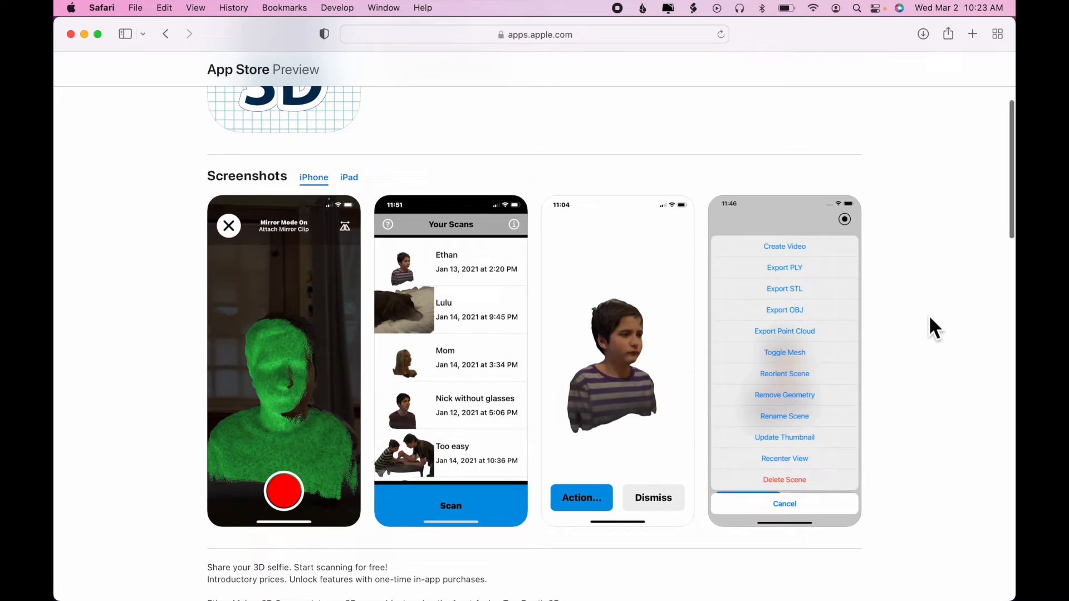
{"action": "scroll", "scroll_direction": "down", "scroll_amount": 3}
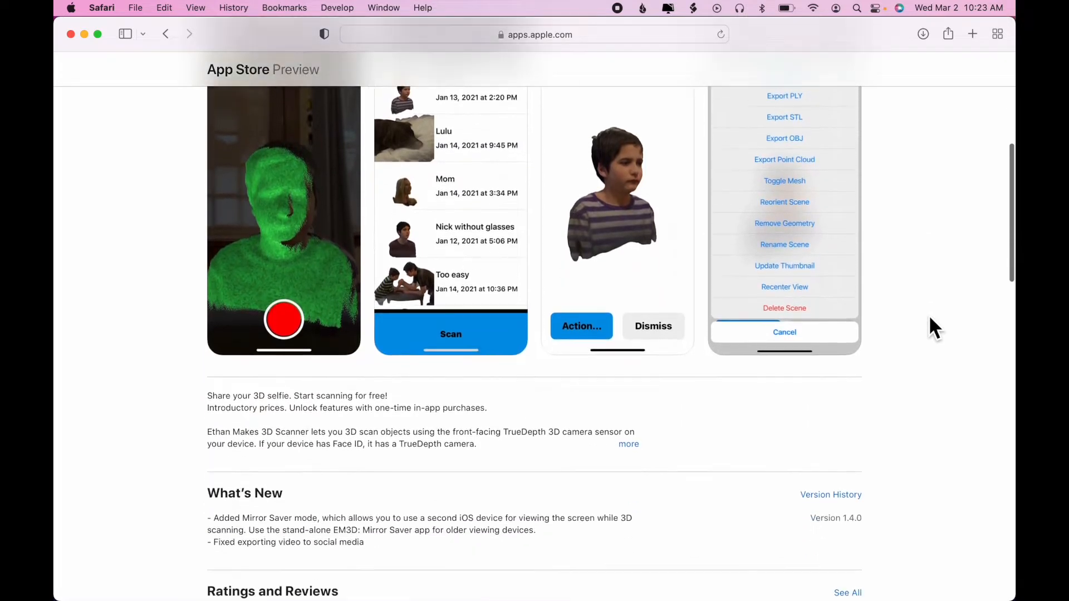
{"action": "scroll", "scroll_direction": "up", "scroll_amount": 3}
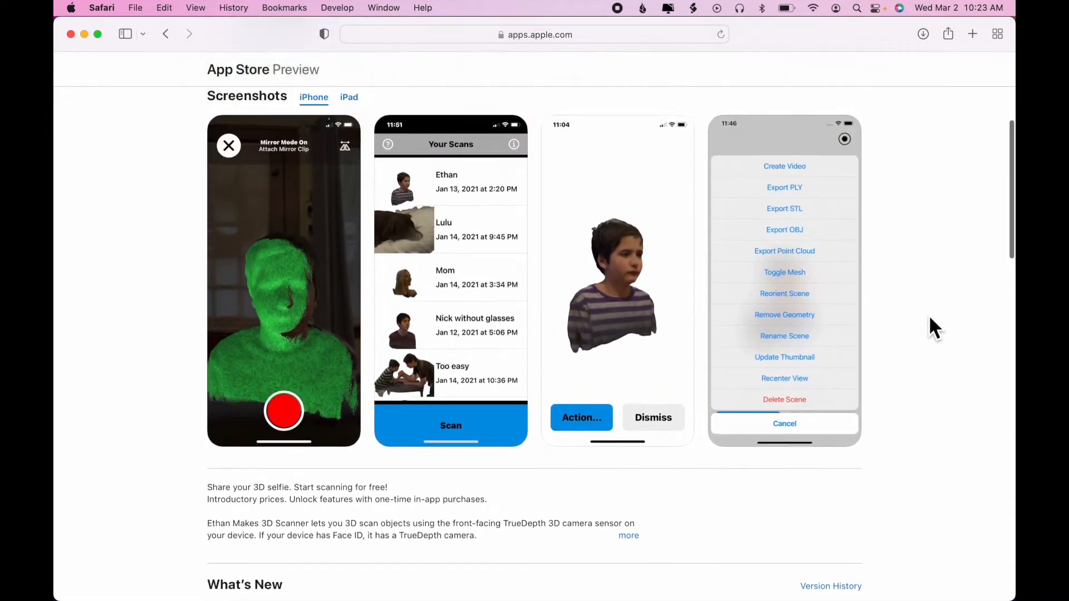
{"action": "scroll", "scroll_direction": "up", "scroll_amount": 3}
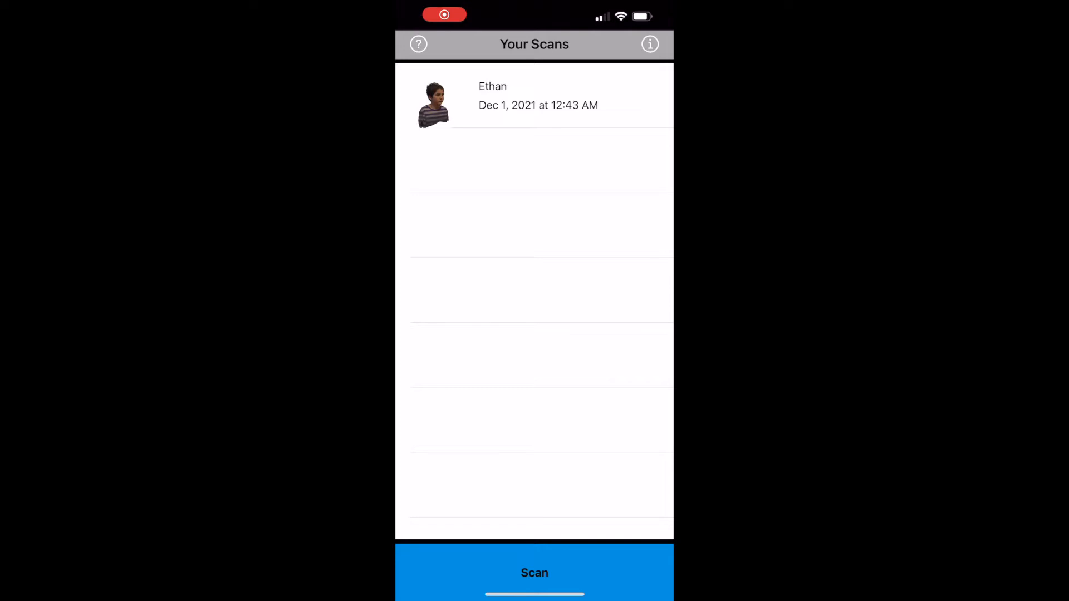
- Record a head scan in EM3D, starting and stopping the face capture
{"action": "left_click", "coordinate": [534, 572]}
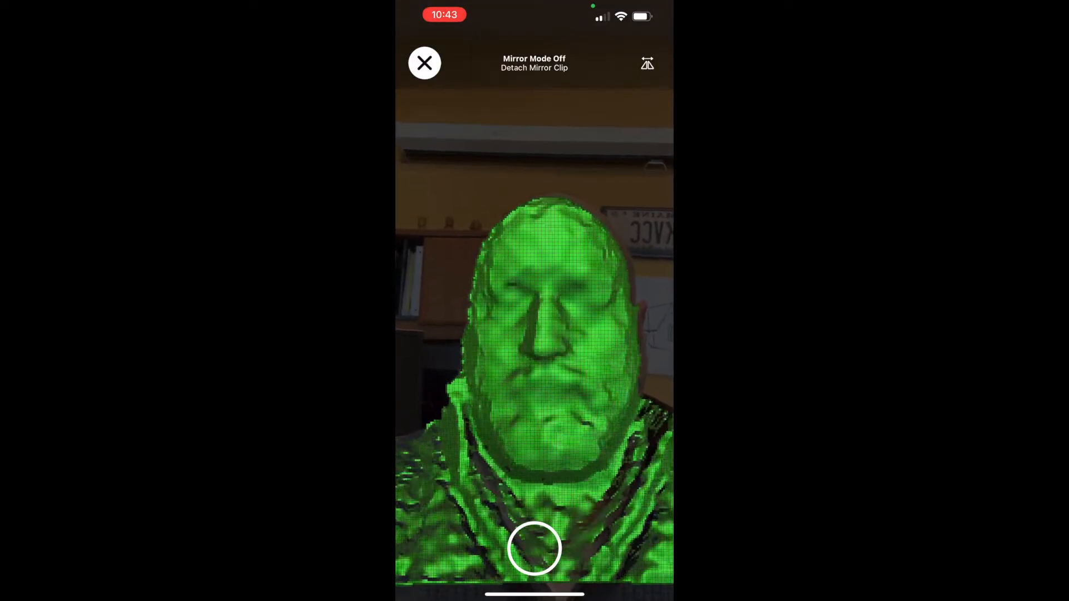
{"action": "left_click", "coordinate": [534, 549]}
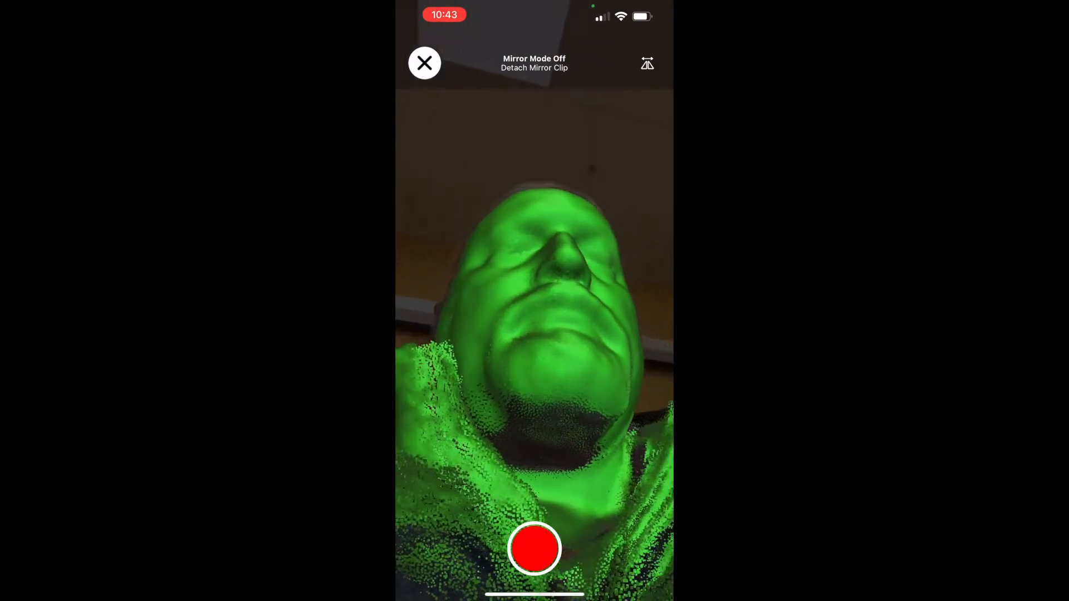
{"action": "left_click", "coordinate": [534, 549]}
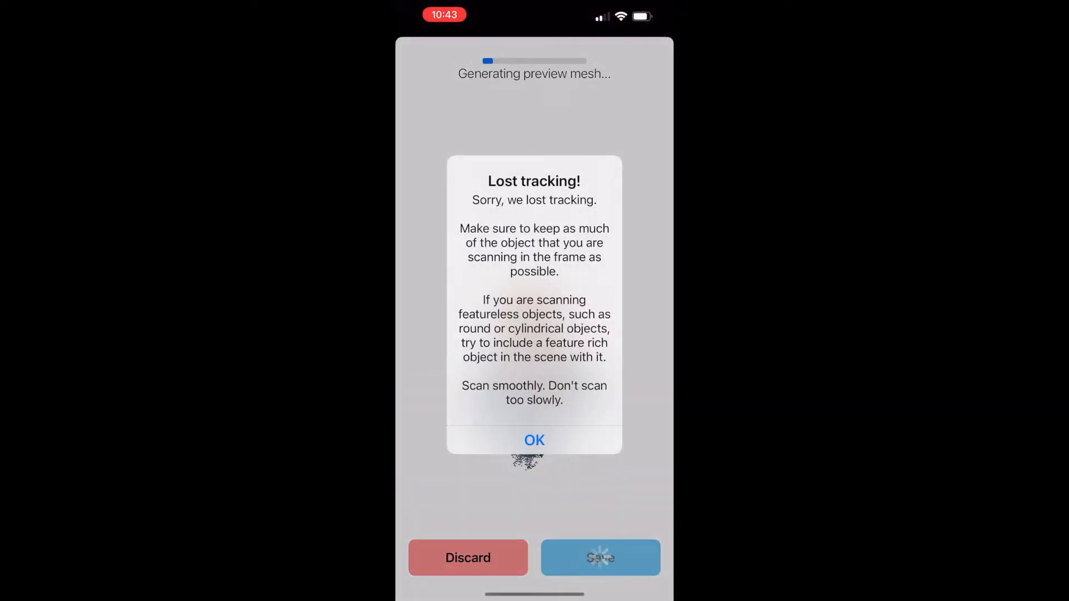
- Dismiss the lost-tracking alert and confirm discarding the previewed scan
{"action": "left_click", "coordinate": [534, 440]}
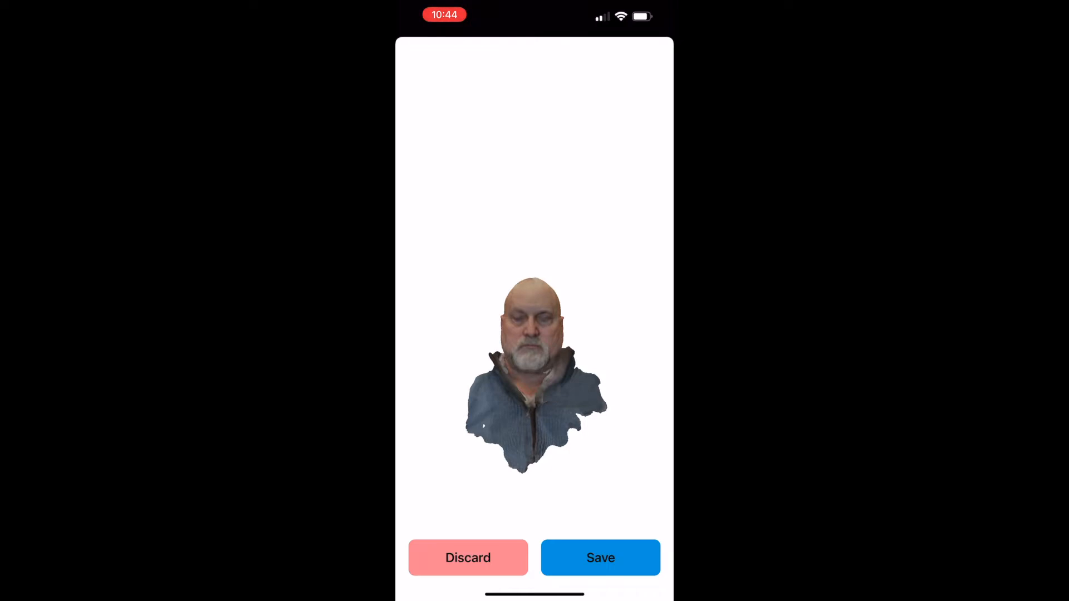
{"action": "left_click", "coordinate": [468, 558]}
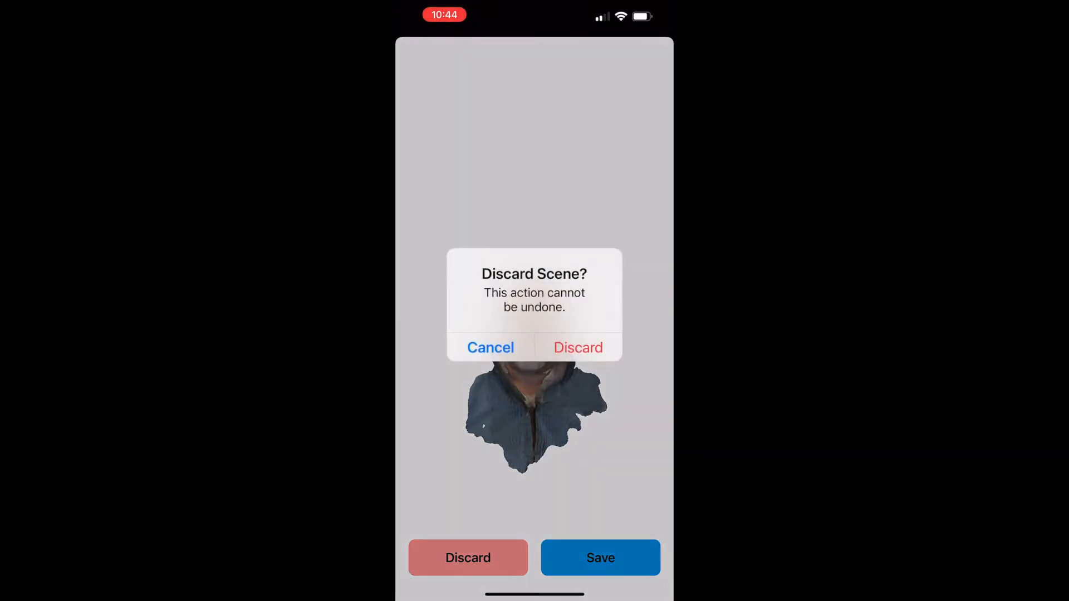
{"action": "left_click", "coordinate": [578, 348]}
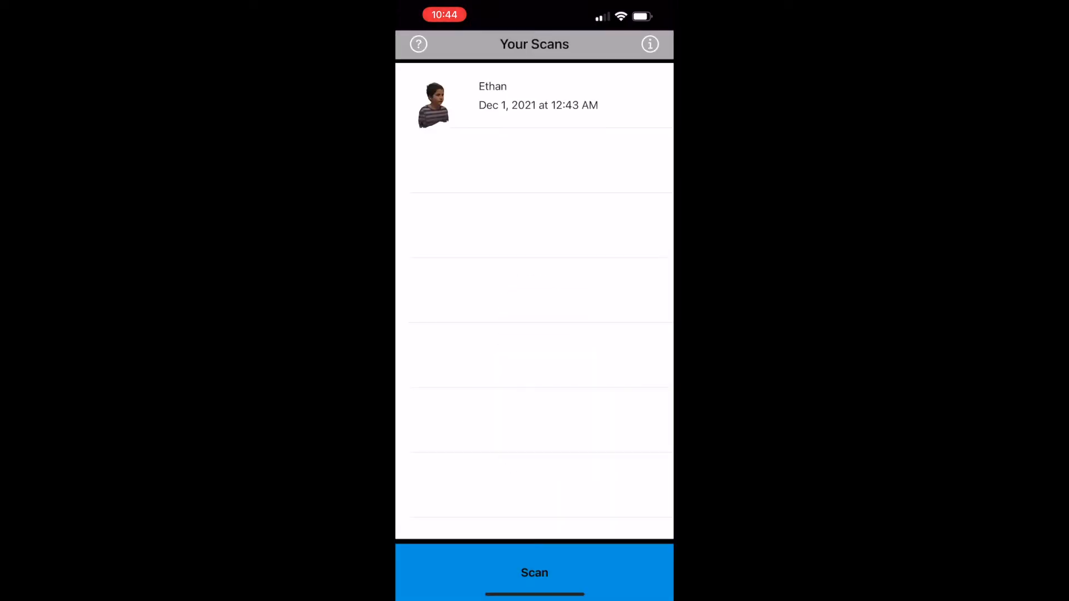
- Capture another head scan, then confirm discarding it without saving
{"action": "left_click", "coordinate": [534, 573]}
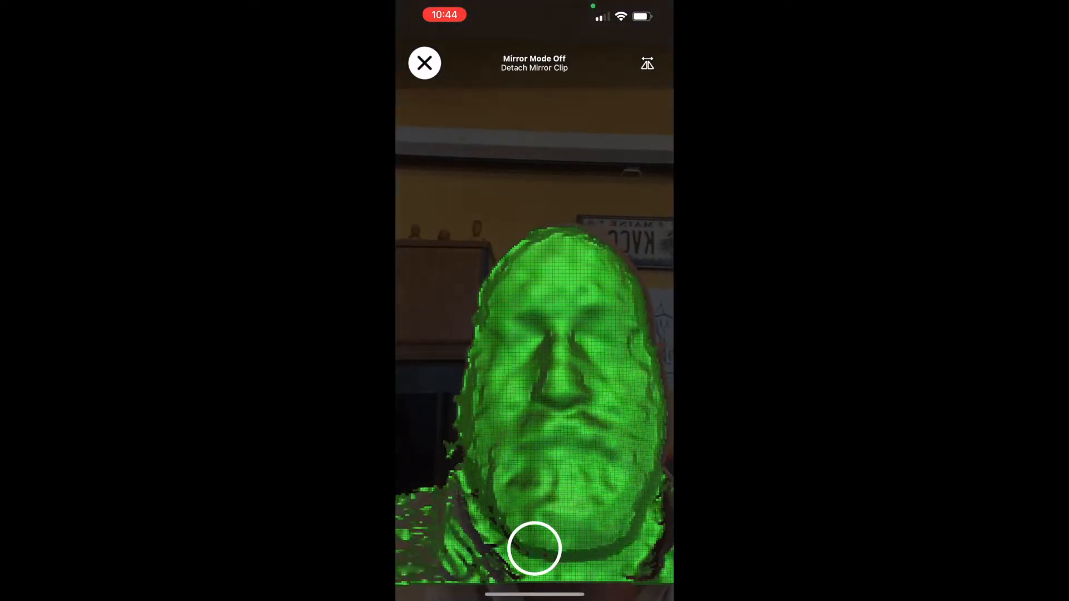
{"action": "left_click", "coordinate": [534, 549]}
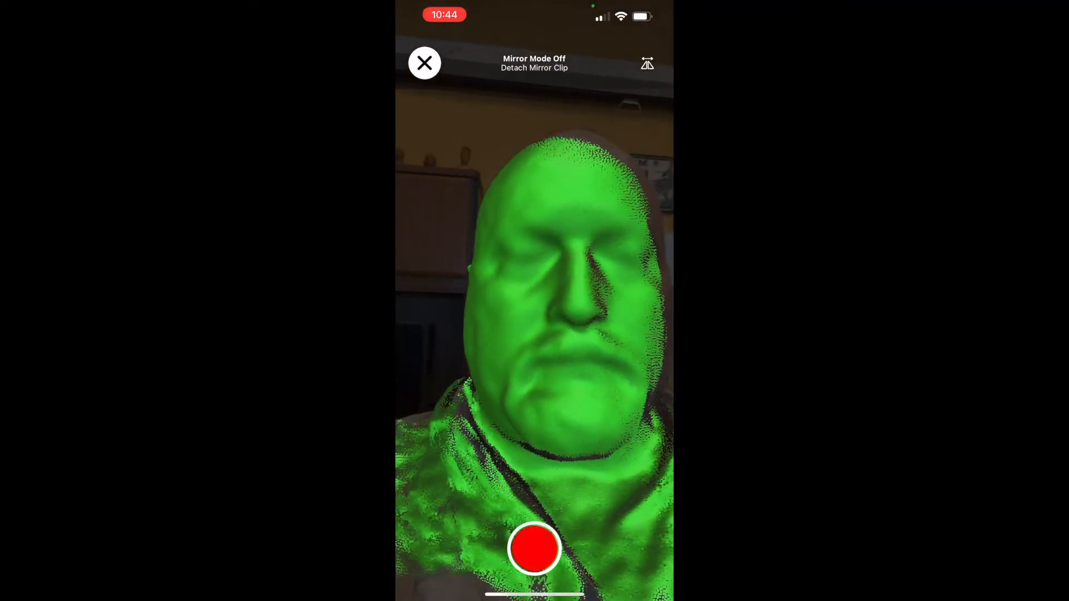
{"action": "left_click", "coordinate": [534, 548]}
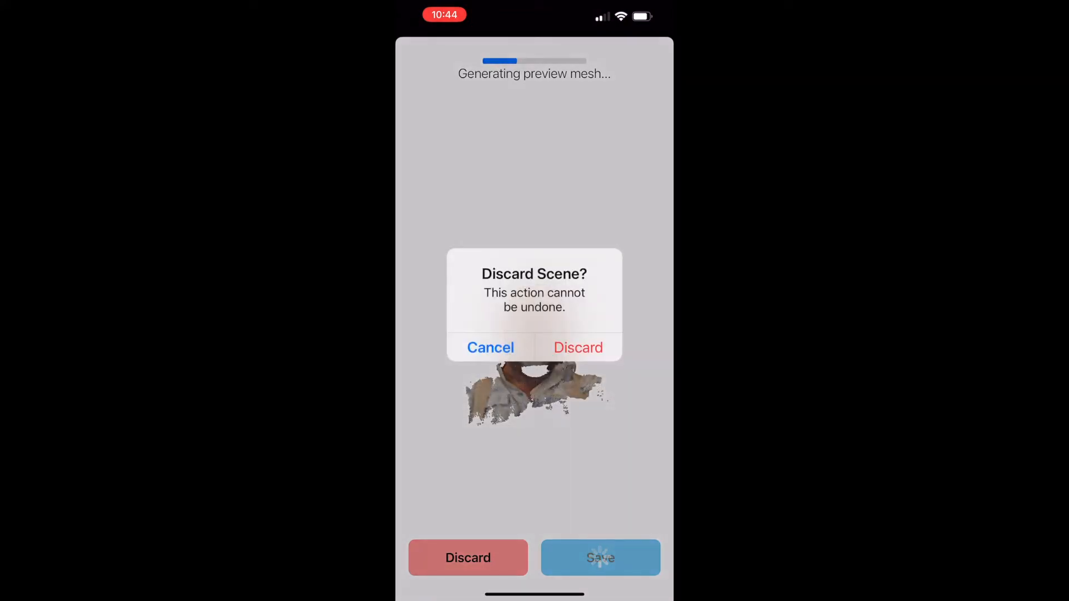
{"action": "left_click", "coordinate": [577, 347]}
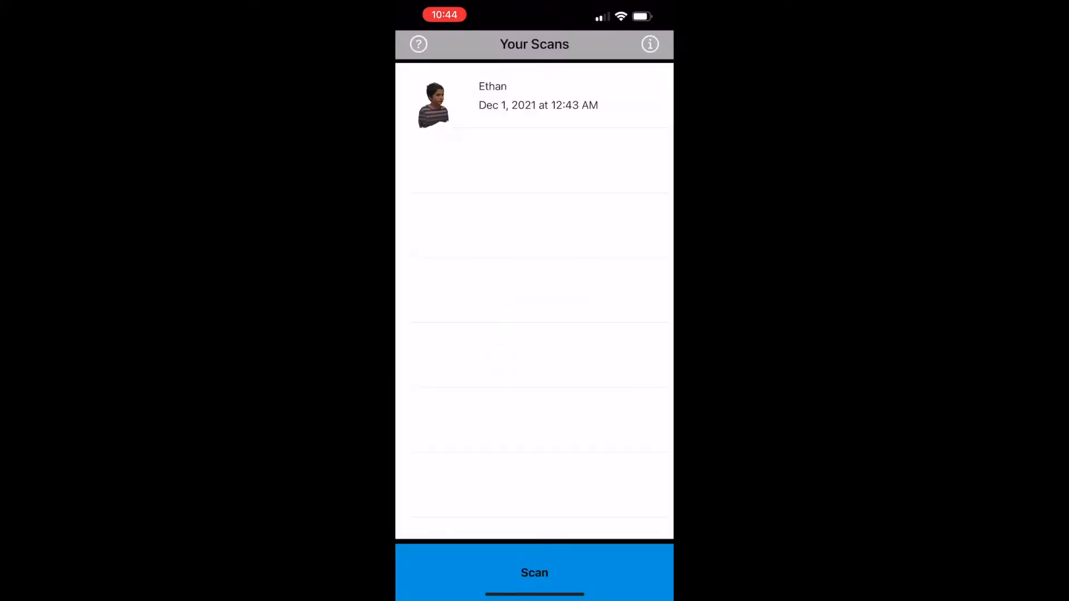
- Start a third scan and begin recording the face
{"action": "left_click", "coordinate": [534, 573]}
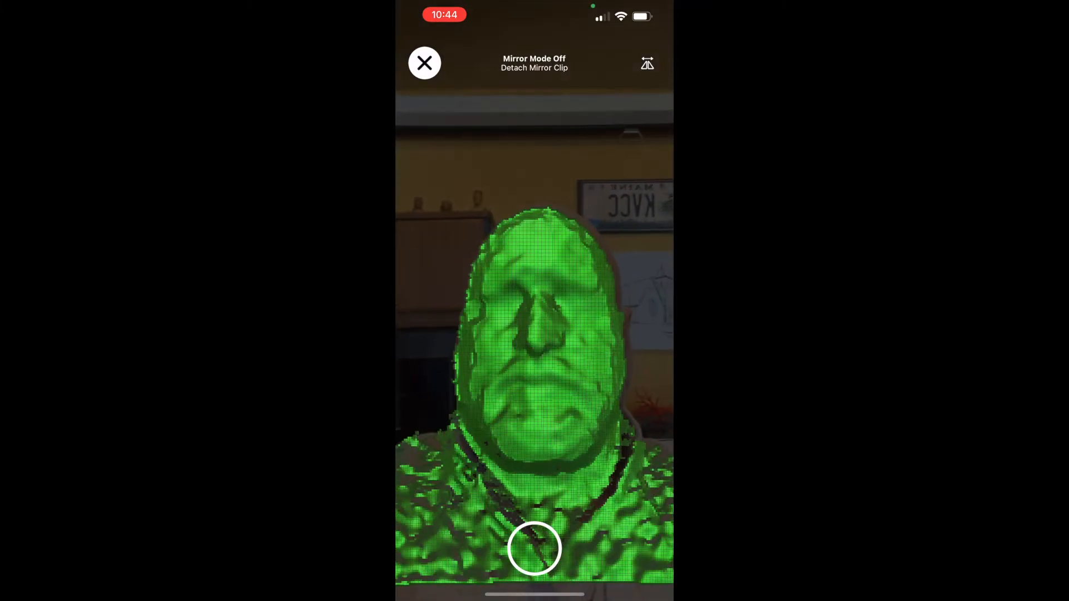
{"action": "left_click", "coordinate": [534, 549]}
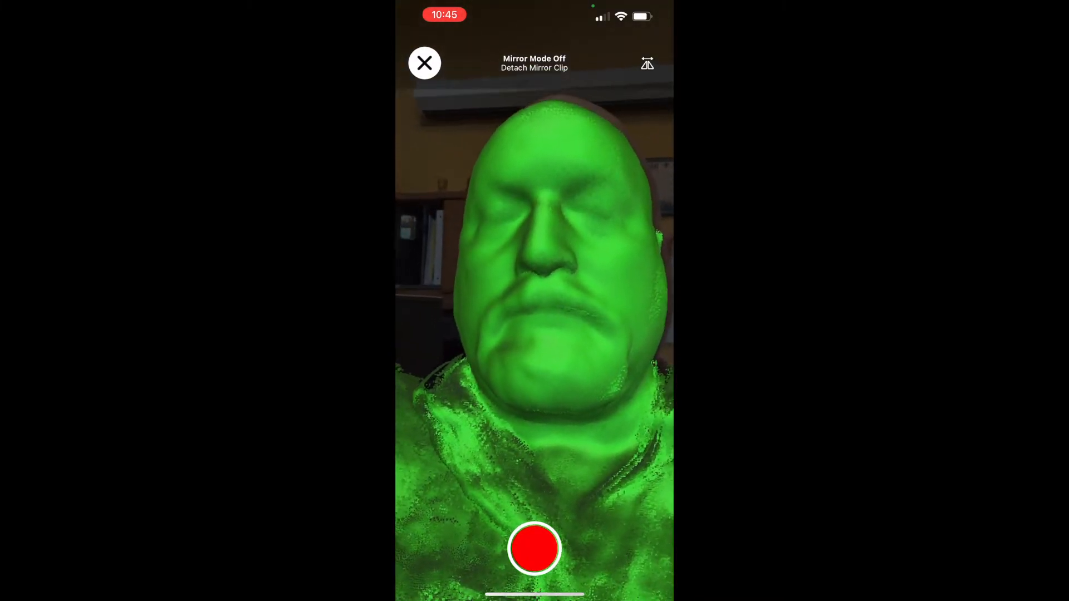
- Stop the third scan and save it as Scene_04
{"action": "left_click", "coordinate": [535, 549]}
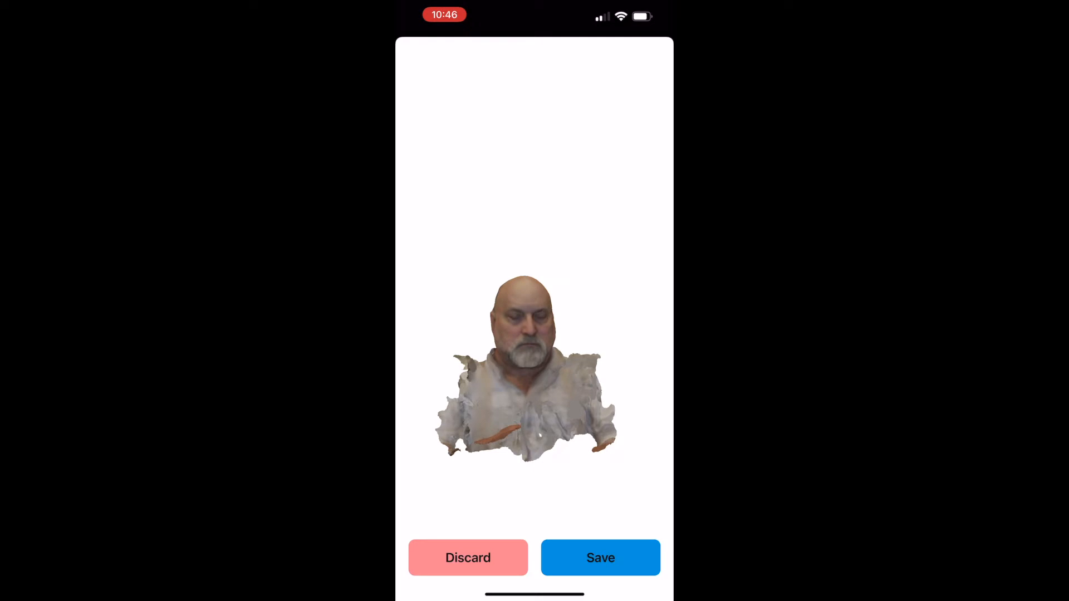
{"action": "left_click", "coordinate": [600, 558]}
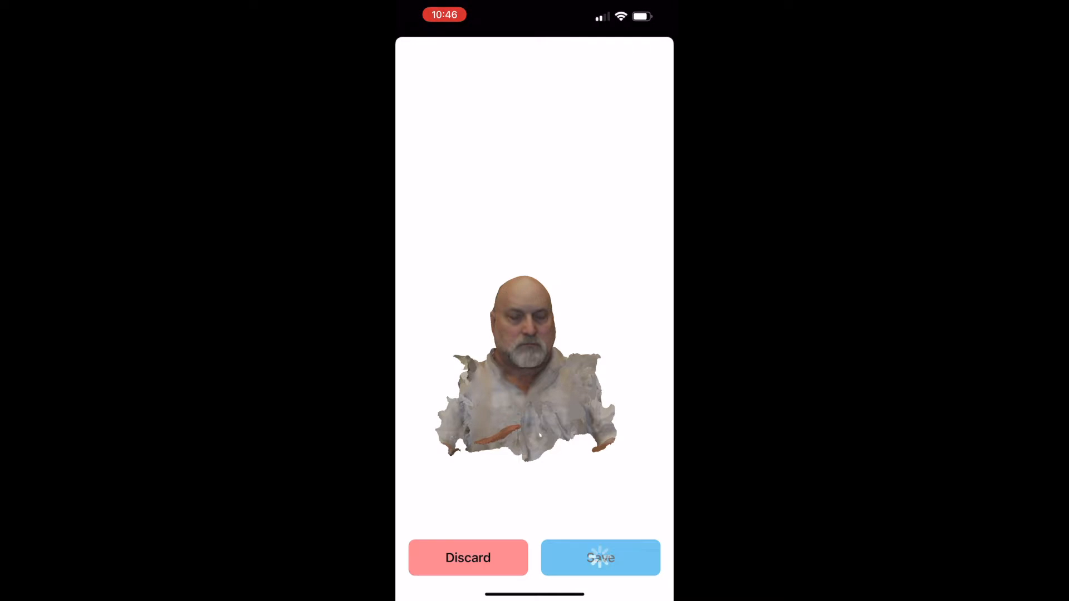
{"action": "left_click", "coordinate": [600, 558]}
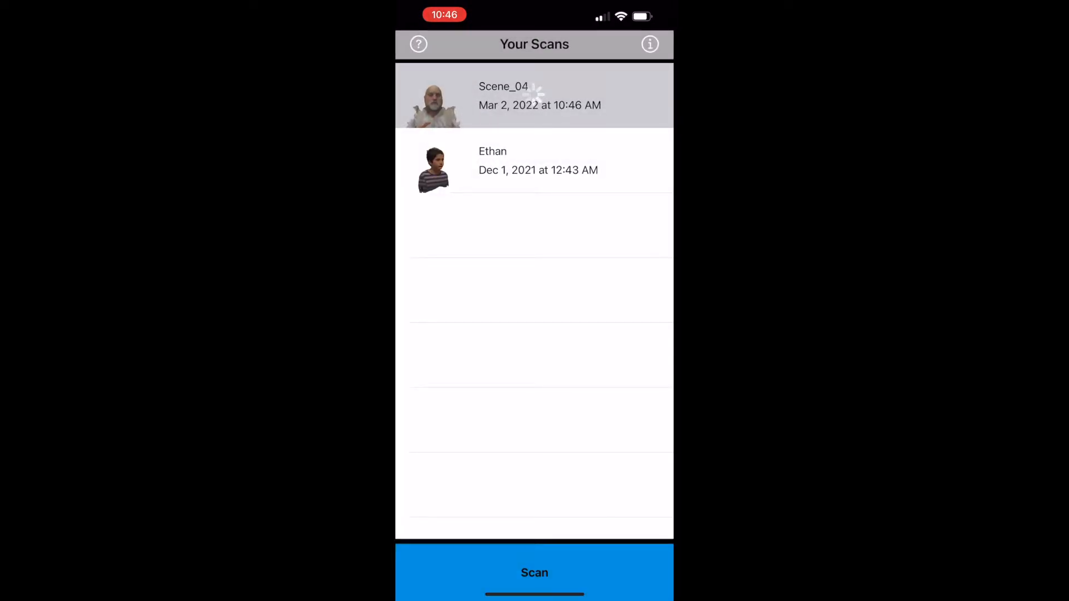
- Rename the Scene_04 scan to 'Stephen'
{"action": "left_click", "coordinate": [539, 96]}
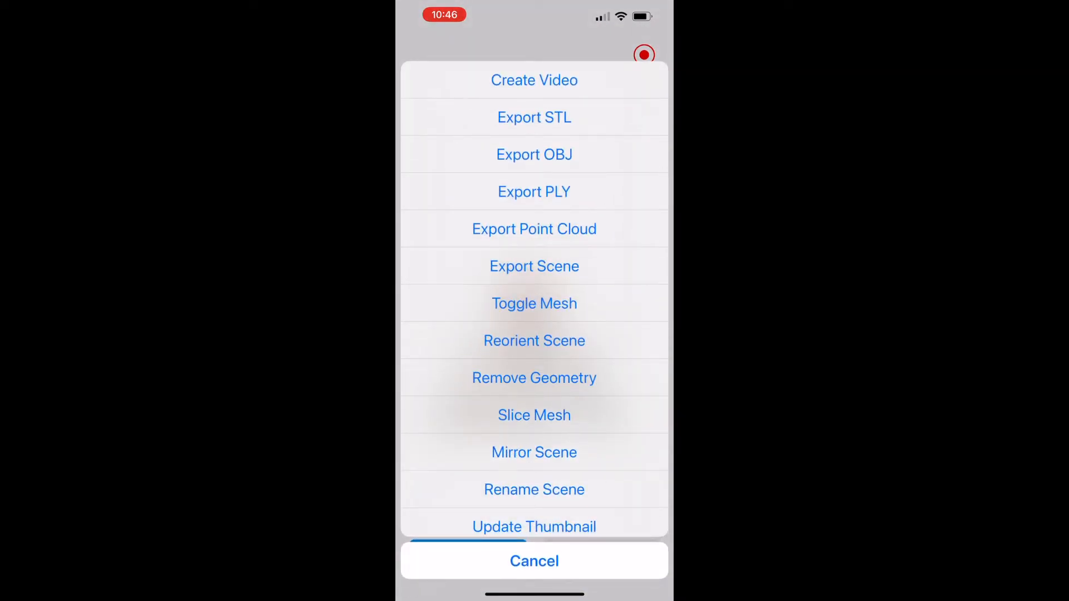
{"action": "left_click", "coordinate": [534, 489]}
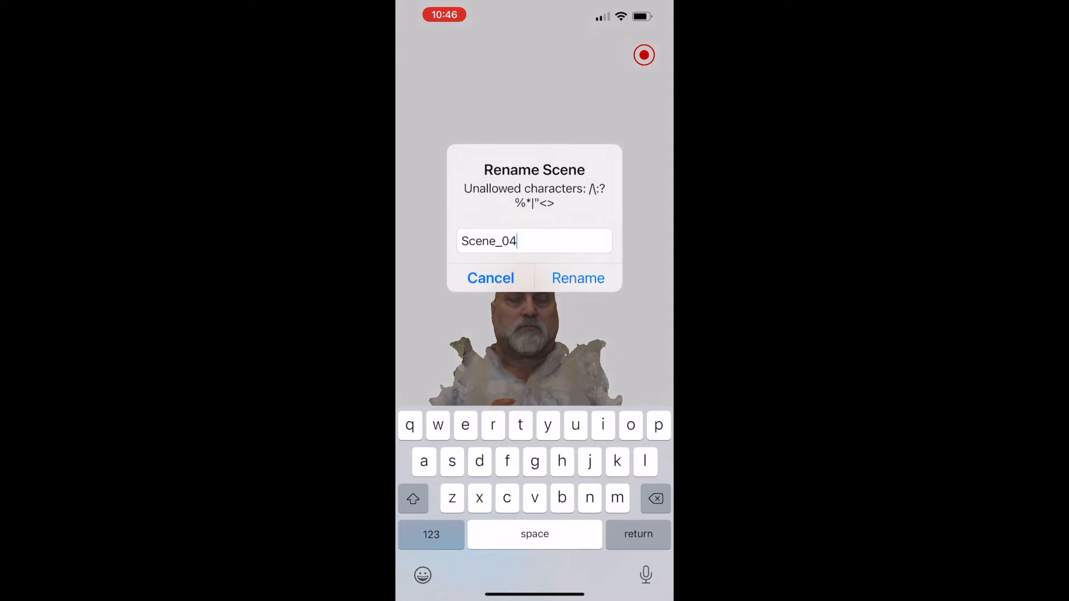
{"action": "left_click", "coordinate": [654, 499]}
{"action": "type", "text": "Step"}
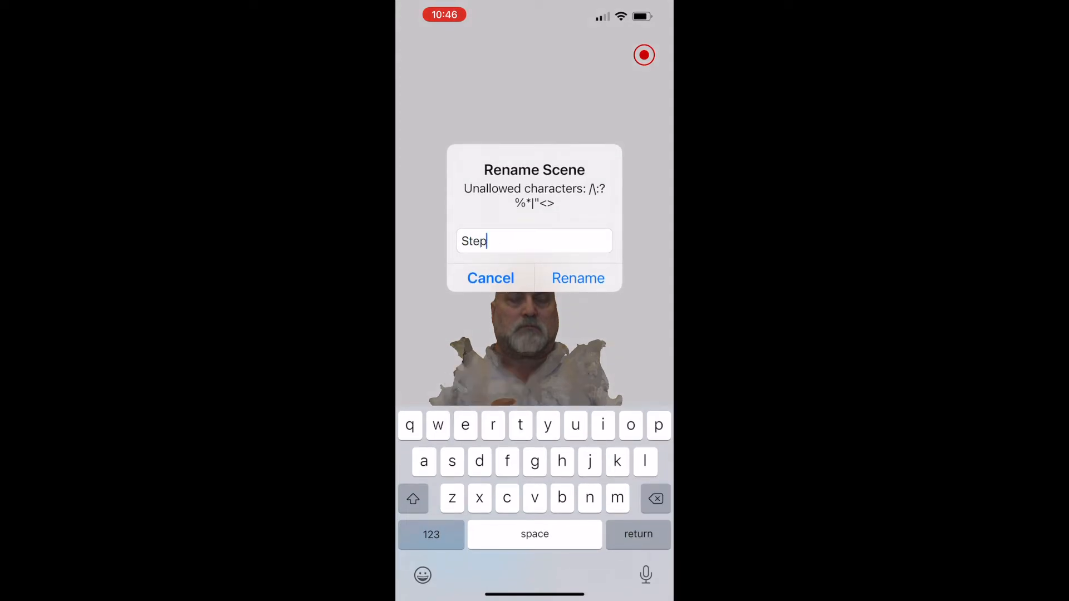
{"action": "type", "text": "hen"}
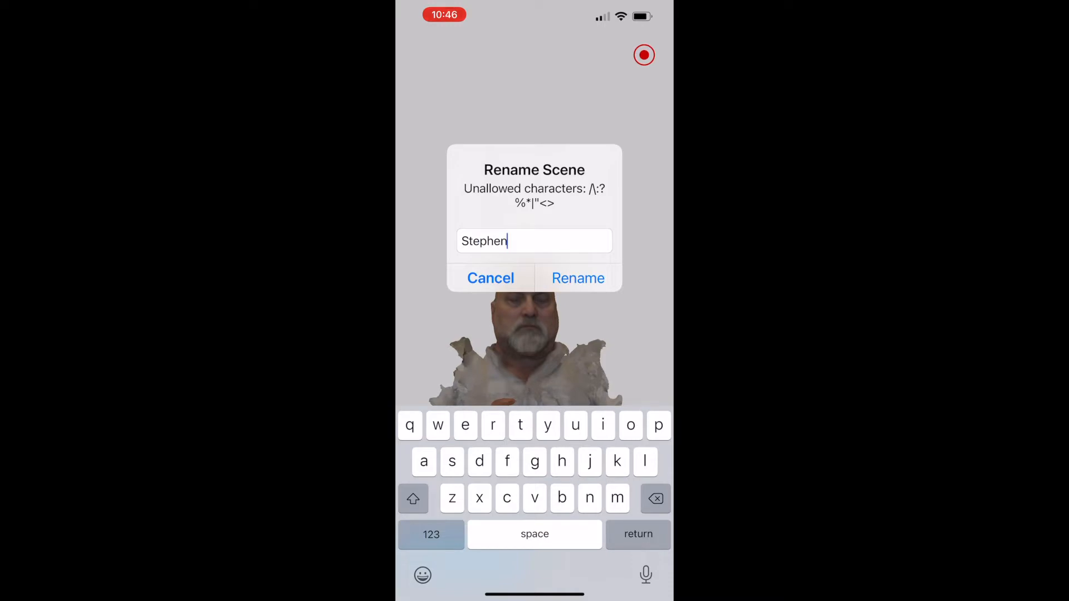
{"action": "left_click", "coordinate": [578, 277]}
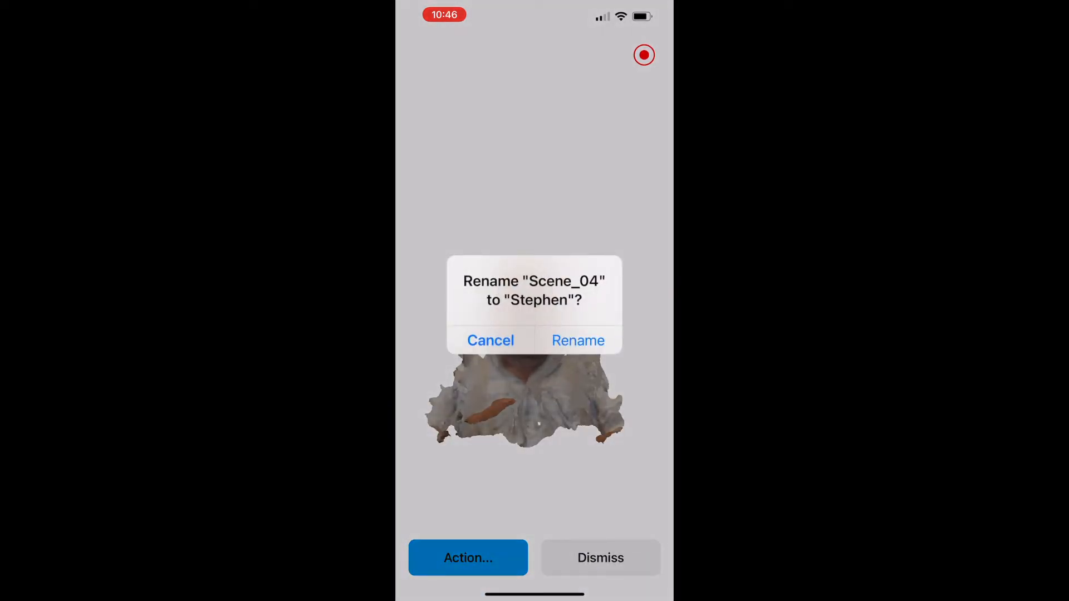
{"action": "left_click", "coordinate": [578, 340]}
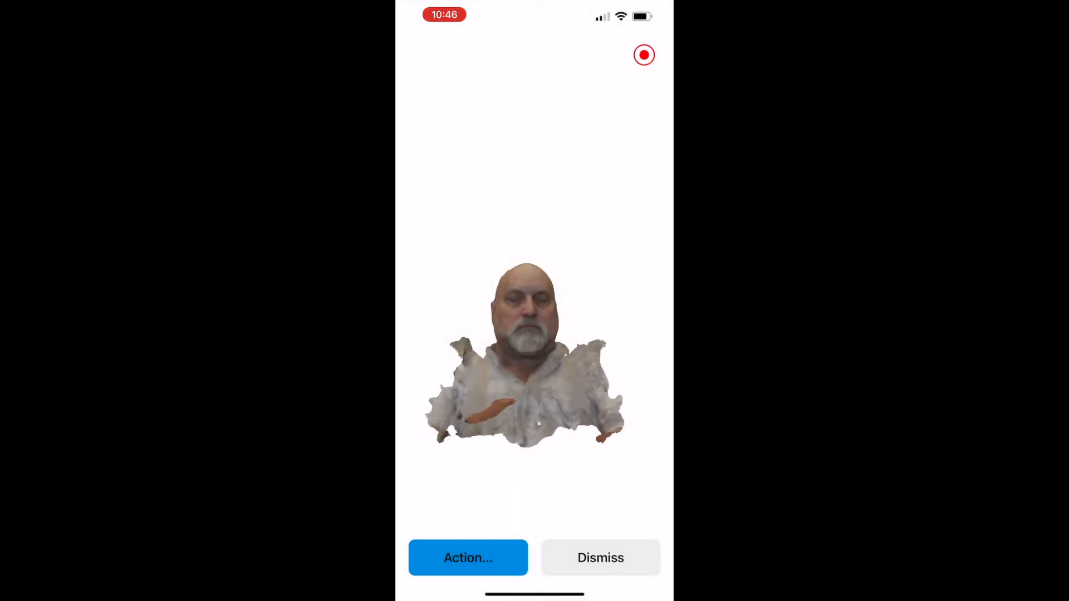
{"action": "left_click", "coordinate": [468, 557]}
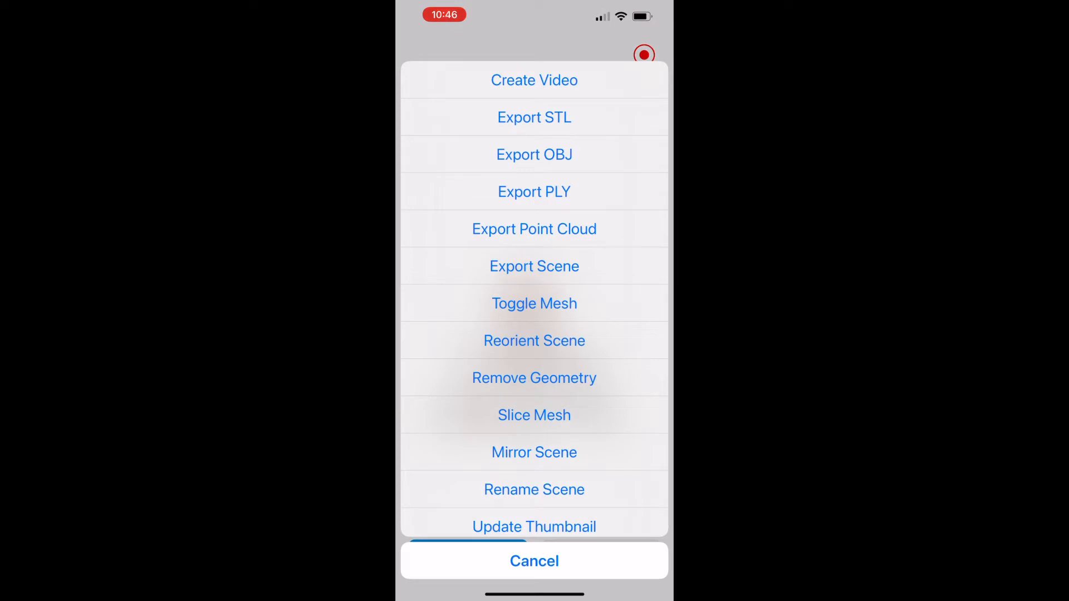
- Export the Stephen scan as STL and AirDrop it to the MacBook Pro
{"action": "left_click", "coordinate": [534, 118]}
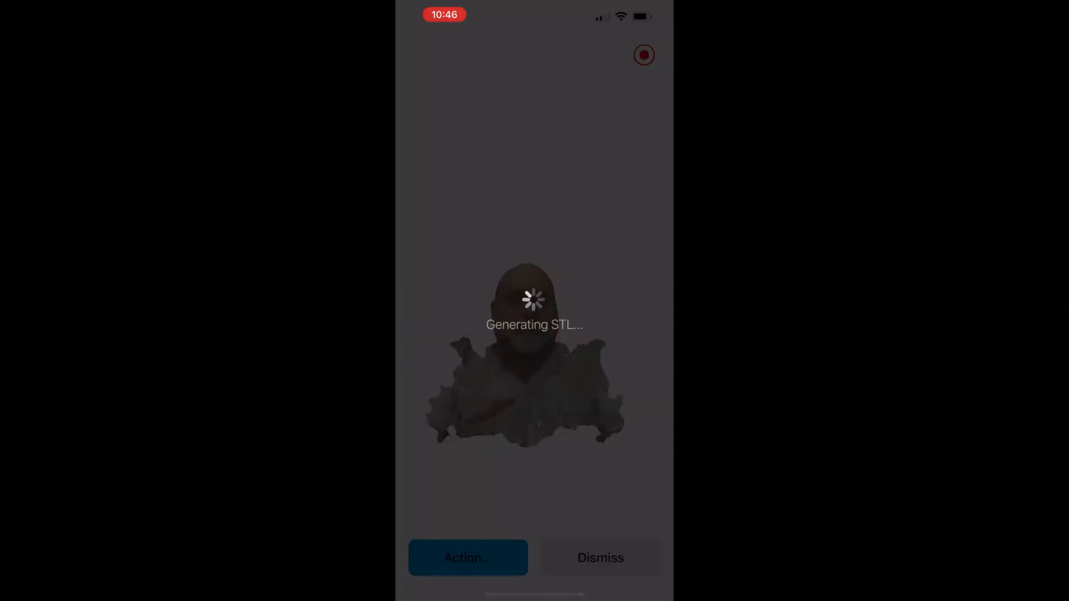
{"action": "left_click", "coordinate": [467, 558]}
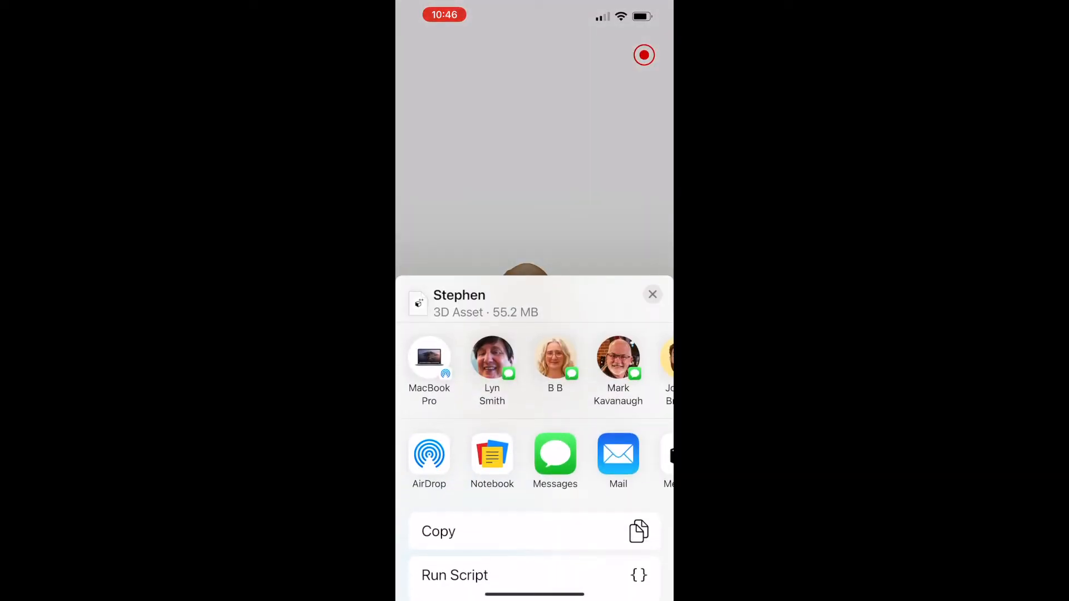
{"action": "left_click", "coordinate": [428, 358]}
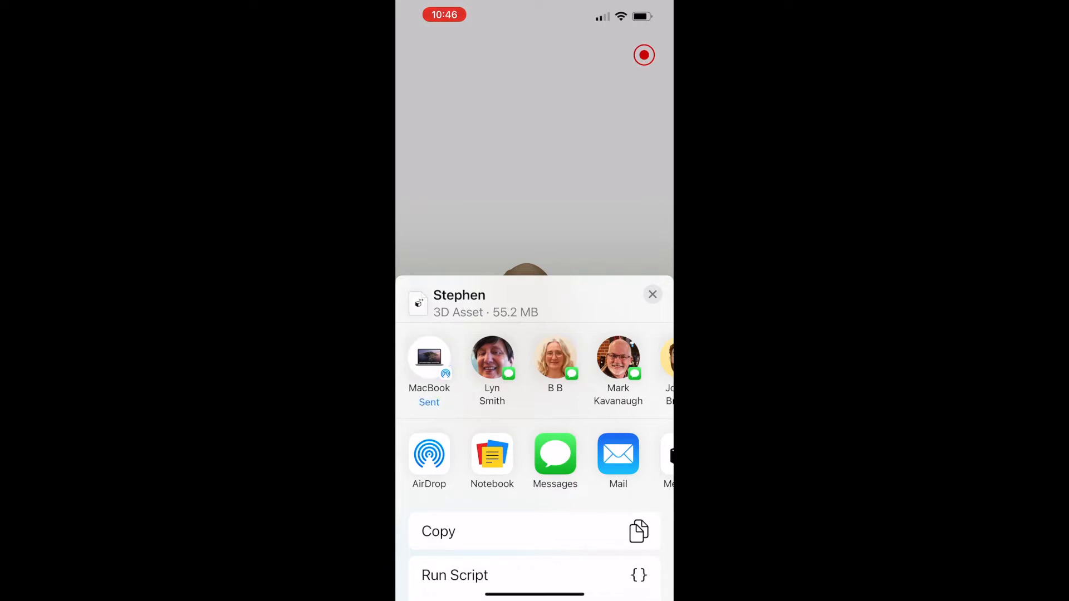
{"action": "left_click", "coordinate": [652, 294]}
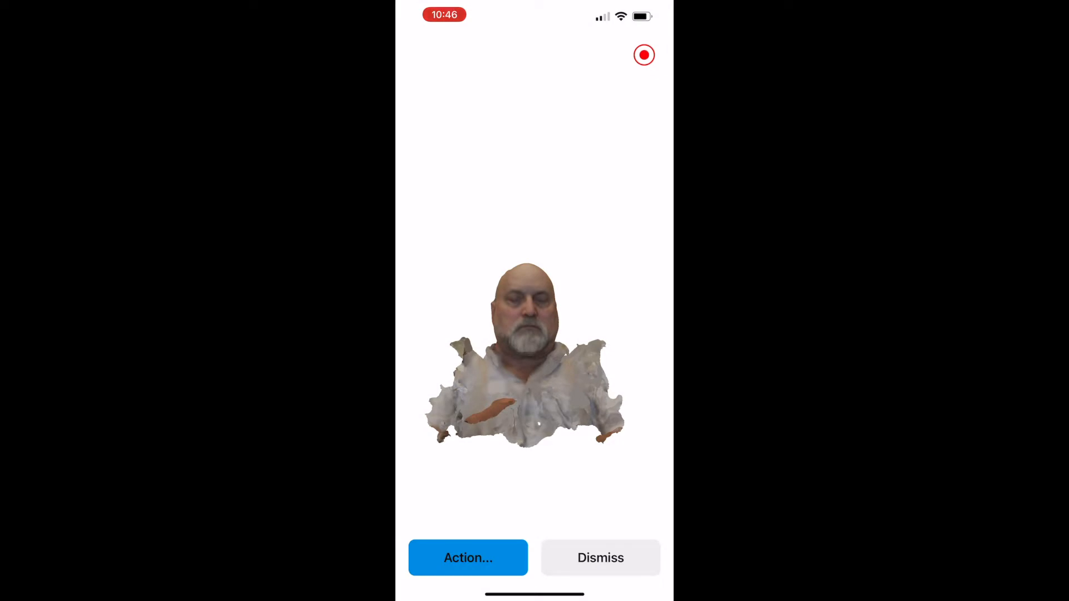
{"action": "left_click", "coordinate": [600, 558]}
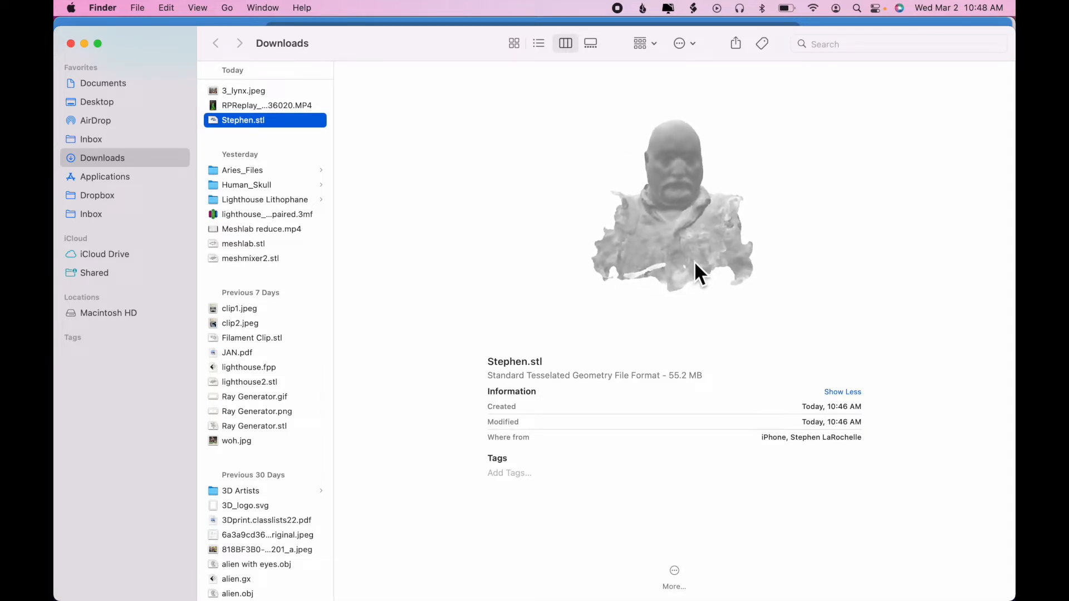
{"action": "mouse_move", "coordinate": [821, 235]}
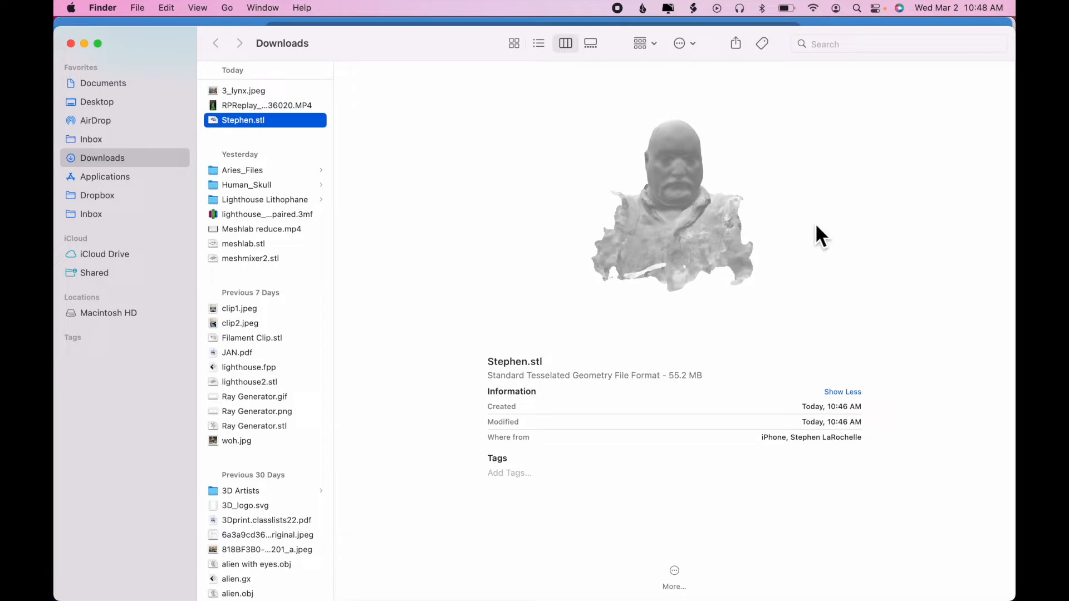
{"action": "mouse_move", "coordinate": [683, 239]}
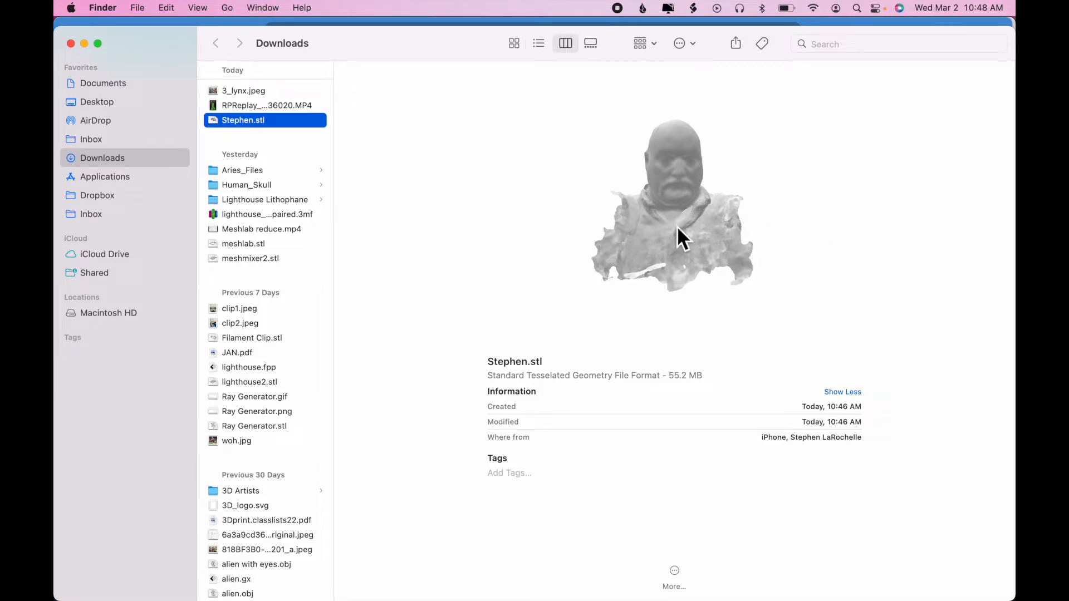
{"action": "mouse_move", "coordinate": [740, 229]}
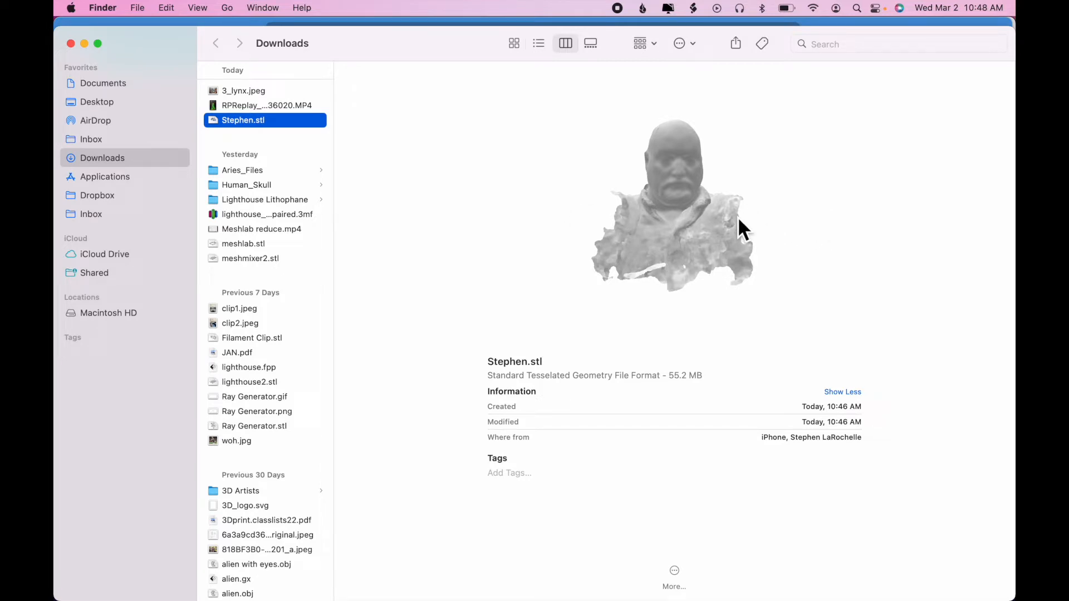
{"action": "mouse_move", "coordinate": [742, 200]}
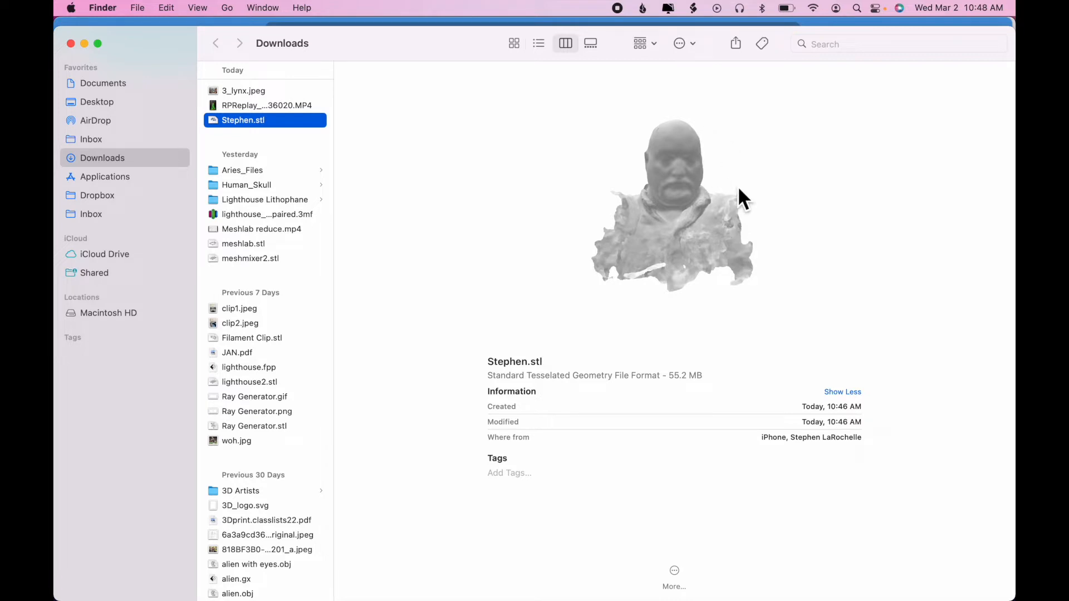
{"action": "mouse_move", "coordinate": [680, 413]}
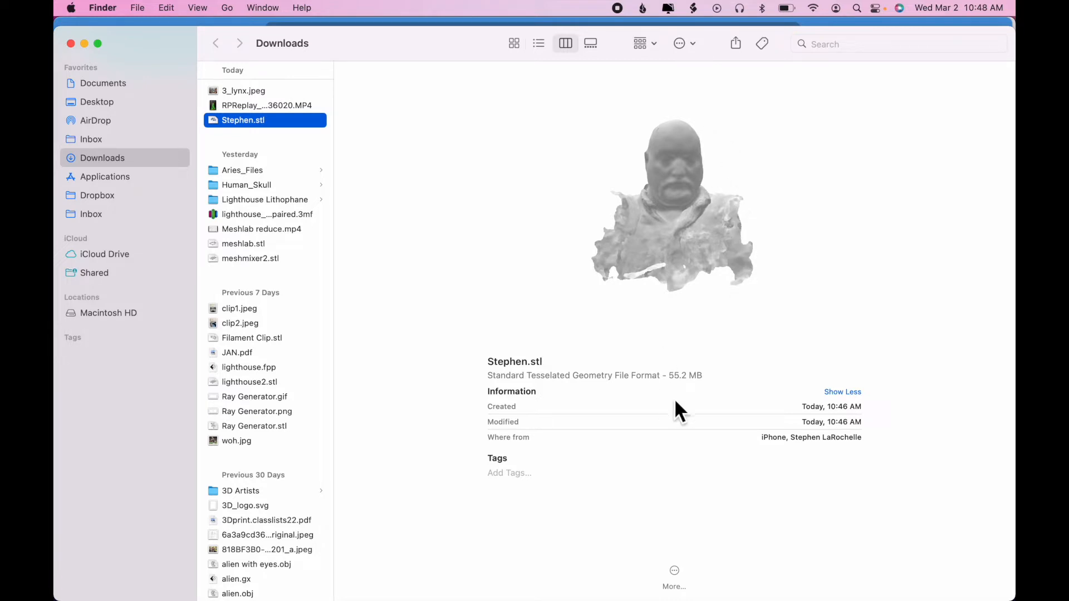
{"action": "mouse_move", "coordinate": [684, 401]}
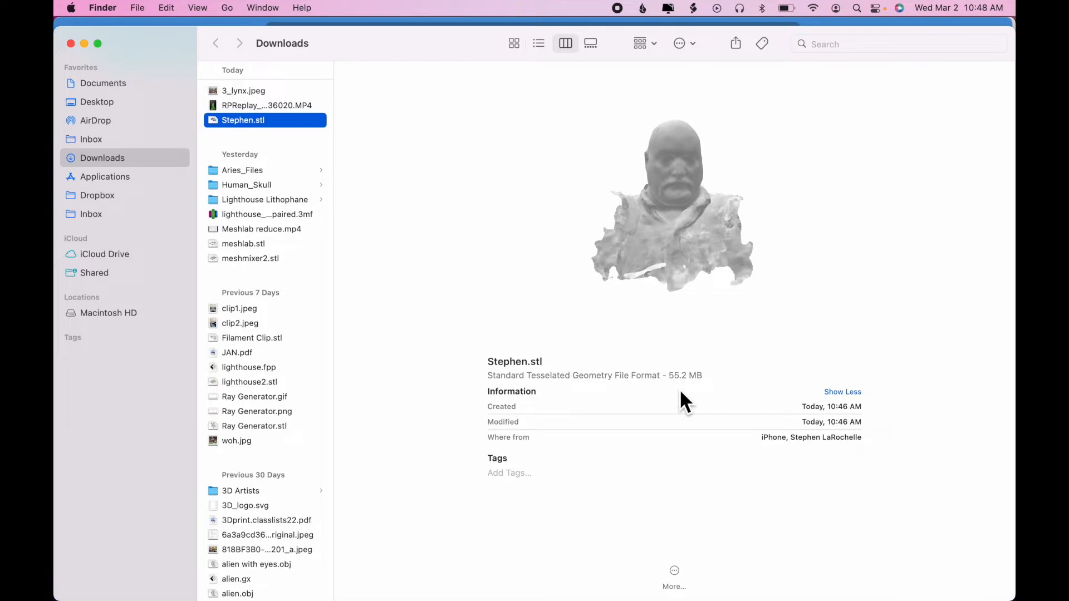
{"action": "mouse_move", "coordinate": [716, 380]}
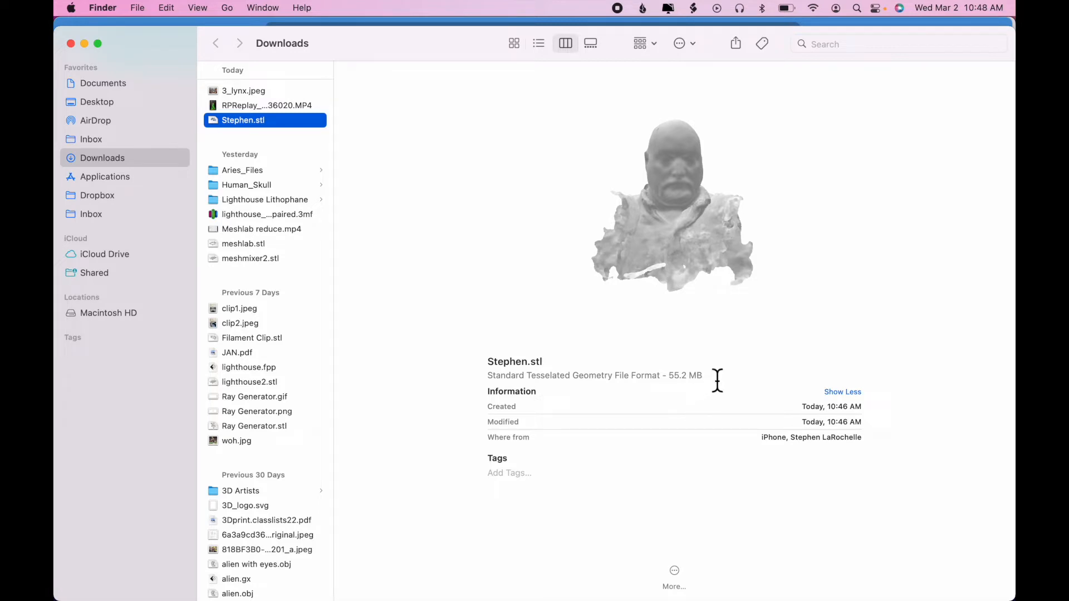
{"action": "mouse_move", "coordinate": [741, 340]}
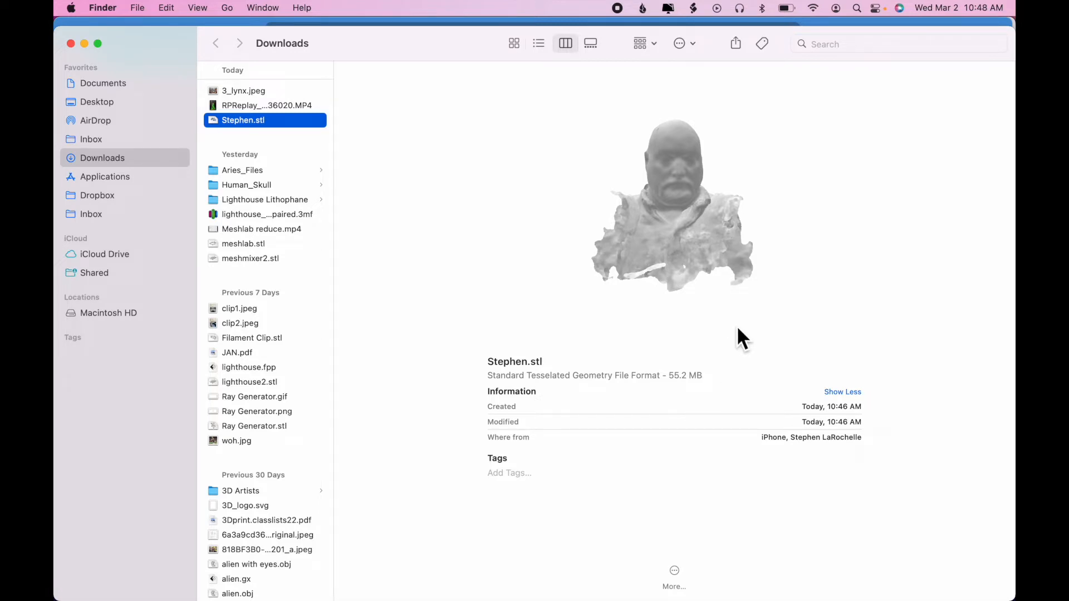
{"action": "mouse_move", "coordinate": [817, 265]}
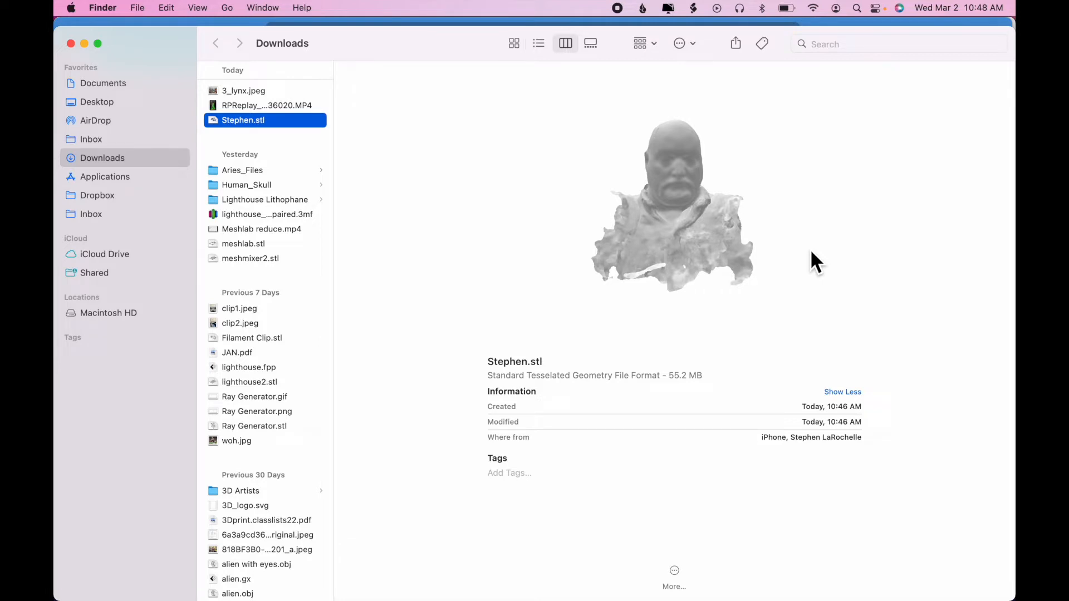
{"action": "mouse_move", "coordinate": [811, 257]}
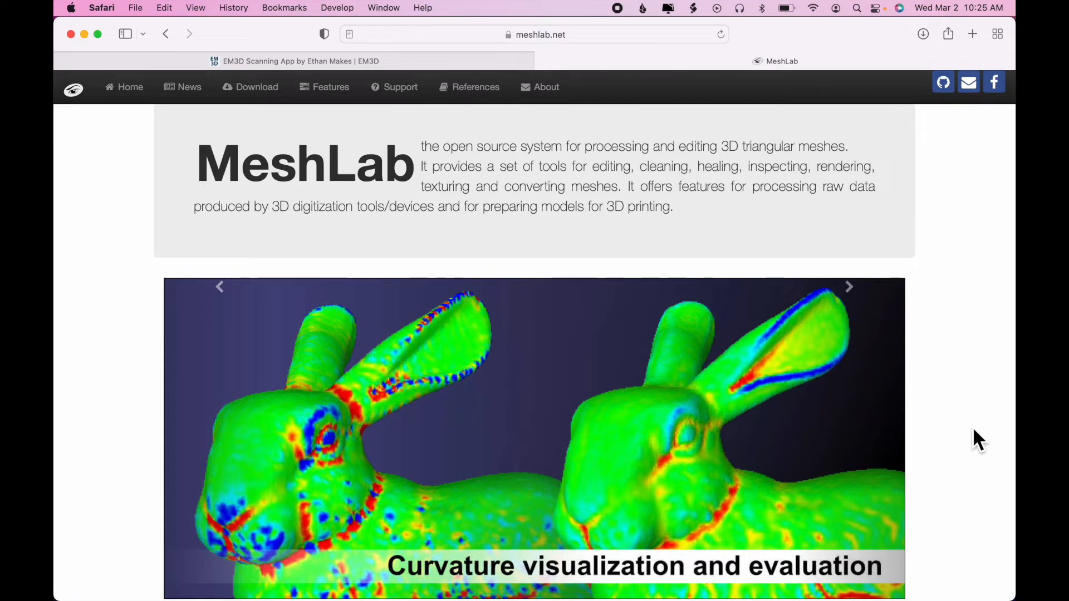
{"action": "left_click", "coordinate": [848, 286]}
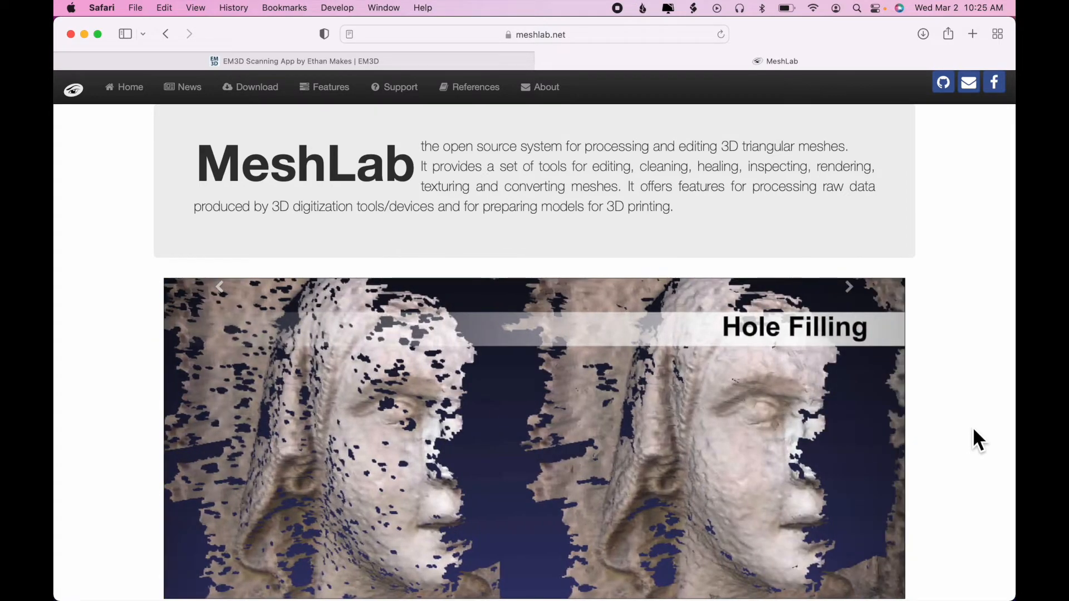
{"action": "mouse_move", "coordinate": [970, 390]}
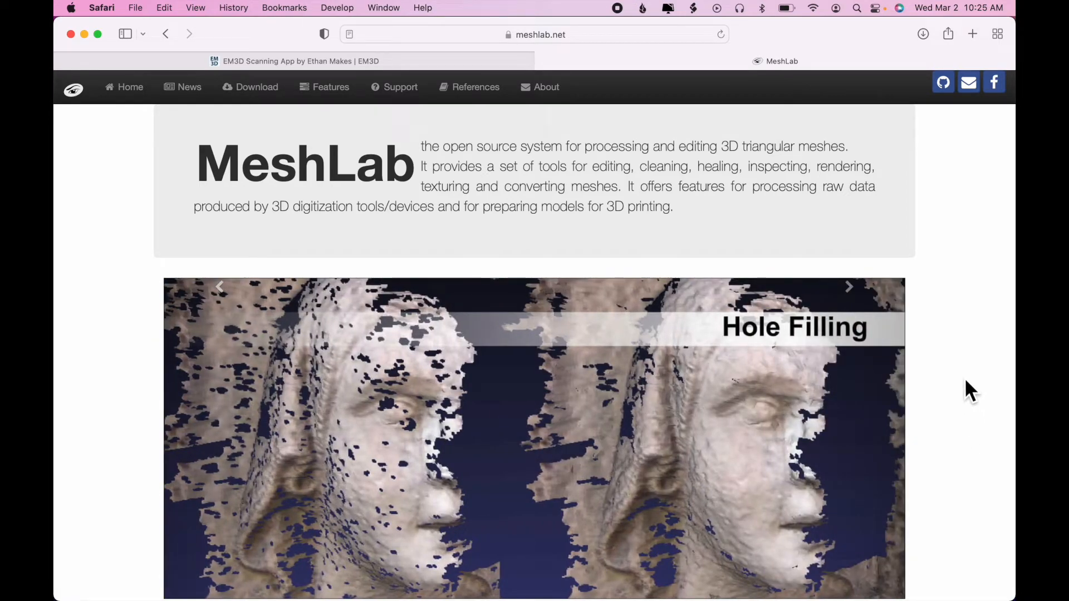
{"action": "left_click", "coordinate": [848, 286]}
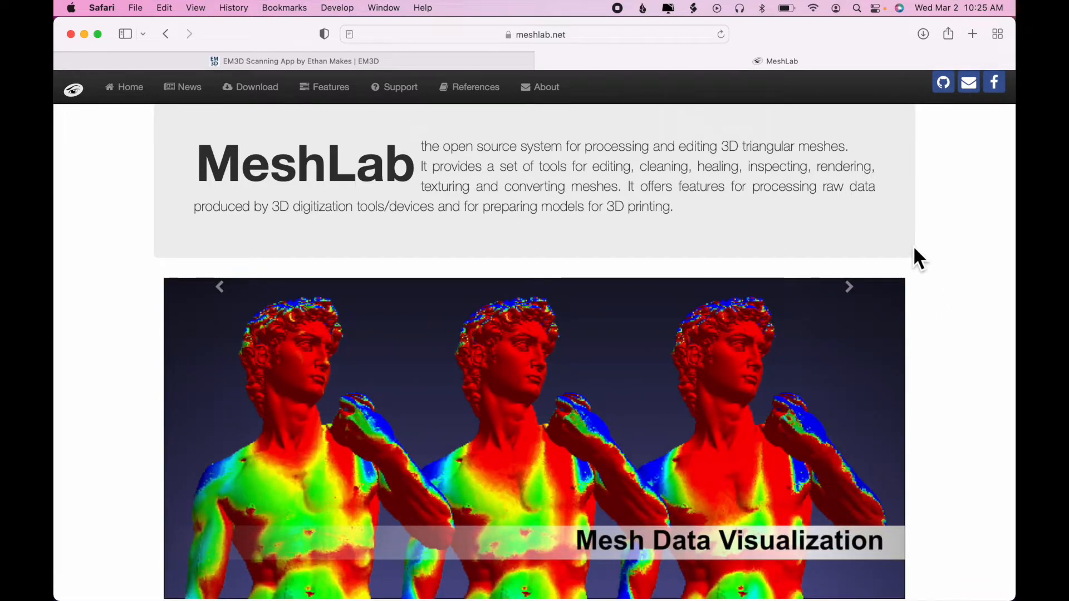
{"action": "mouse_move", "coordinate": [367, 213]}
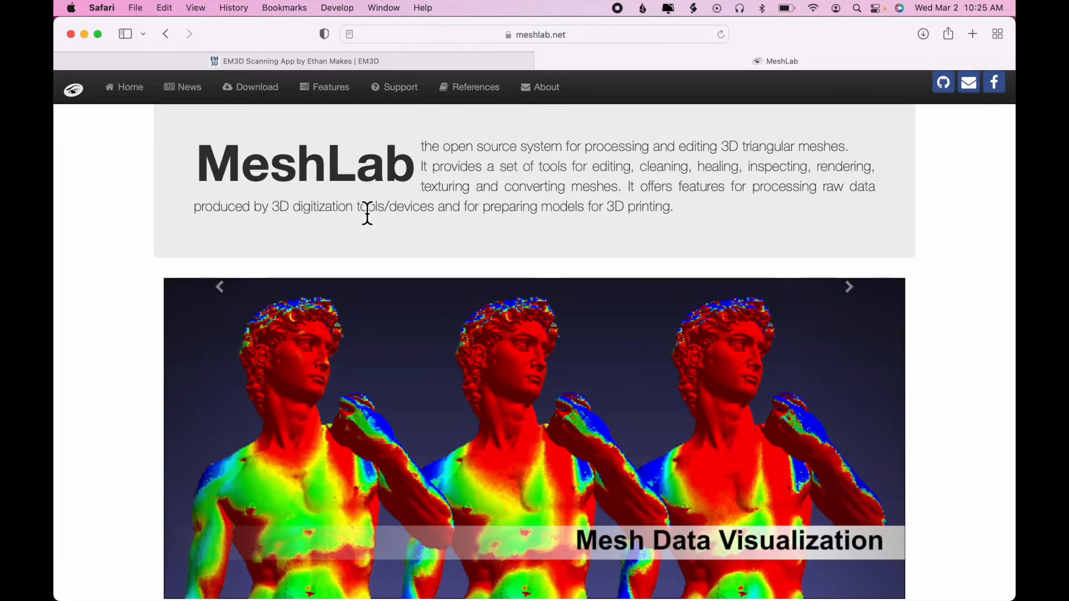
{"action": "left_click", "coordinate": [848, 286]}
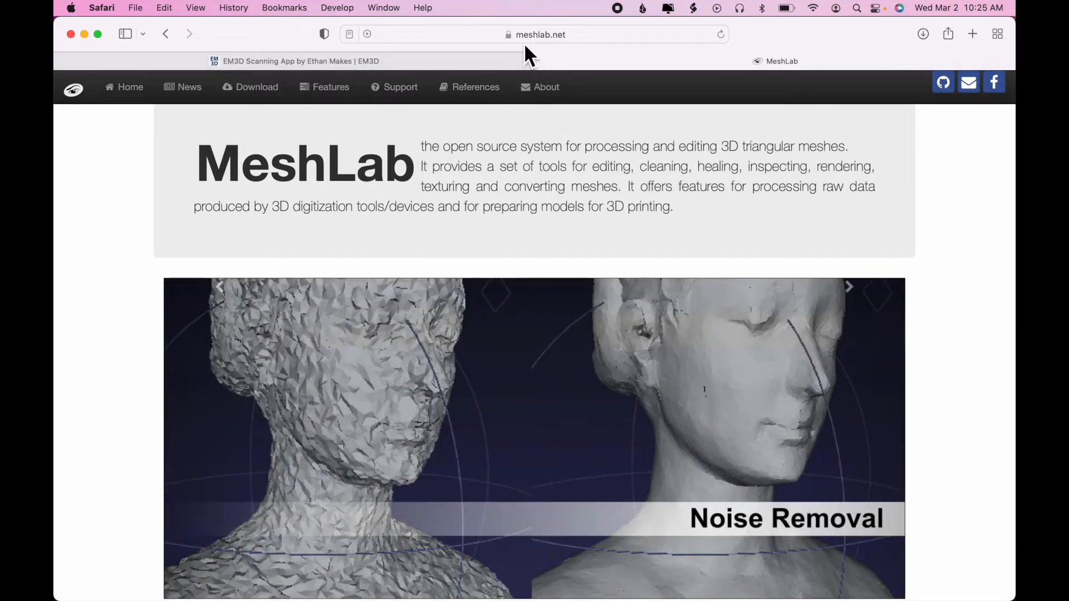
{"action": "left_click", "coordinate": [848, 286]}
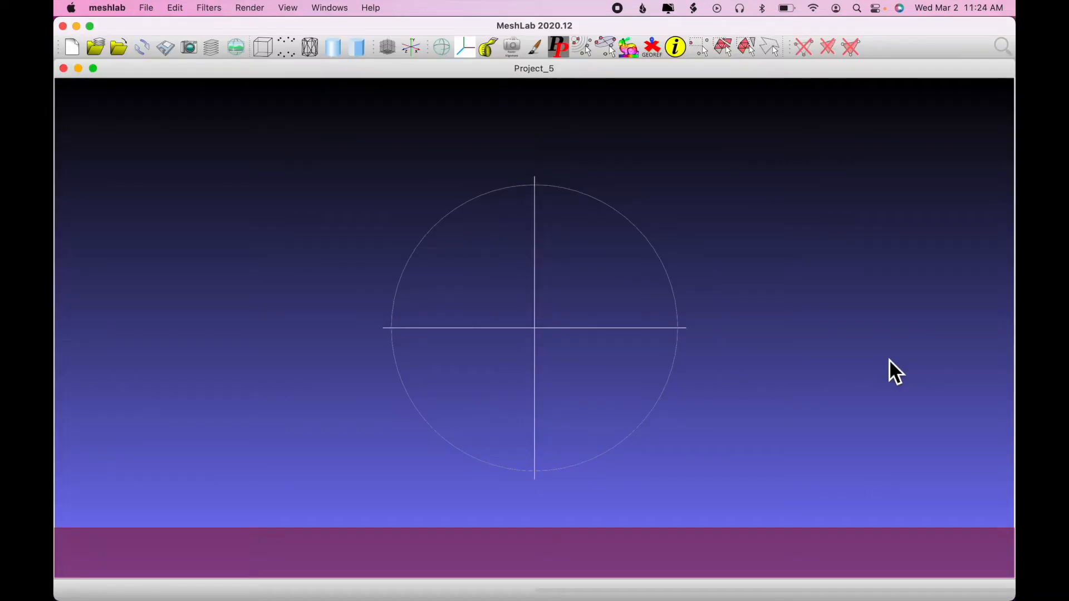
{"action": "mouse_move", "coordinate": [134, 73]}
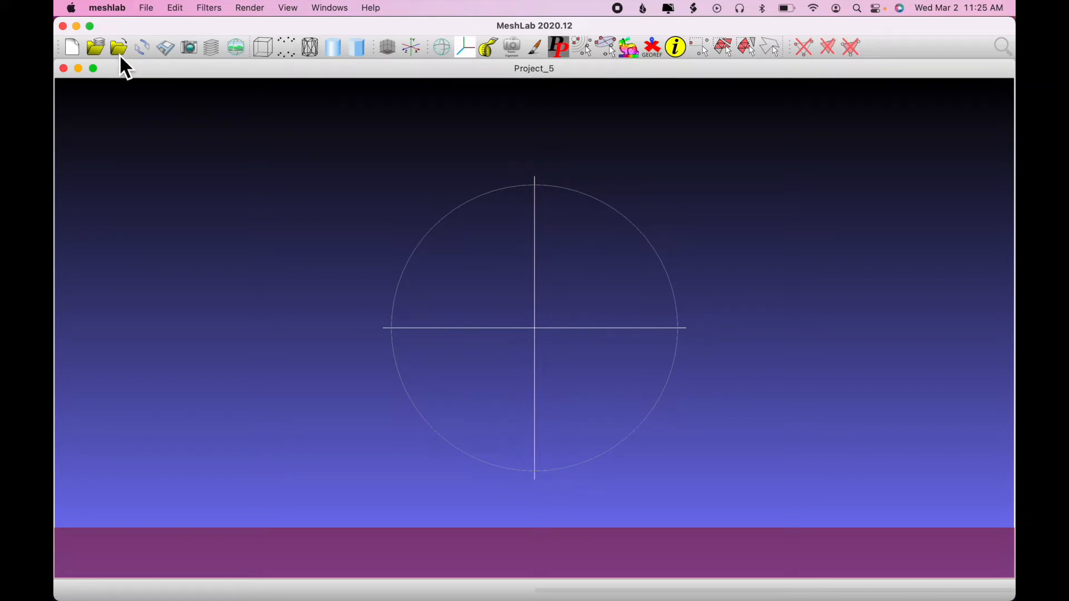
- Import Stephen.stl from Downloads, accepting the Pre-Open options
{"action": "left_click", "coordinate": [117, 47]}
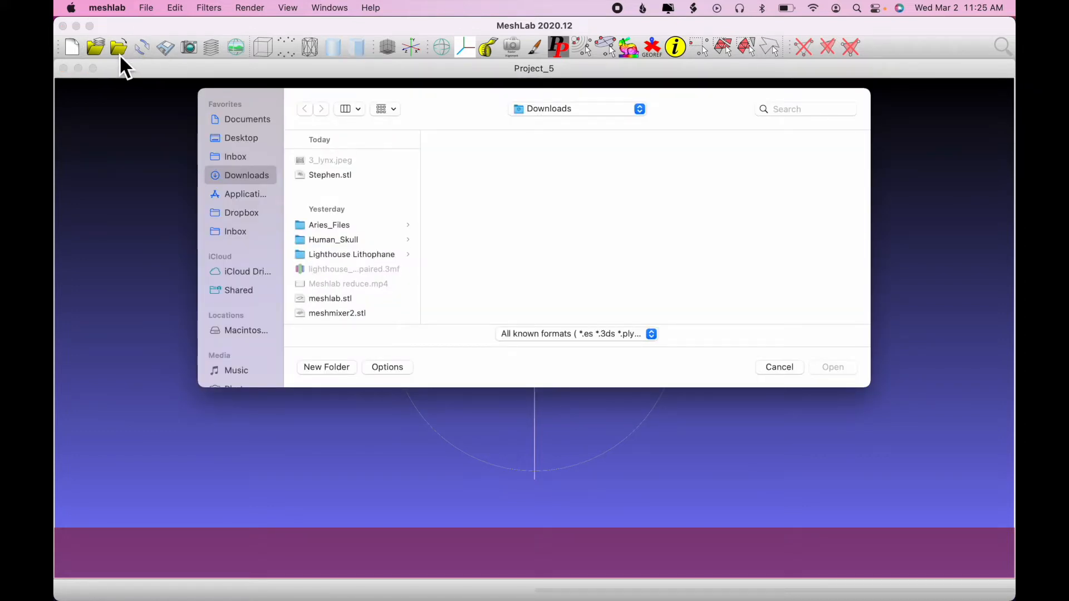
{"action": "mouse_move", "coordinate": [344, 194]}
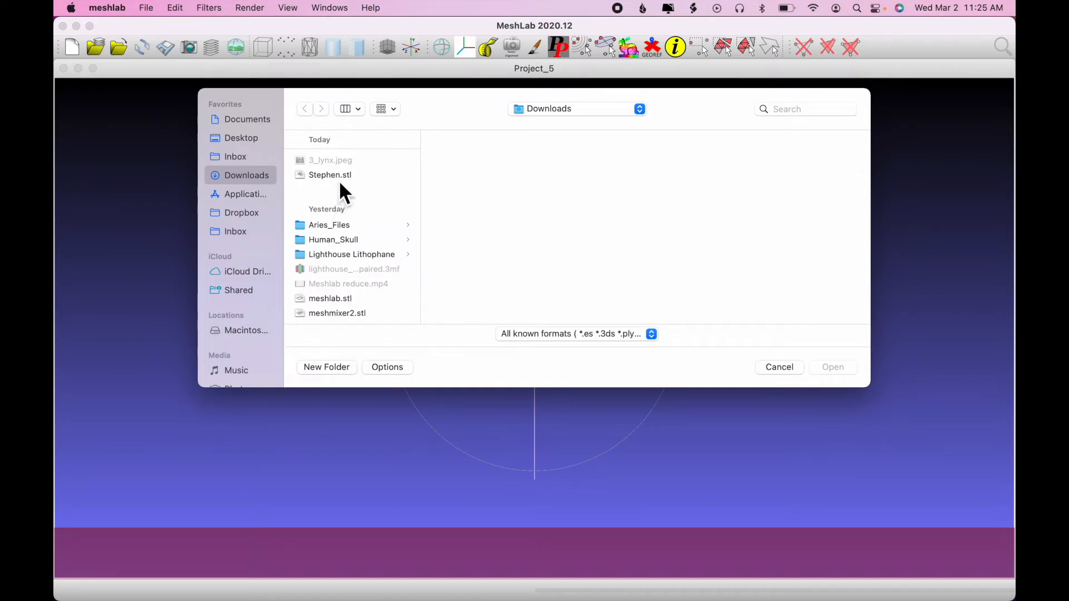
{"action": "left_click", "coordinate": [330, 174]}
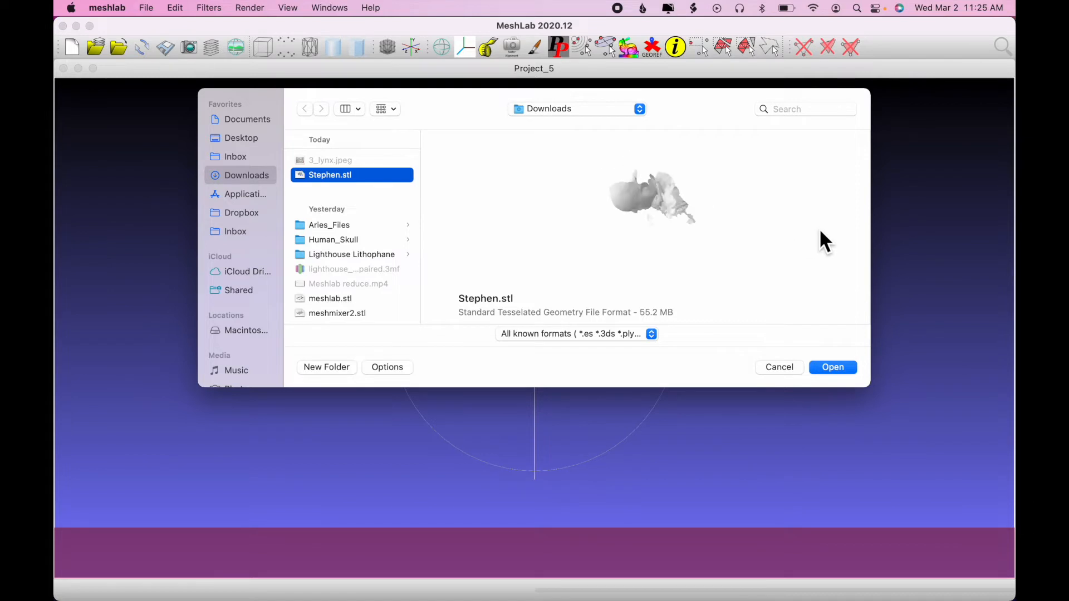
{"action": "mouse_move", "coordinate": [845, 344]}
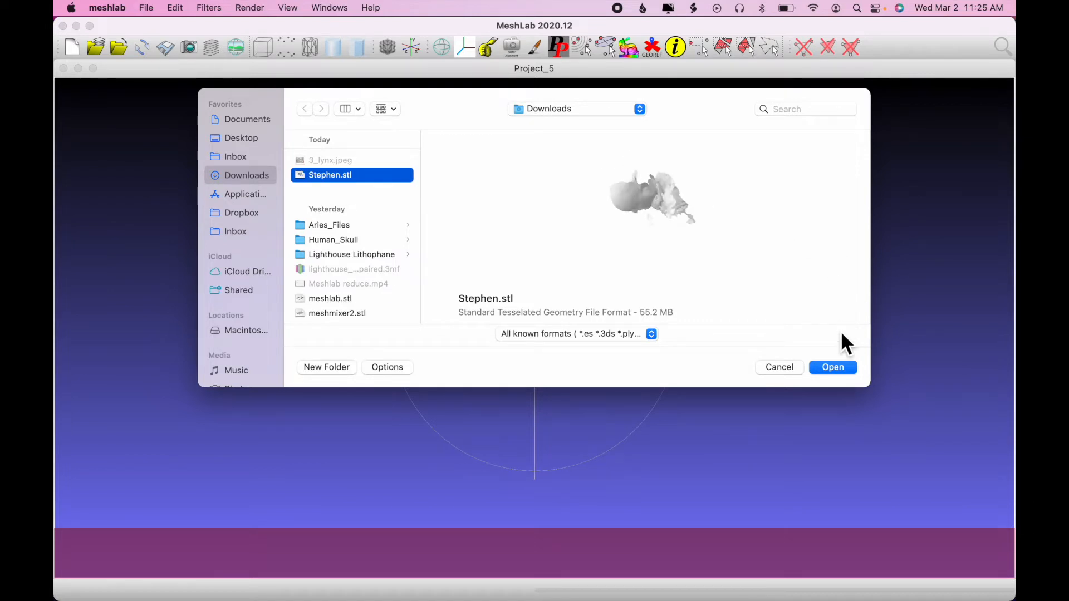
{"action": "left_click", "coordinate": [832, 367]}
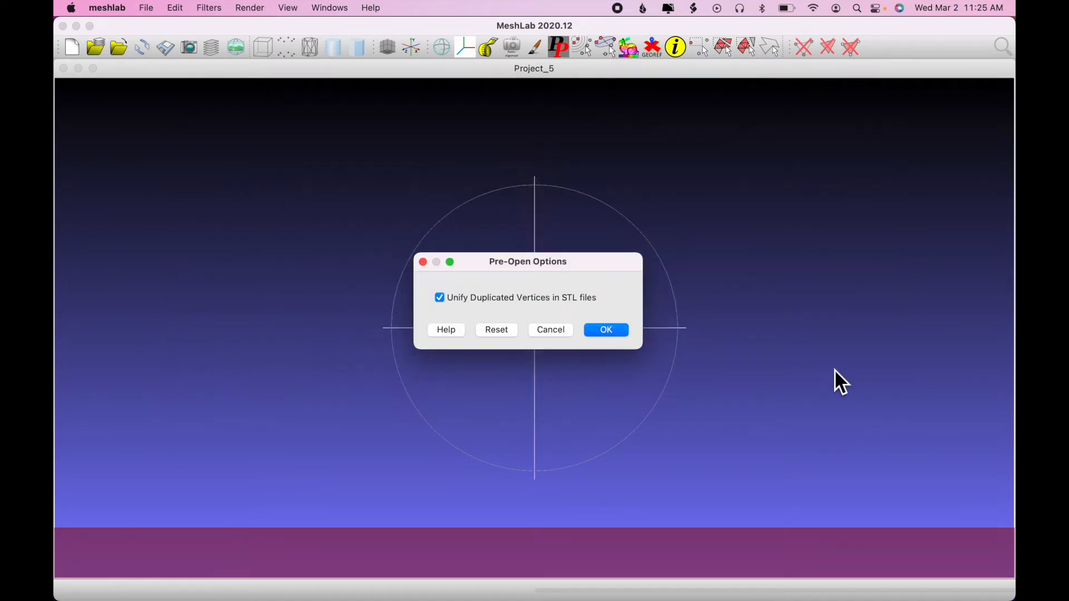
{"action": "left_click", "coordinate": [604, 329]}
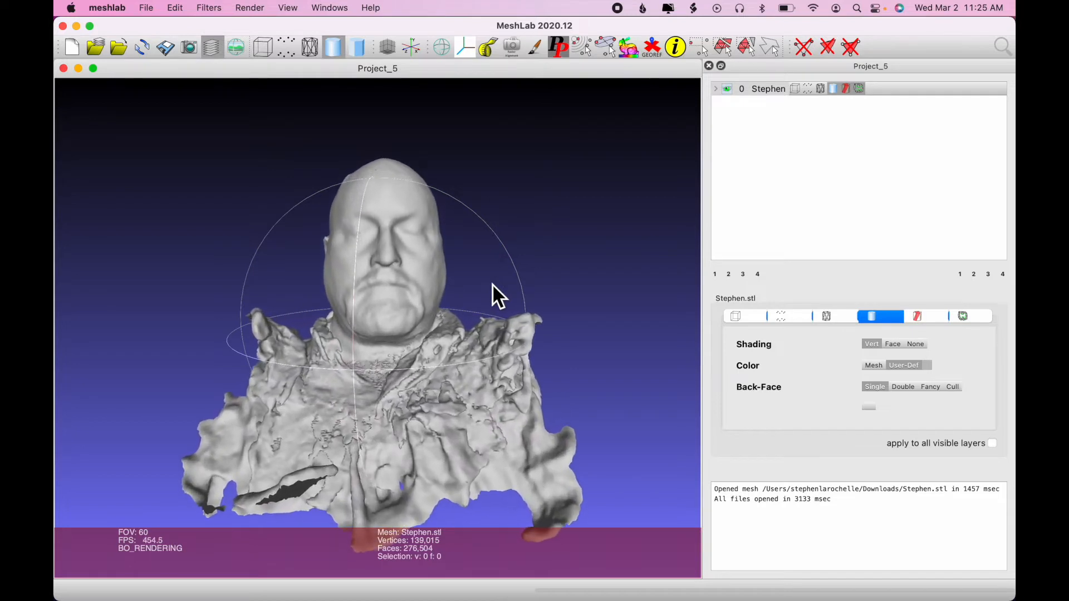
{"action": "mouse_move", "coordinate": [580, 287]}
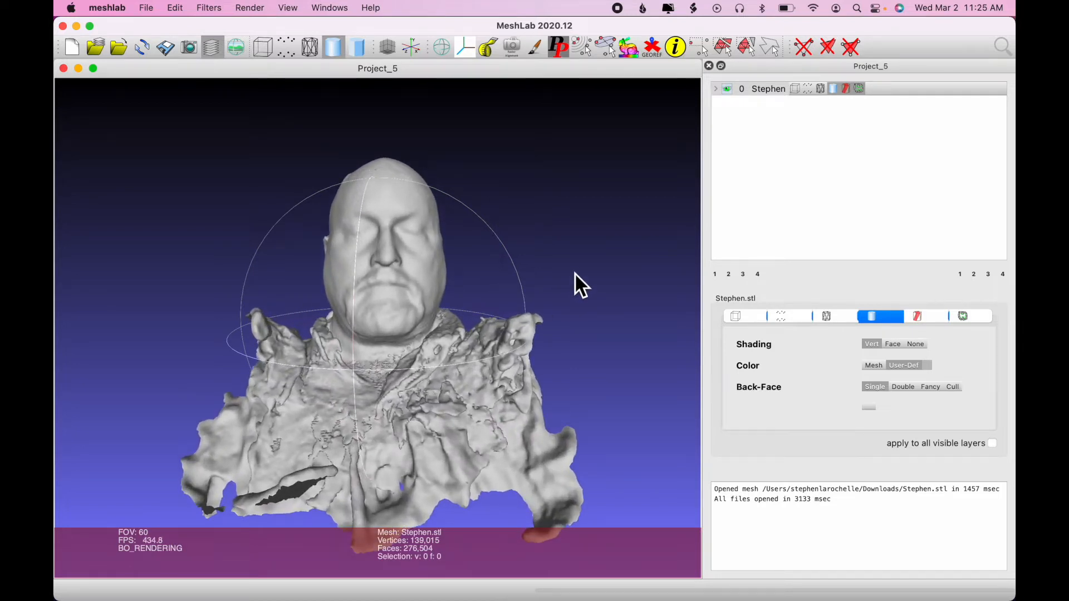
{"action": "mouse_move", "coordinate": [640, 225]}
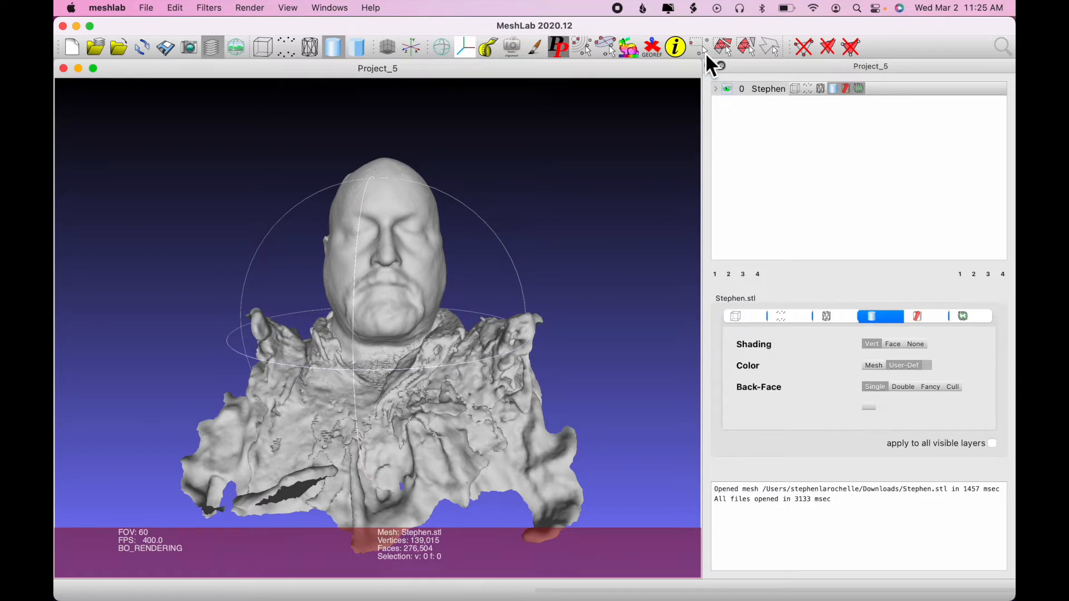
{"action": "mouse_move", "coordinate": [709, 61]}
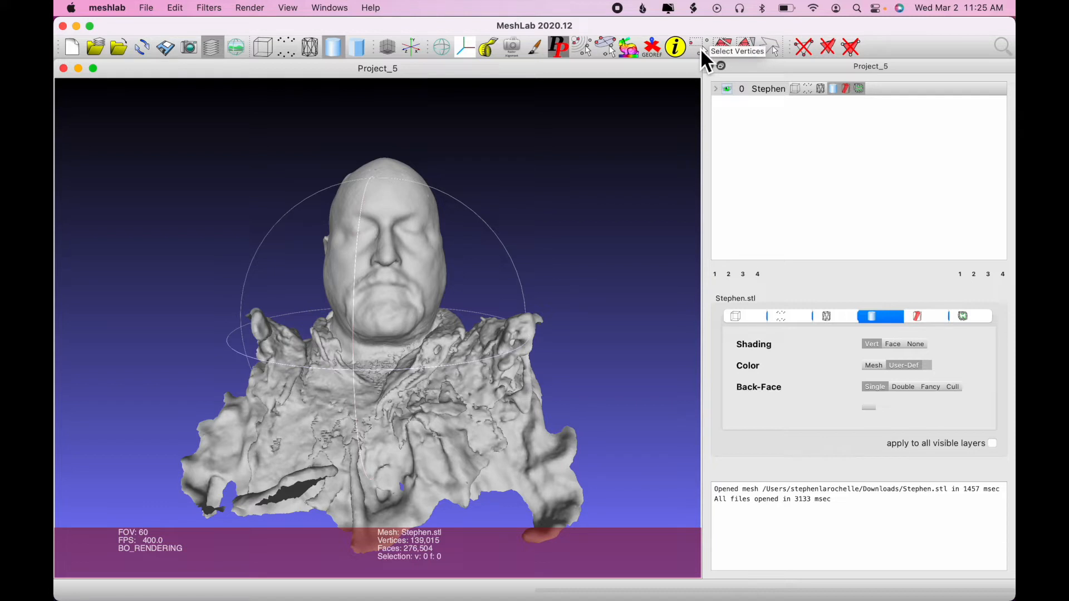
{"action": "mouse_move", "coordinate": [706, 64]}
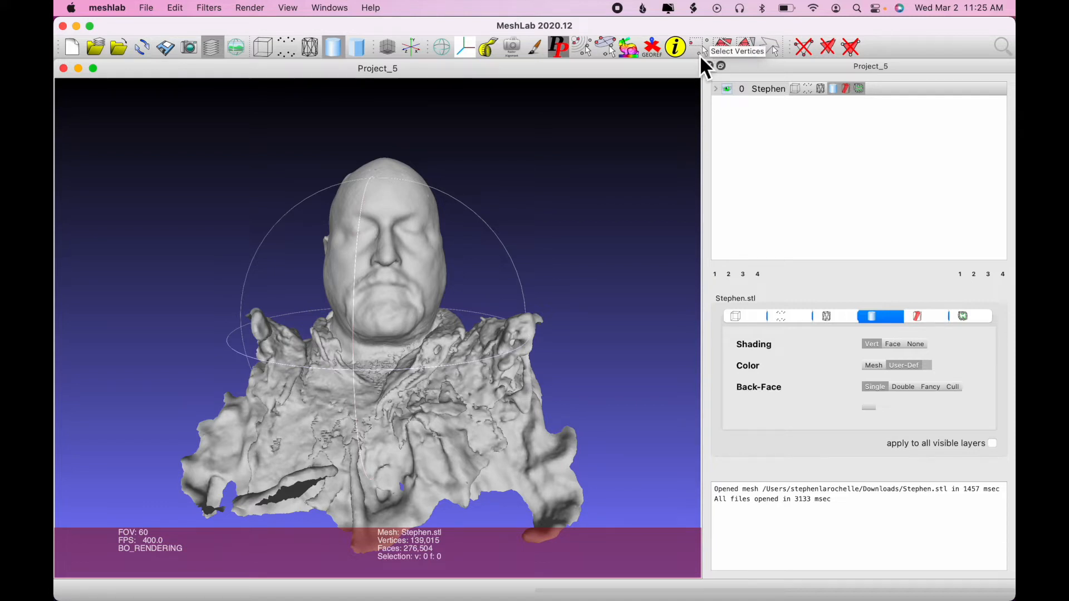
{"action": "mouse_move", "coordinate": [706, 61]}
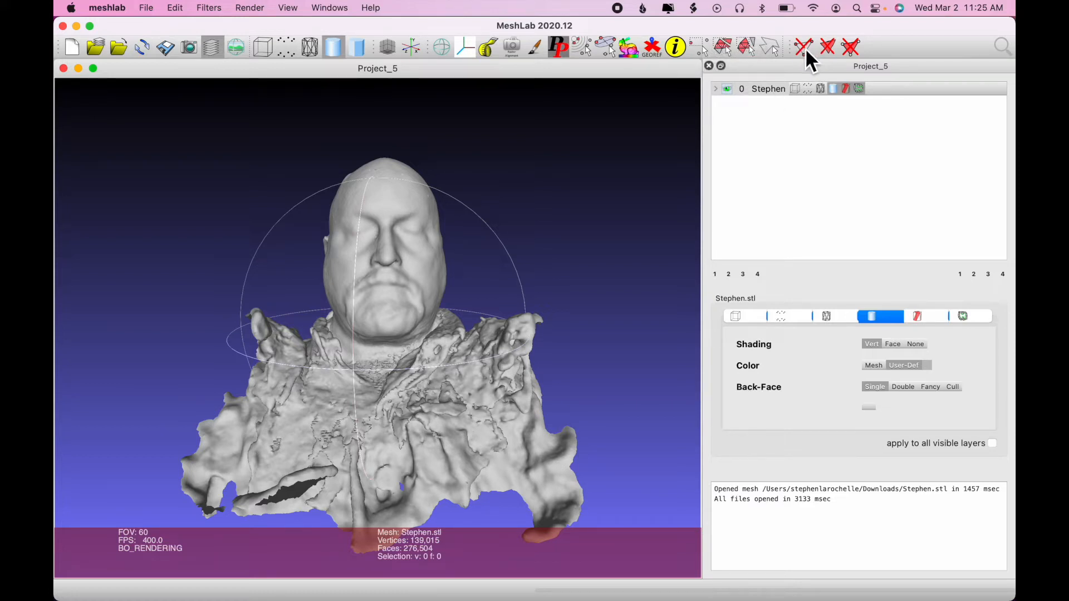
{"action": "mouse_move", "coordinate": [803, 46]}
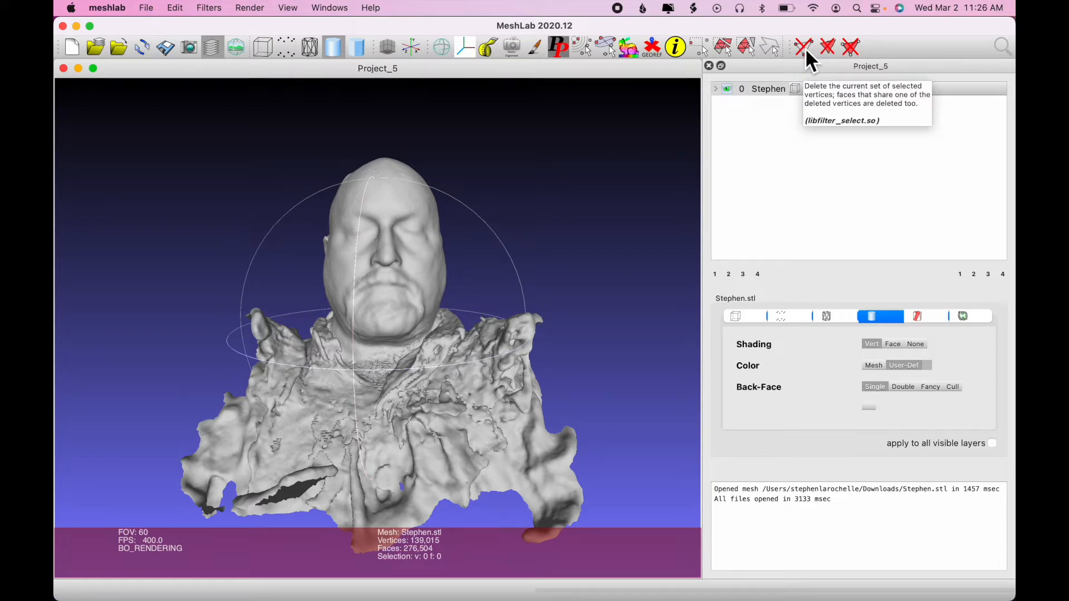
{"action": "mouse_move", "coordinate": [620, 375]}
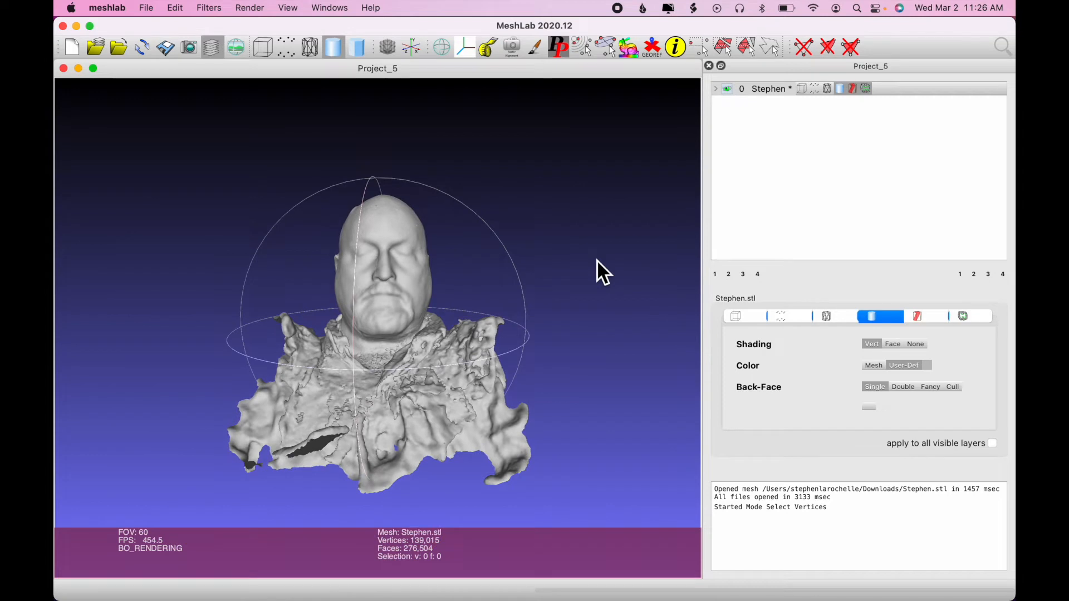
{"action": "mouse_move", "coordinate": [709, 58]}
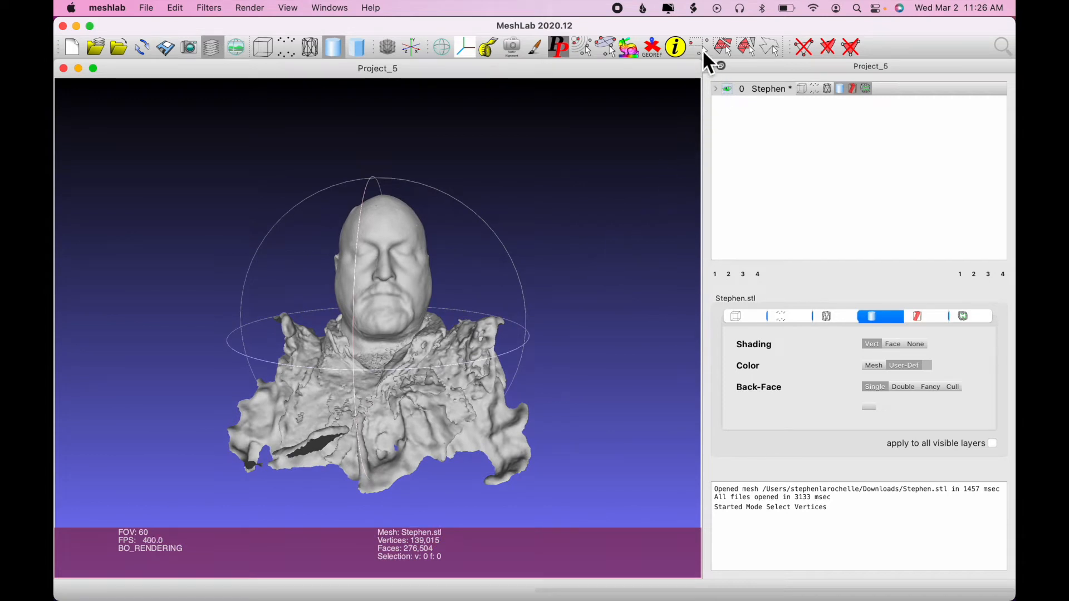
- Select the lower chest and shoulder vertices and delete them
{"action": "left_click", "coordinate": [700, 46]}
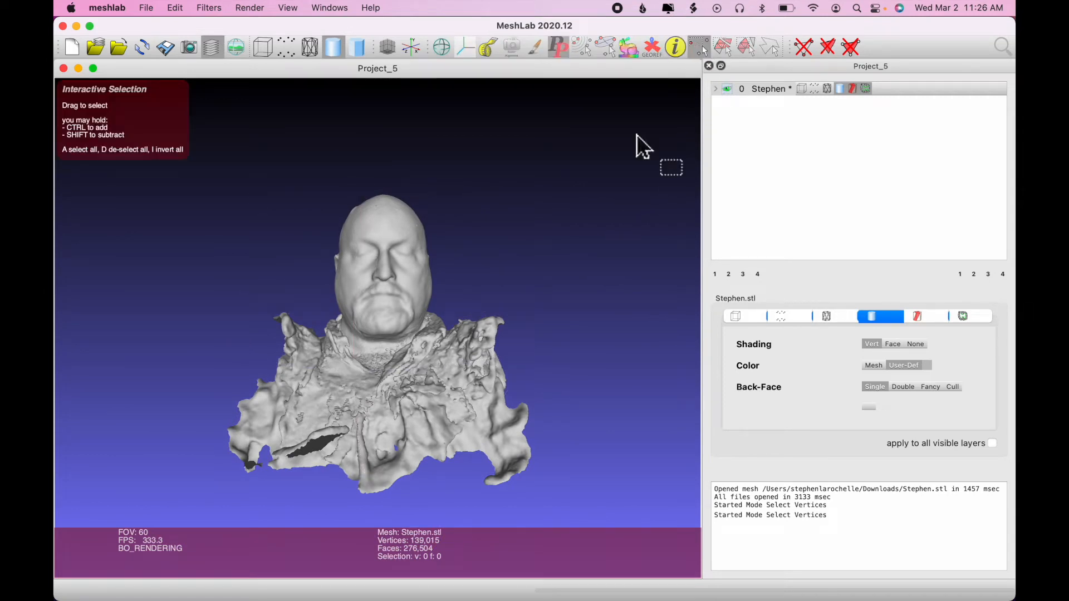
{"action": "mouse_move", "coordinate": [569, 454]}
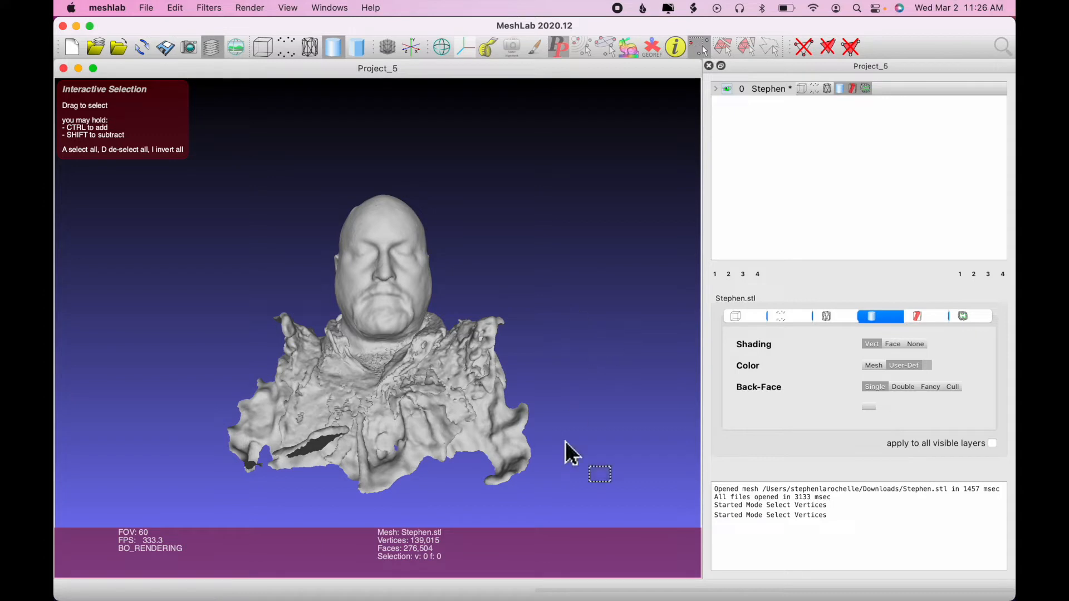
{"action": "mouse_move", "coordinate": [573, 504]}
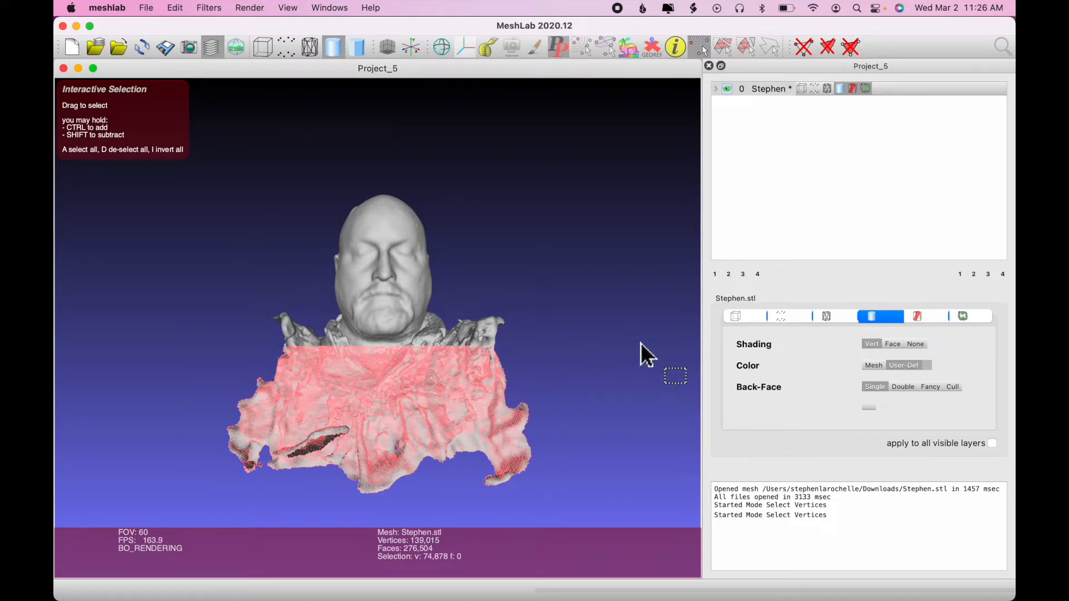
{"action": "mouse_move", "coordinate": [655, 181]}
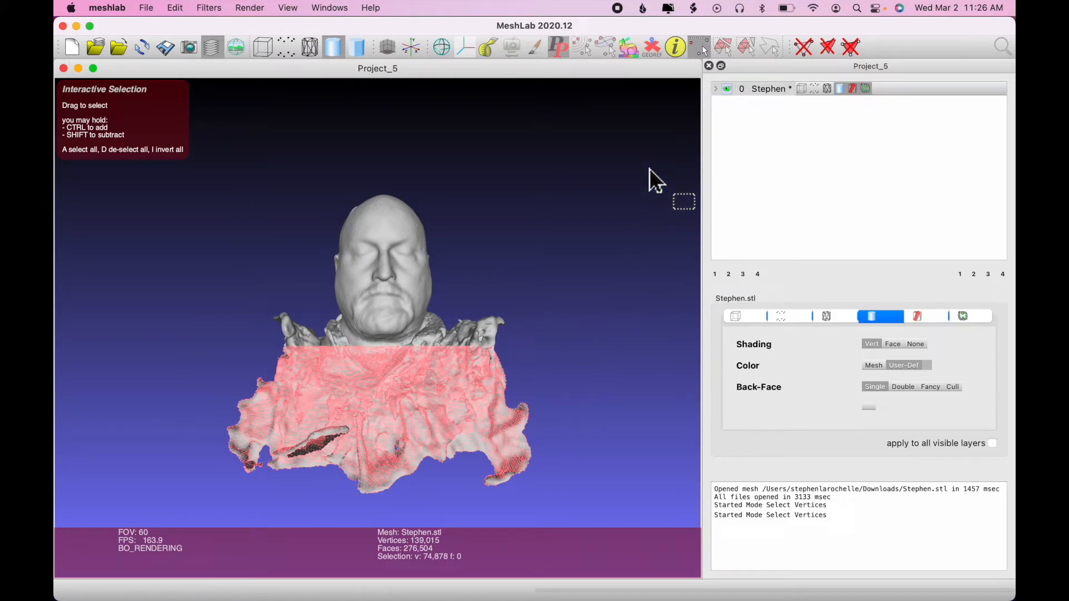
{"action": "mouse_move", "coordinate": [722, 123]}
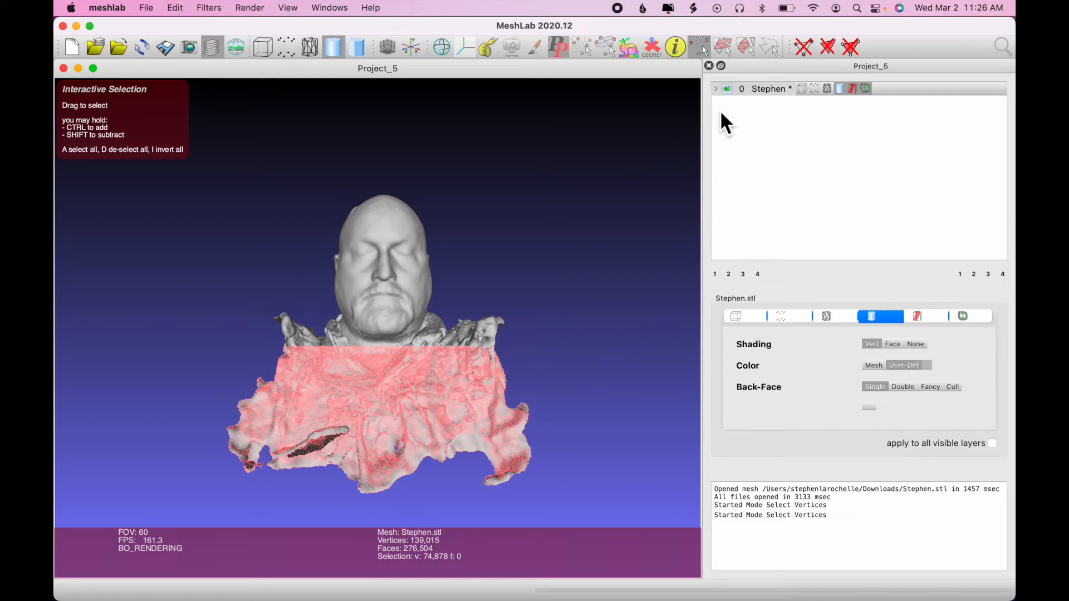
{"action": "mouse_move", "coordinate": [804, 47]}
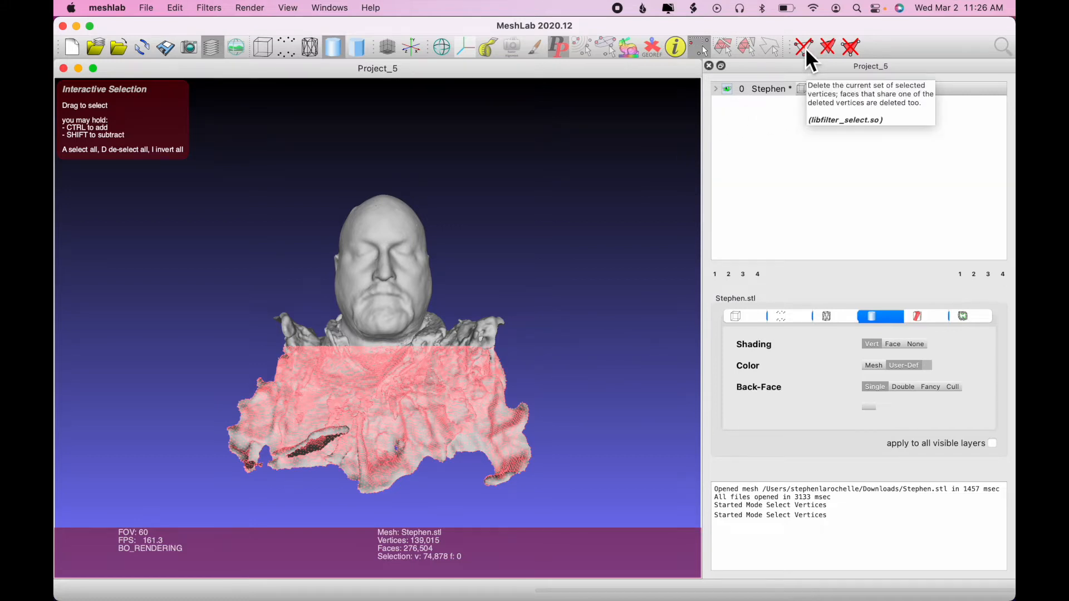
{"action": "left_click", "coordinate": [802, 46]}
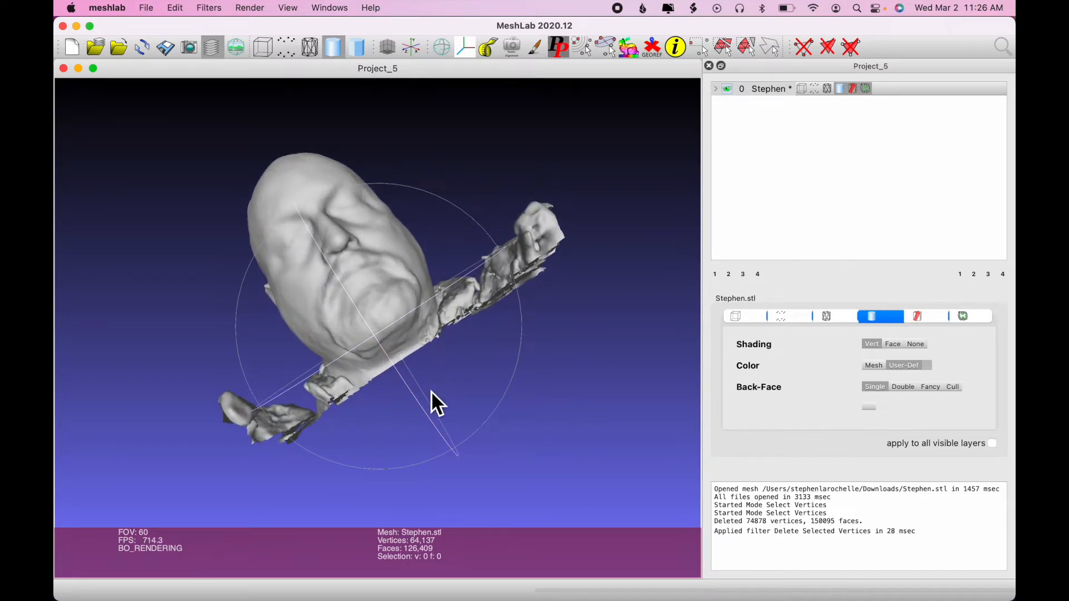
{"action": "mouse_move", "coordinate": [532, 344]}
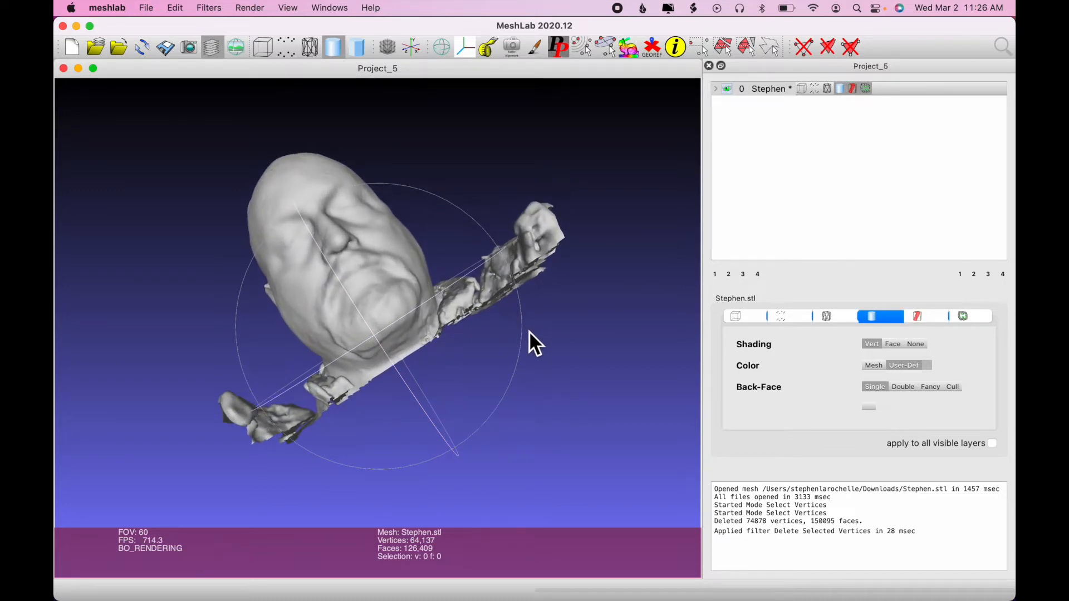
{"action": "mouse_move", "coordinate": [817, 71]}
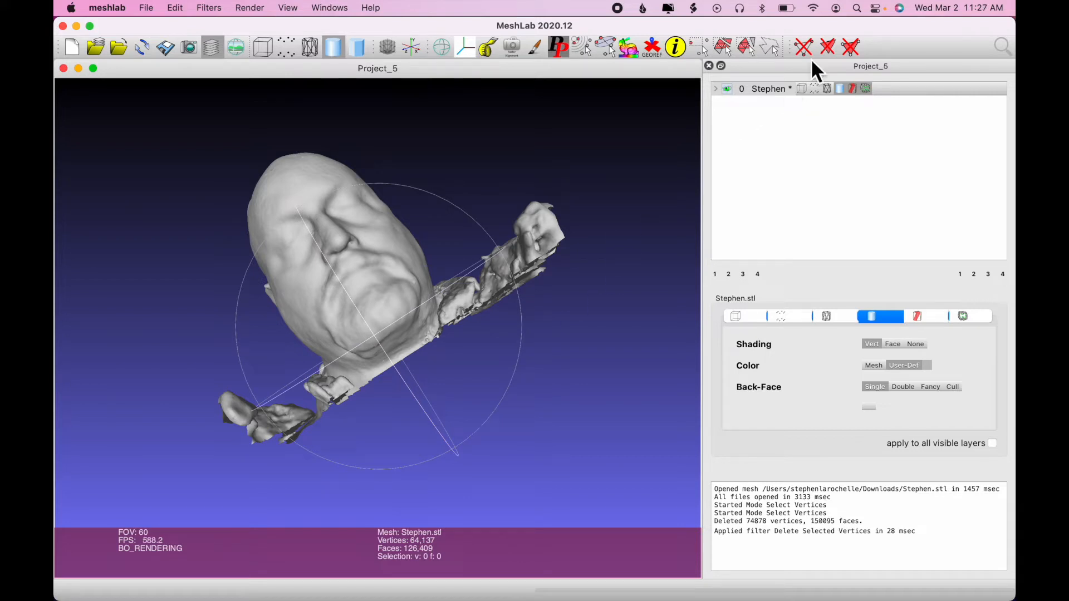
- Box-select the stray debris strip on the right shoulder and delete it, leaving 44,054 vertices
{"action": "left_click", "coordinate": [699, 47]}
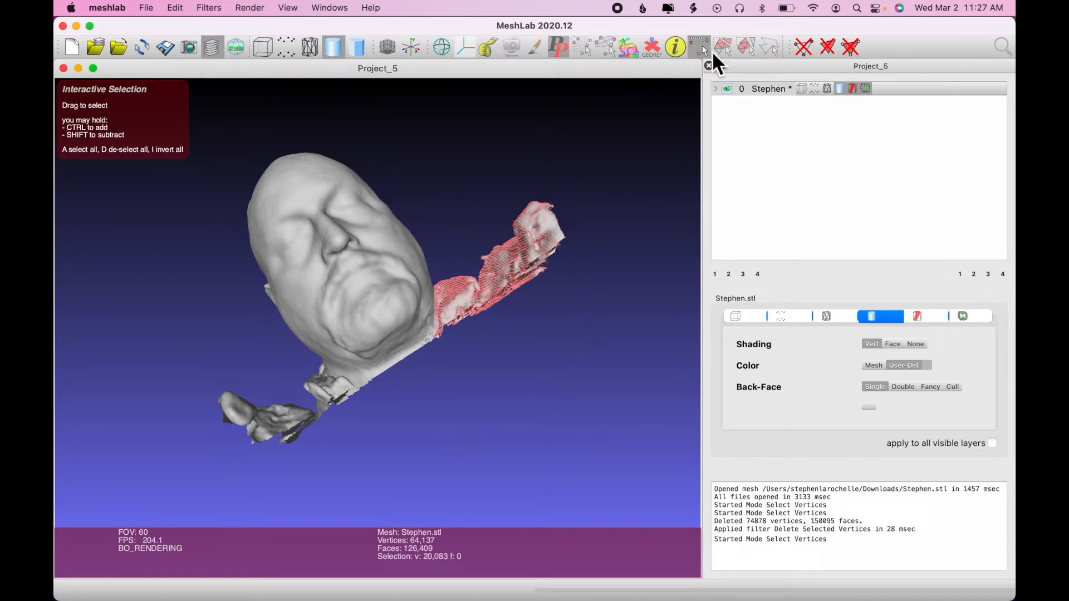
{"action": "mouse_move", "coordinate": [803, 46]}
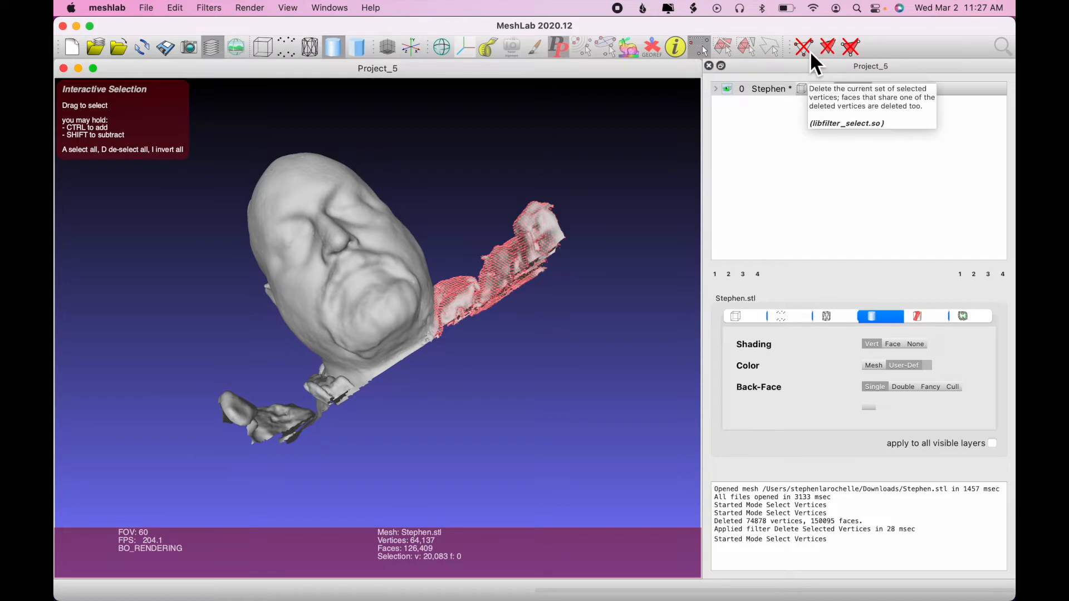
{"action": "left_click", "coordinate": [803, 46]}
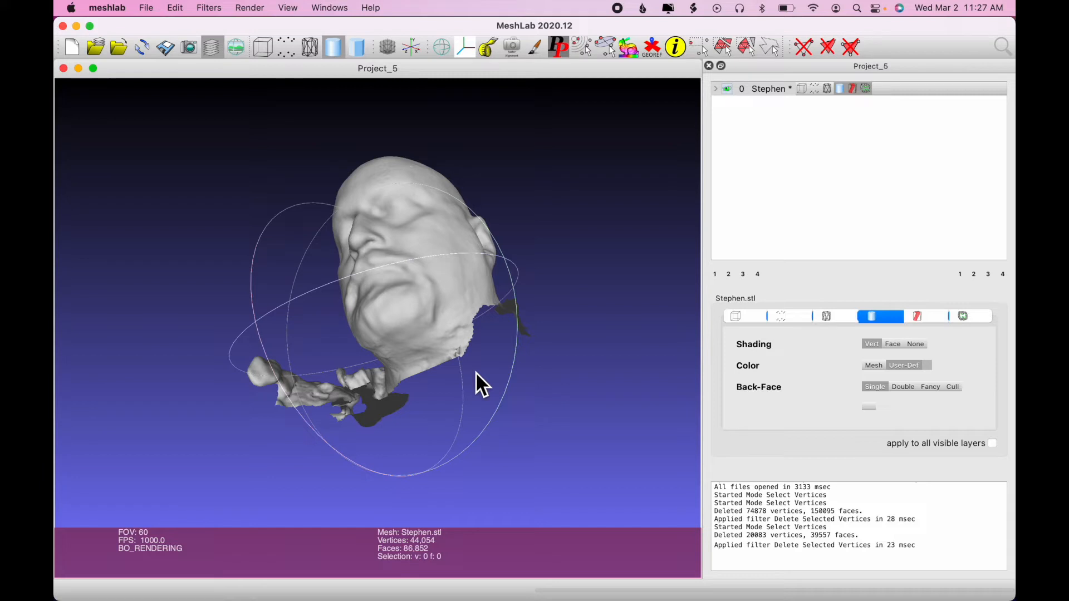
{"action": "mouse_move", "coordinate": [594, 247]}
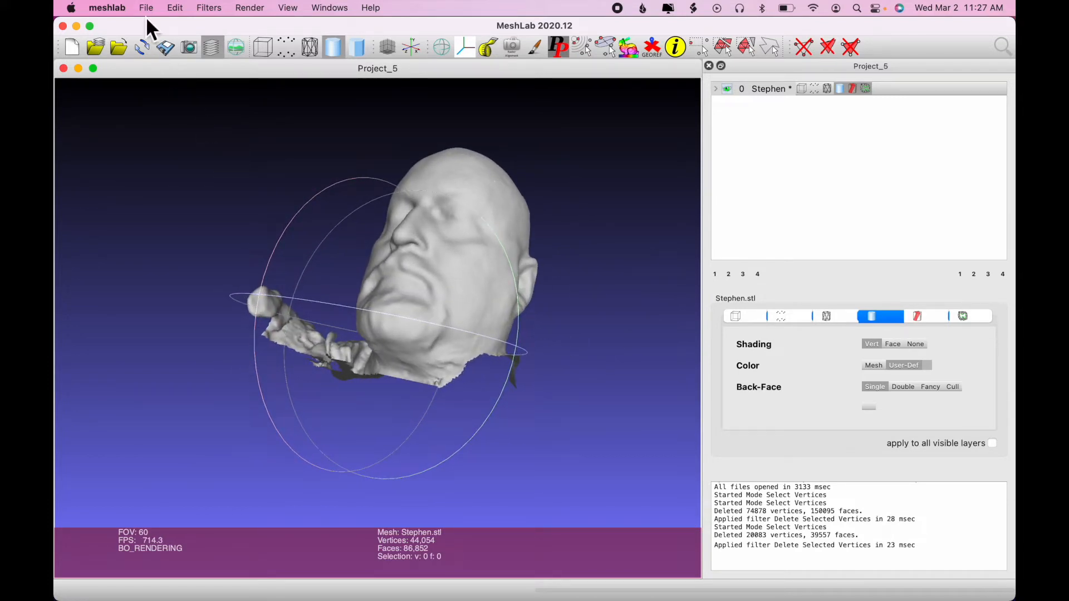
{"action": "left_click", "coordinate": [145, 7]}
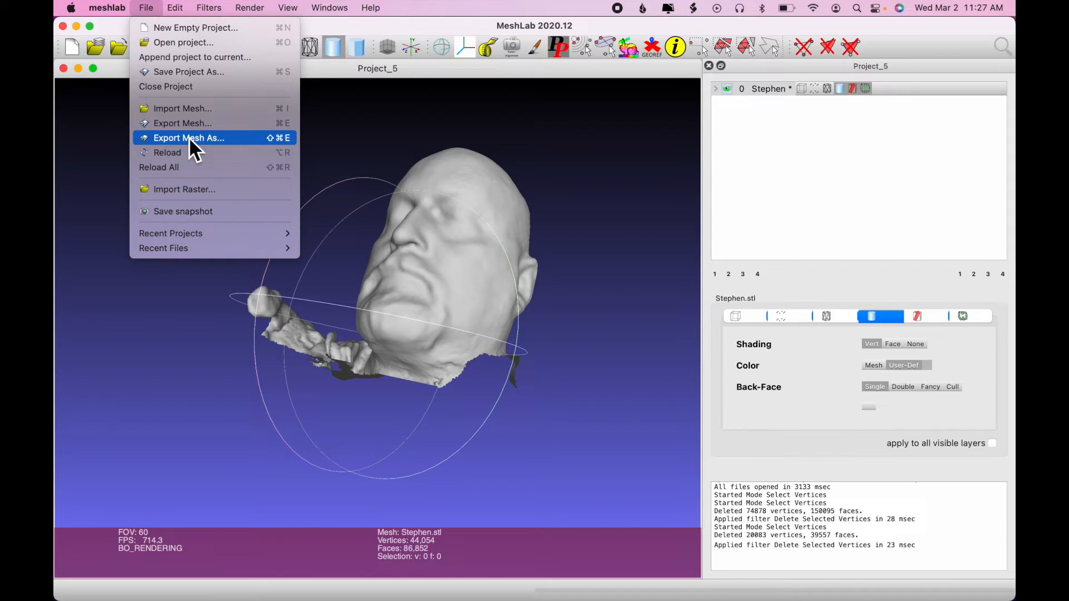
{"action": "mouse_move", "coordinate": [200, 322]}
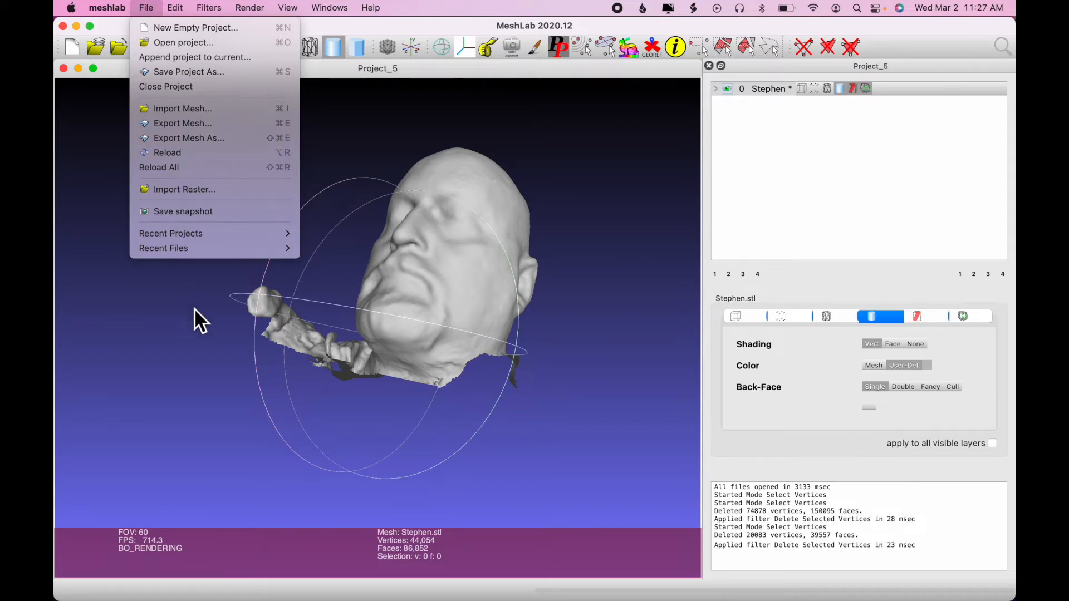
{"action": "left_click", "coordinate": [498, 419]}
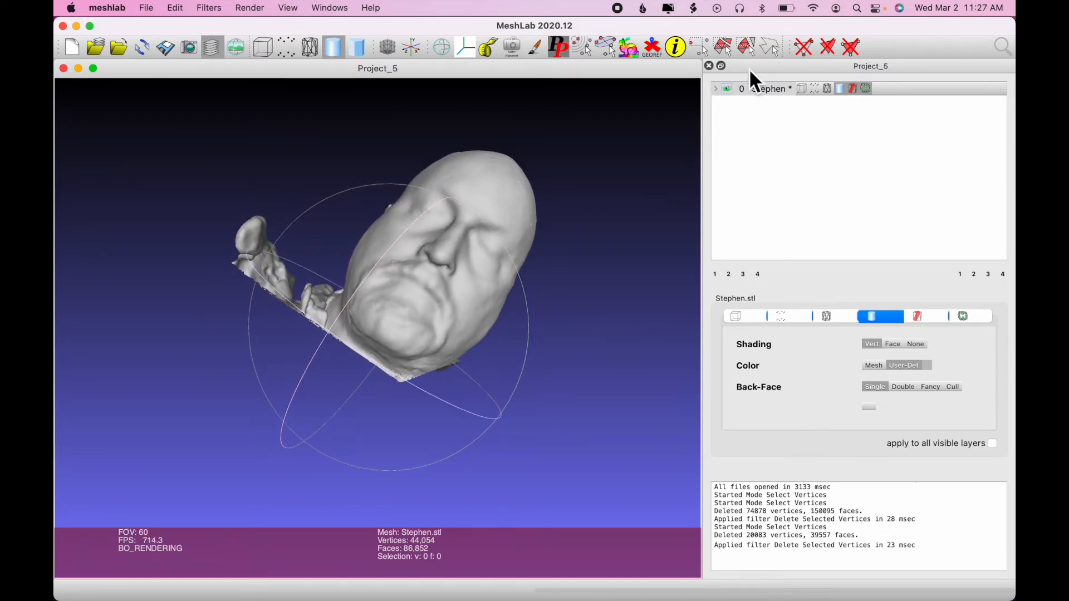
{"action": "left_click", "coordinate": [722, 47]}
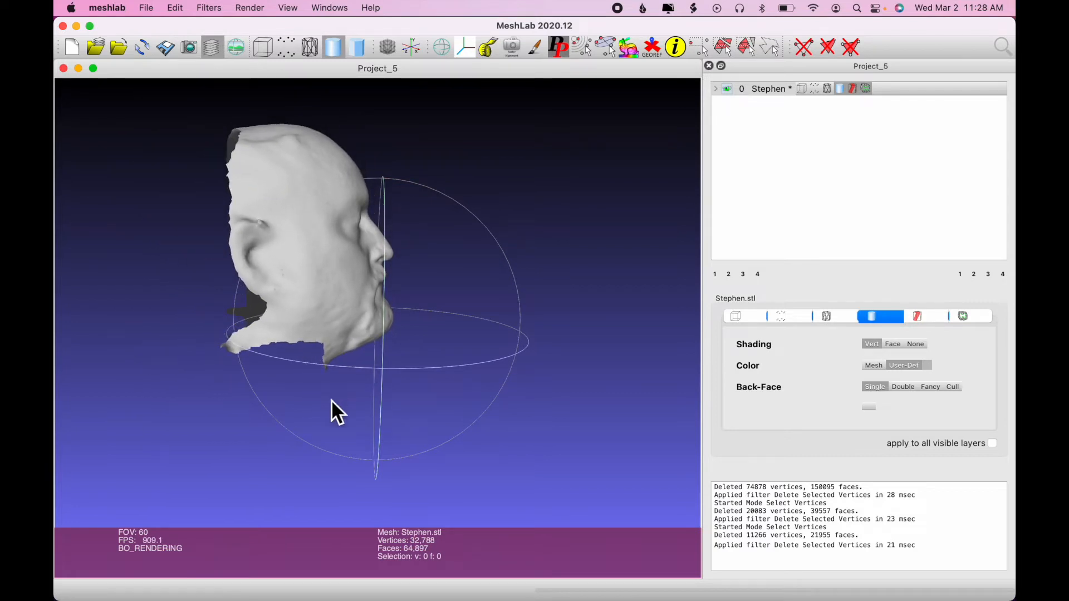
{"action": "mouse_move", "coordinate": [705, 61]}
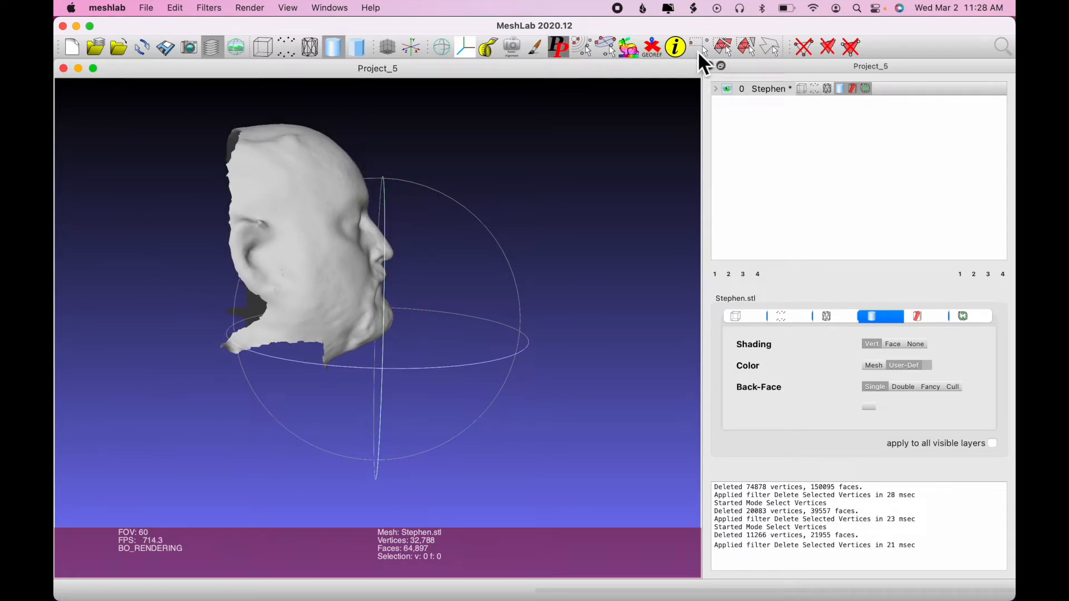
- Activate Select Vertices to box the leftover debris at the back-left of Stephen
{"action": "left_click", "coordinate": [699, 47]}
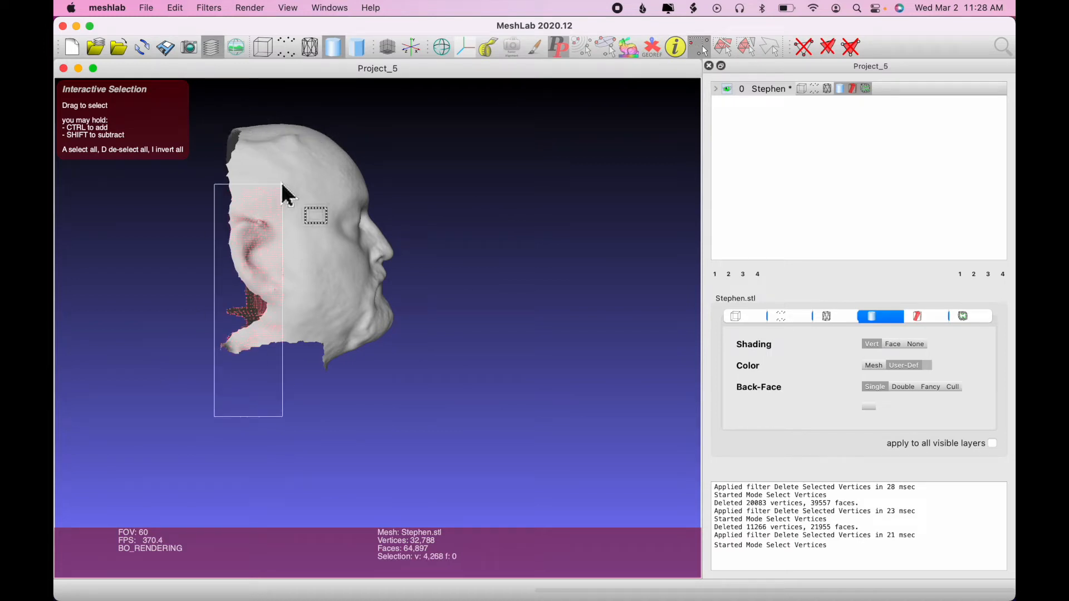
- Select the back of the head and delete those vertices, trimming Stephen to 16,945 vertices
{"action": "left_click_drag", "start_coordinate": [286, 194], "coordinate": [307, 95]}
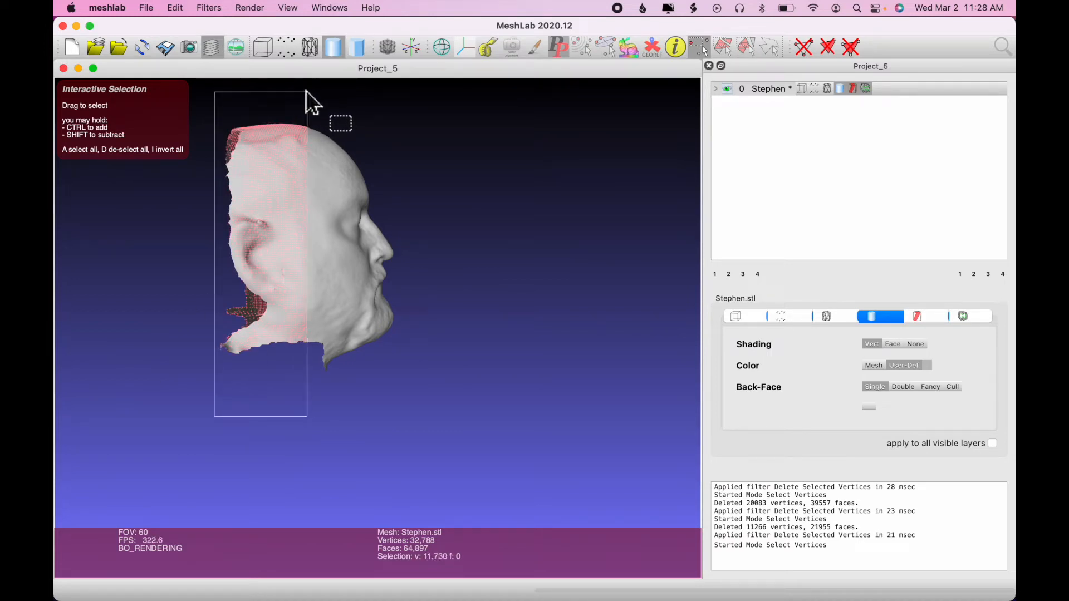
{"action": "left_click_drag", "start_coordinate": [307, 96], "coordinate": [286, 95]}
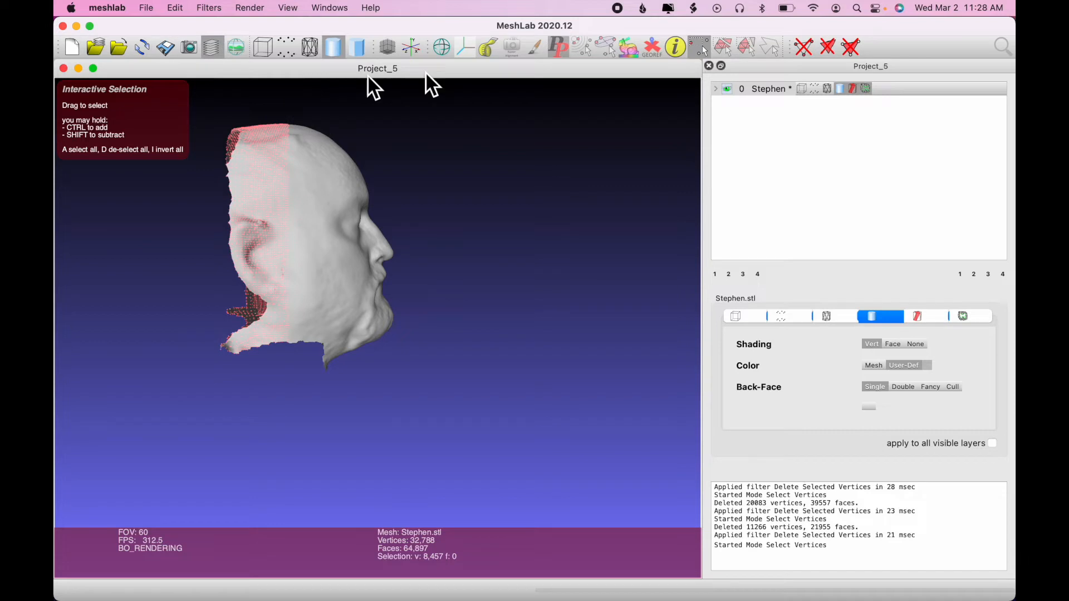
{"action": "left_click", "coordinate": [722, 47]}
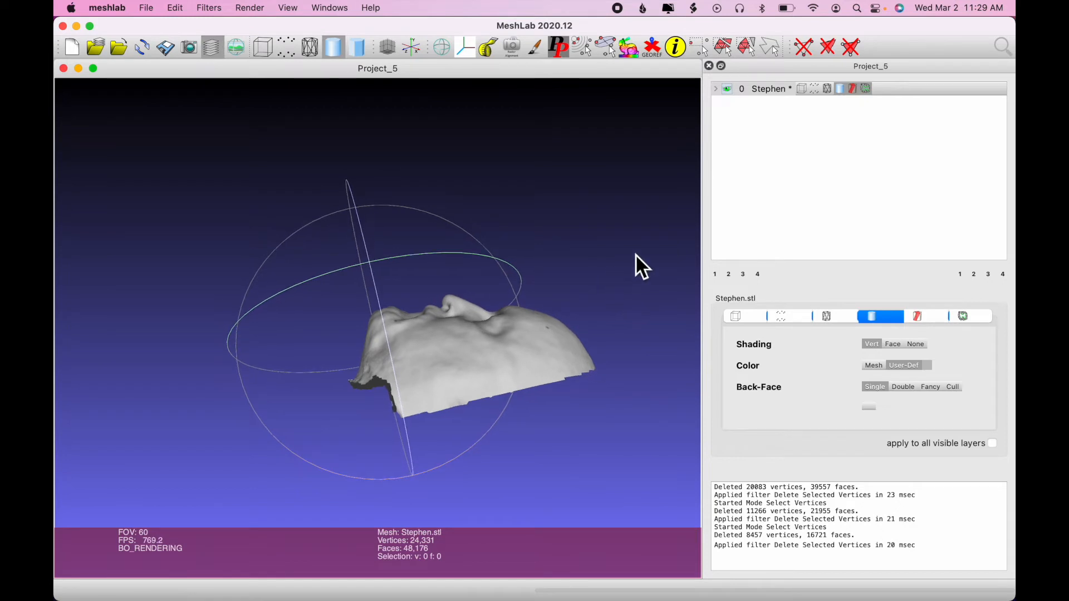
{"action": "left_click", "coordinate": [703, 46]}
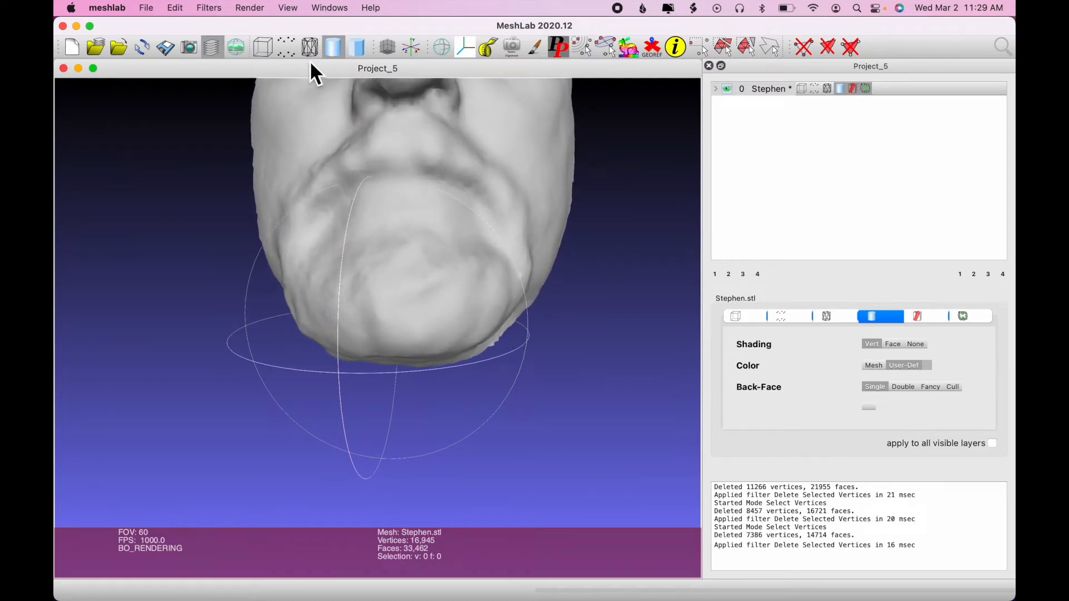
{"action": "mouse_move", "coordinate": [309, 47]}
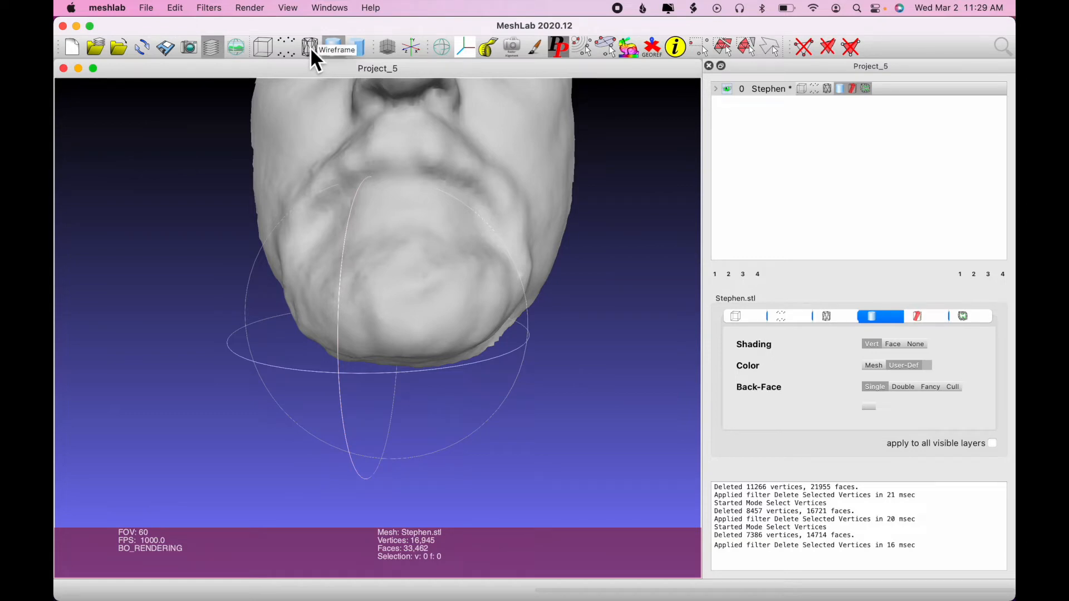
- Render the trimmed Stephen face mesh as a wireframe
{"action": "left_click", "coordinate": [309, 46]}
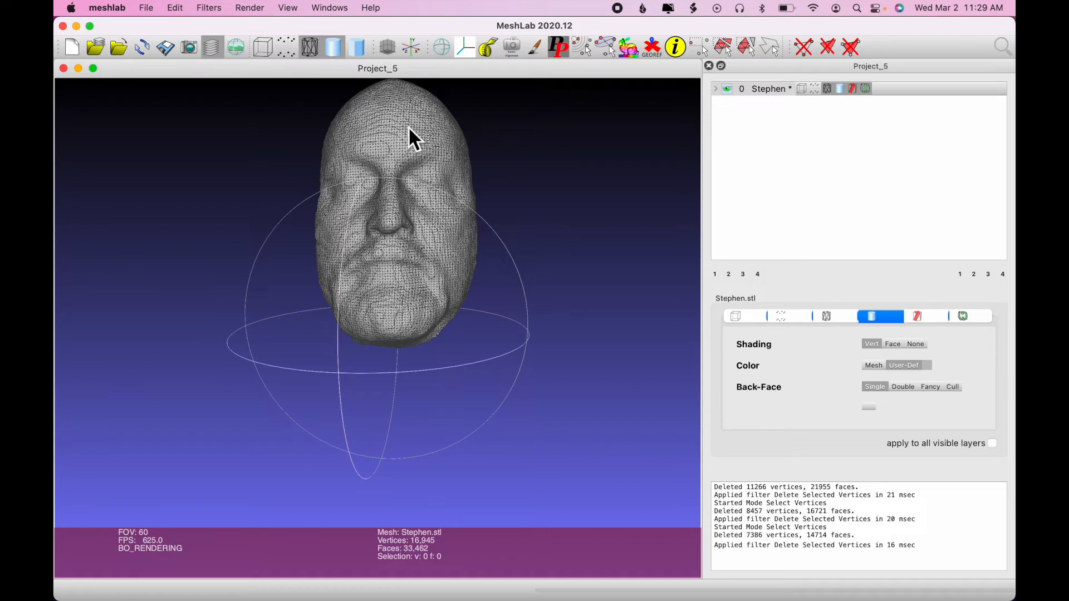
{"action": "mouse_move", "coordinate": [399, 140]}
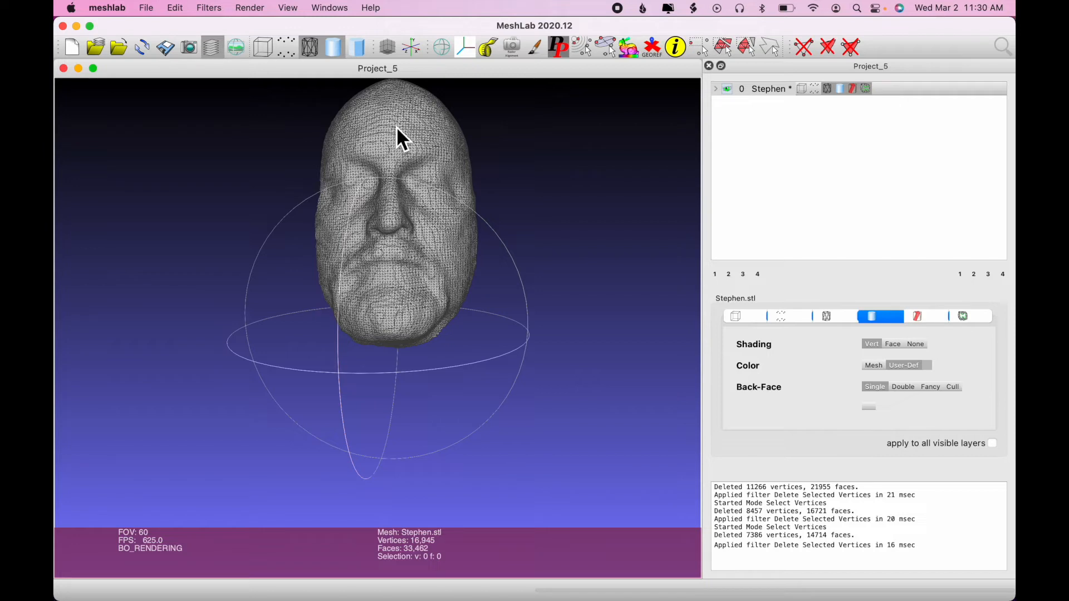
{"action": "mouse_move", "coordinate": [354, 85]}
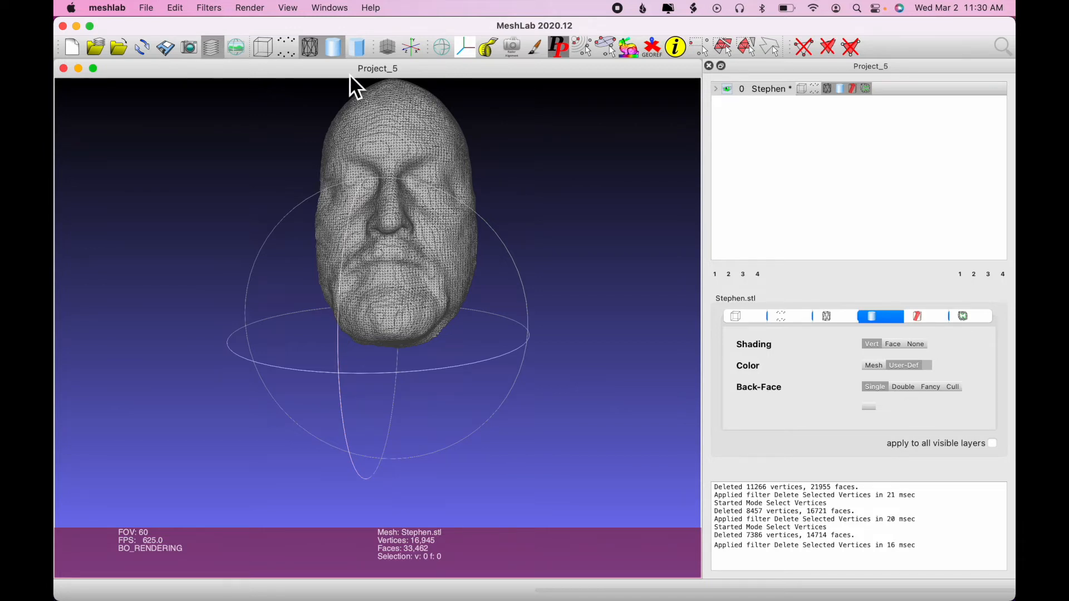
{"action": "mouse_move", "coordinate": [215, 24]}
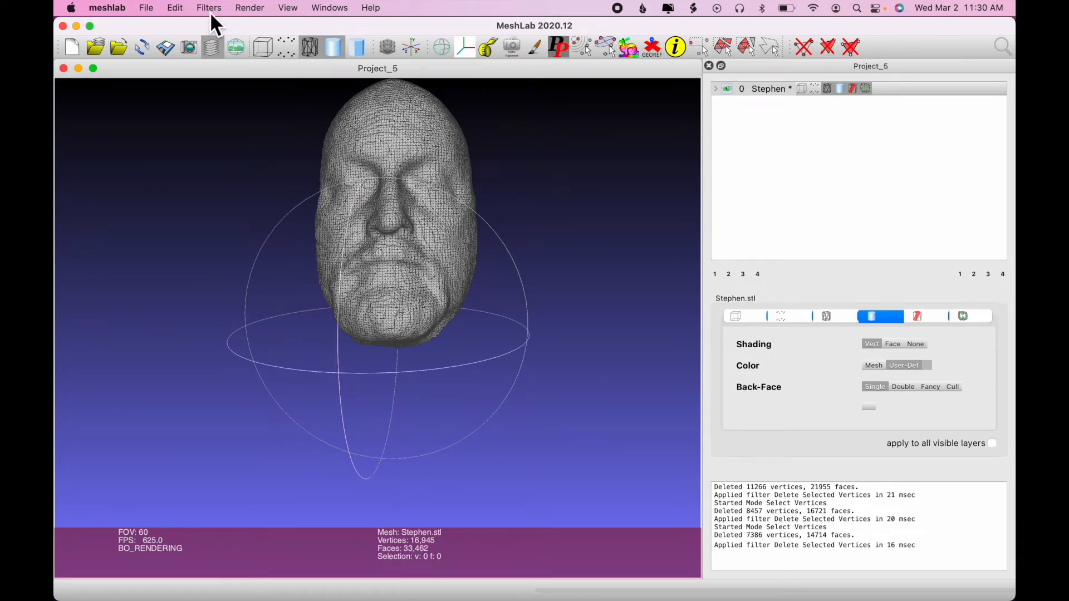
- Open the Quadric Edge Collapse Decimation filter, which proposes 16,731 target faces
{"action": "left_click", "coordinate": [208, 8]}
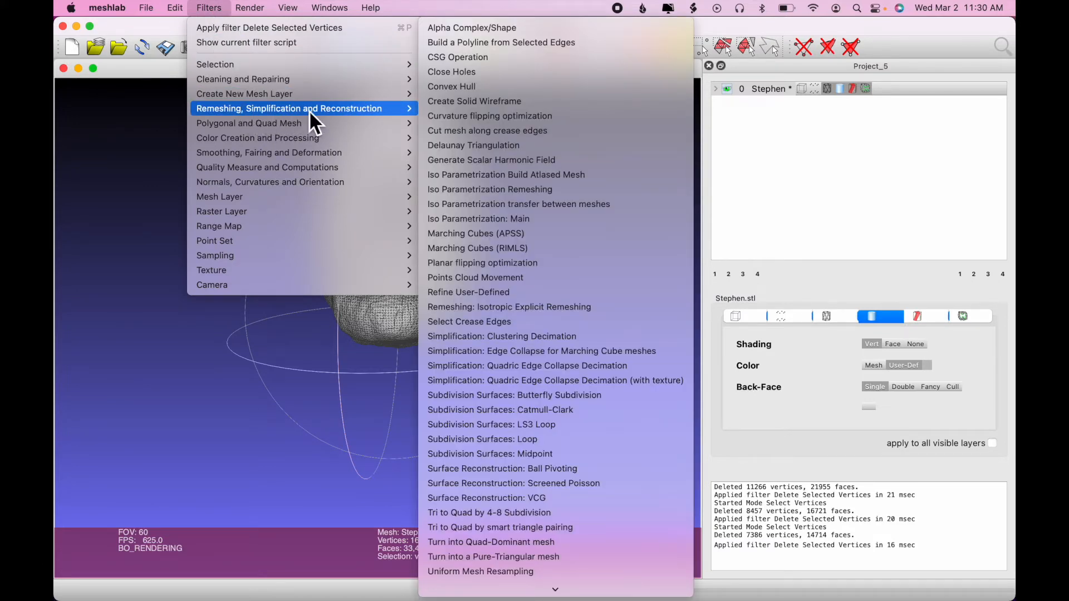
{"action": "mouse_move", "coordinate": [496, 116]}
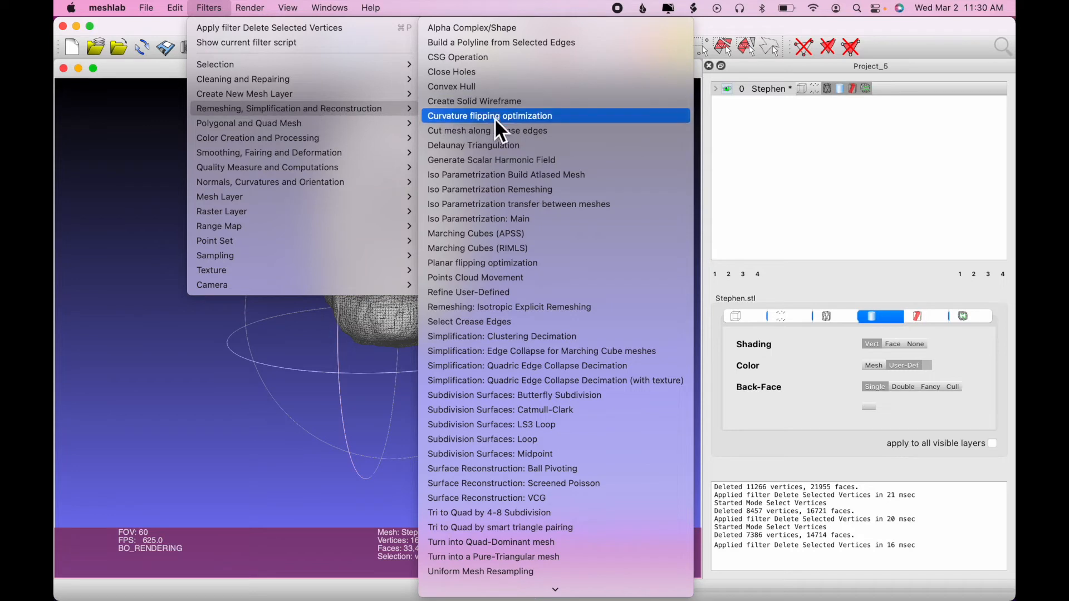
{"action": "mouse_move", "coordinate": [637, 371]}
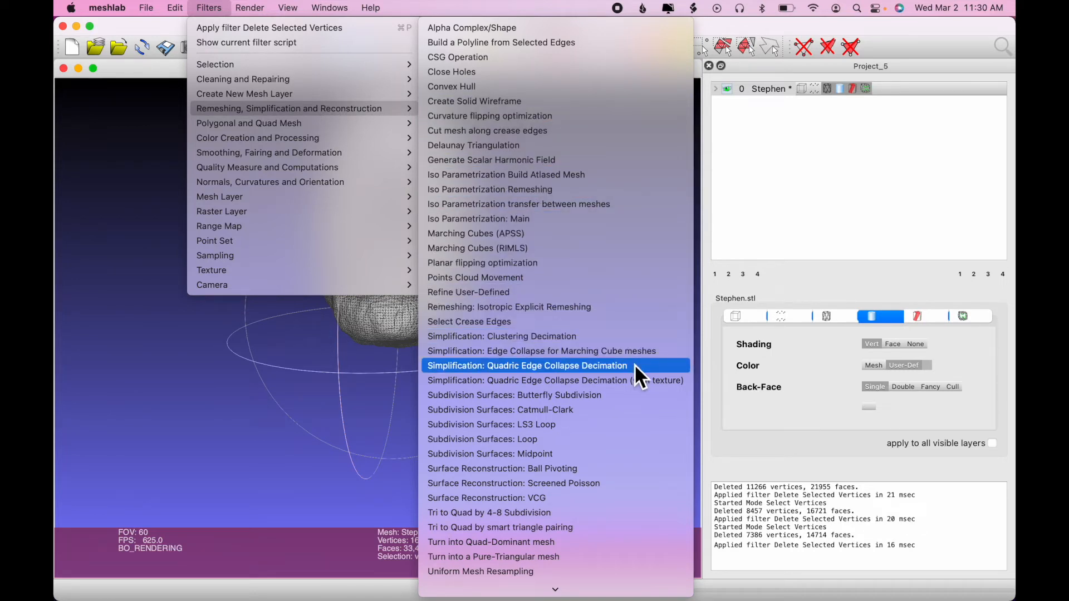
{"action": "mouse_move", "coordinate": [635, 381]}
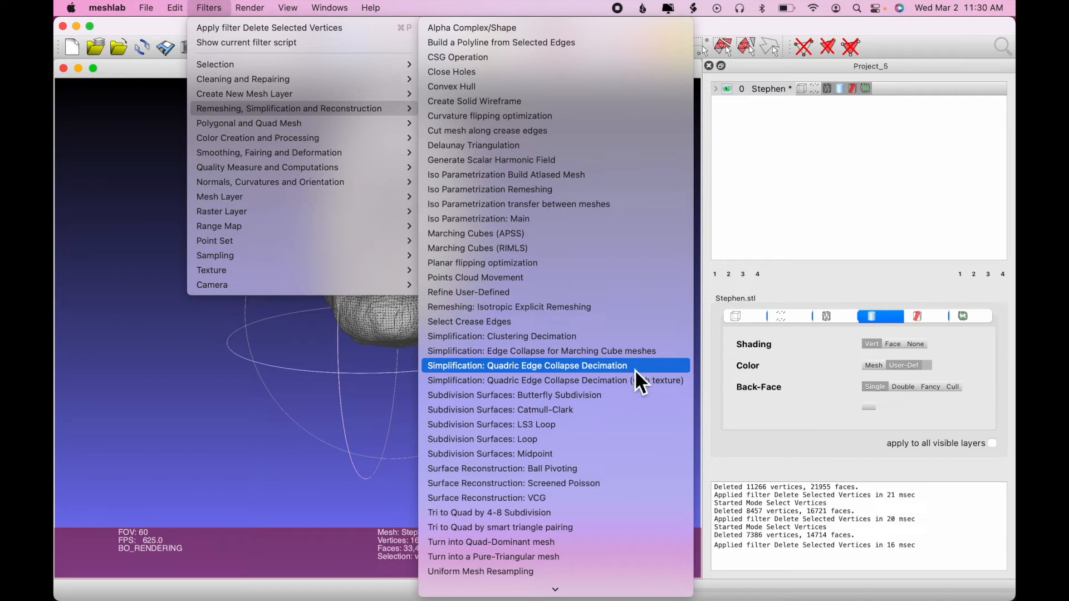
{"action": "left_click", "coordinate": [526, 365]}
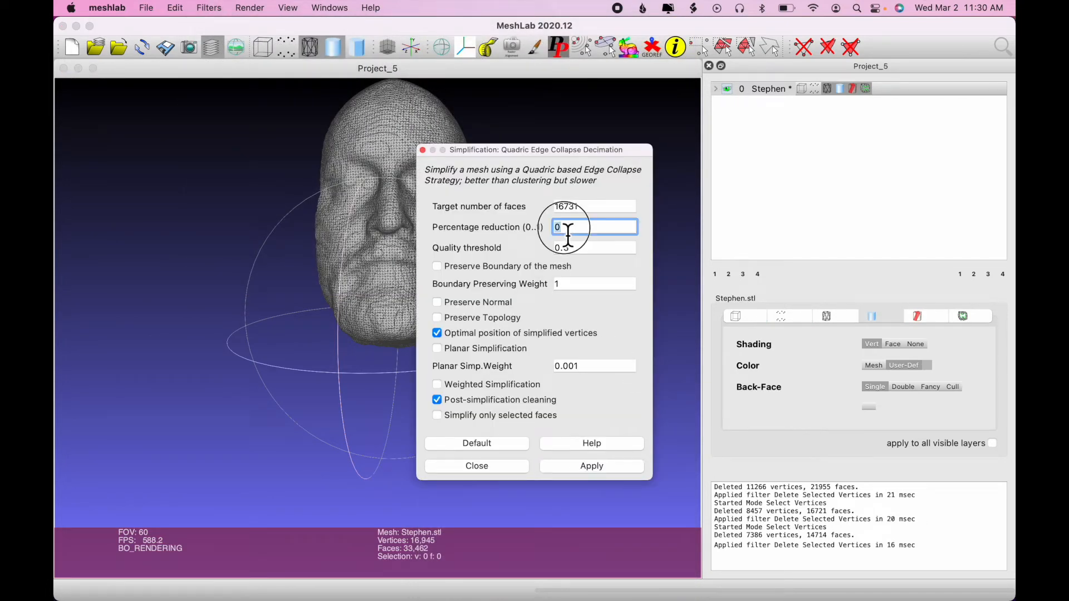
{"action": "mouse_move", "coordinate": [652, 303]}
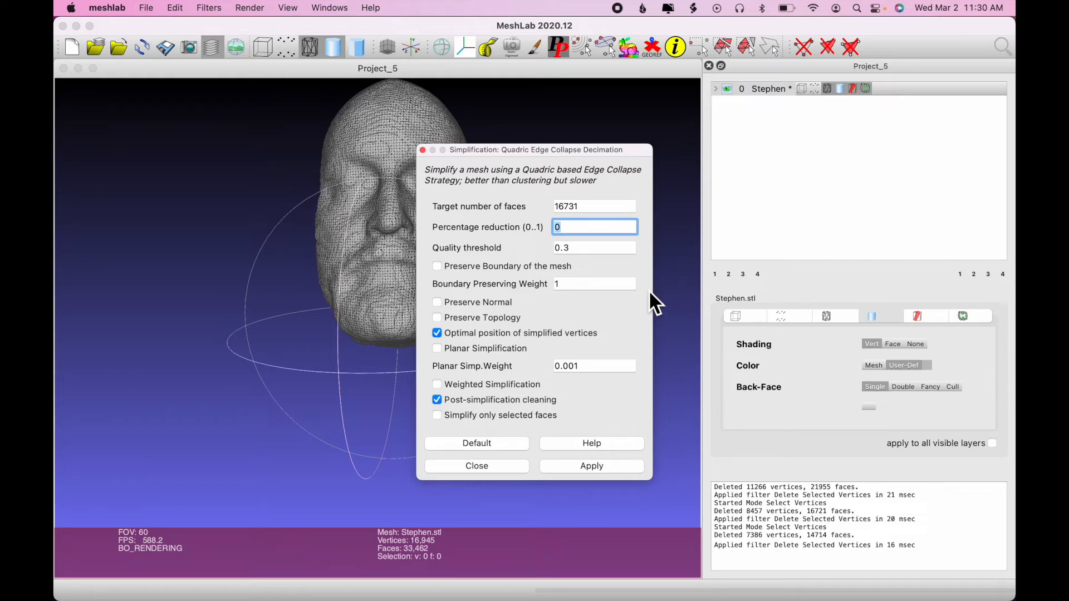
- Apply decimation at 0.5 reduction, leaving 8,498 vertices and 16,731 faces, then close
{"action": "type", "text": ".5"}
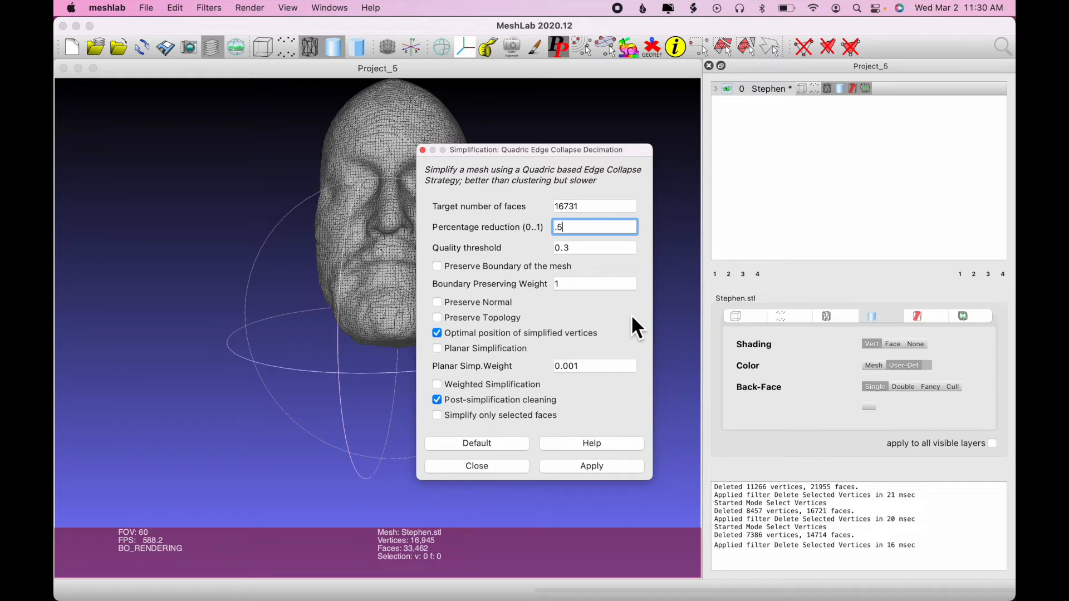
{"action": "left_click", "coordinate": [590, 465]}
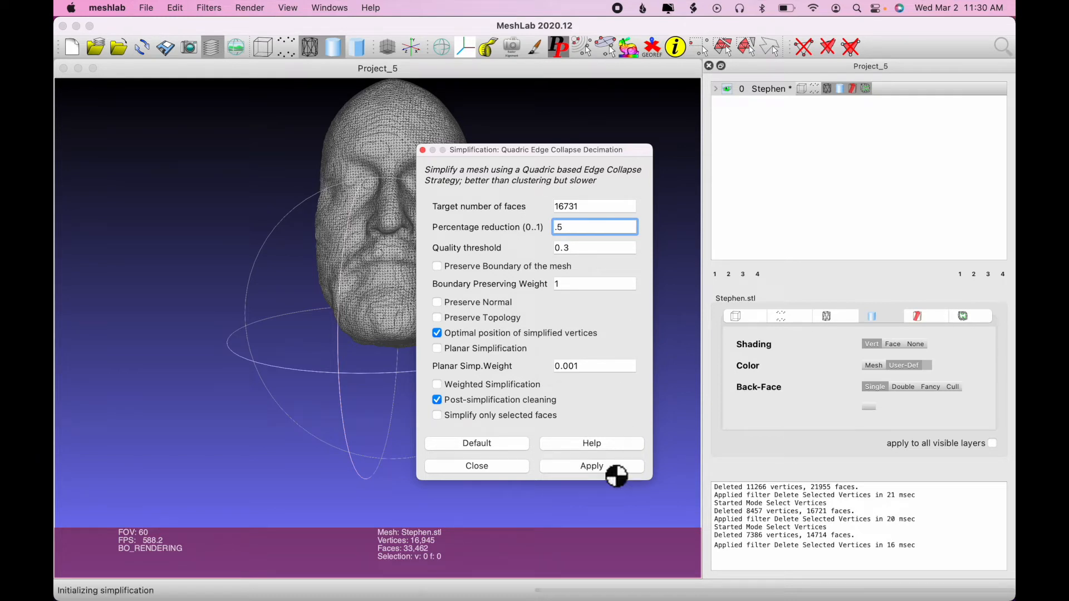
{"action": "left_click", "coordinate": [591, 465]}
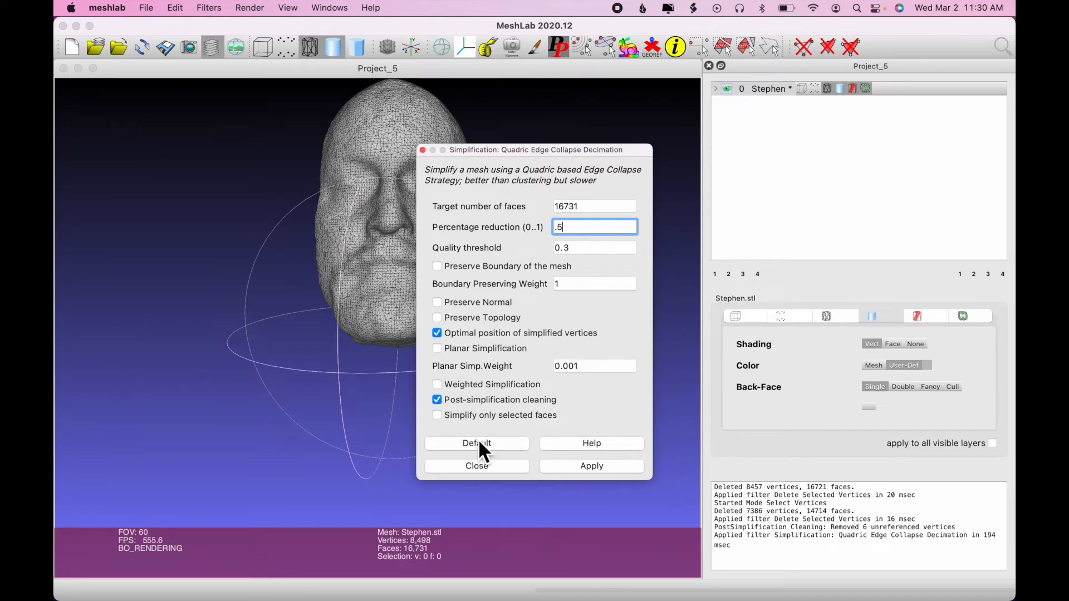
{"action": "left_click", "coordinate": [477, 466]}
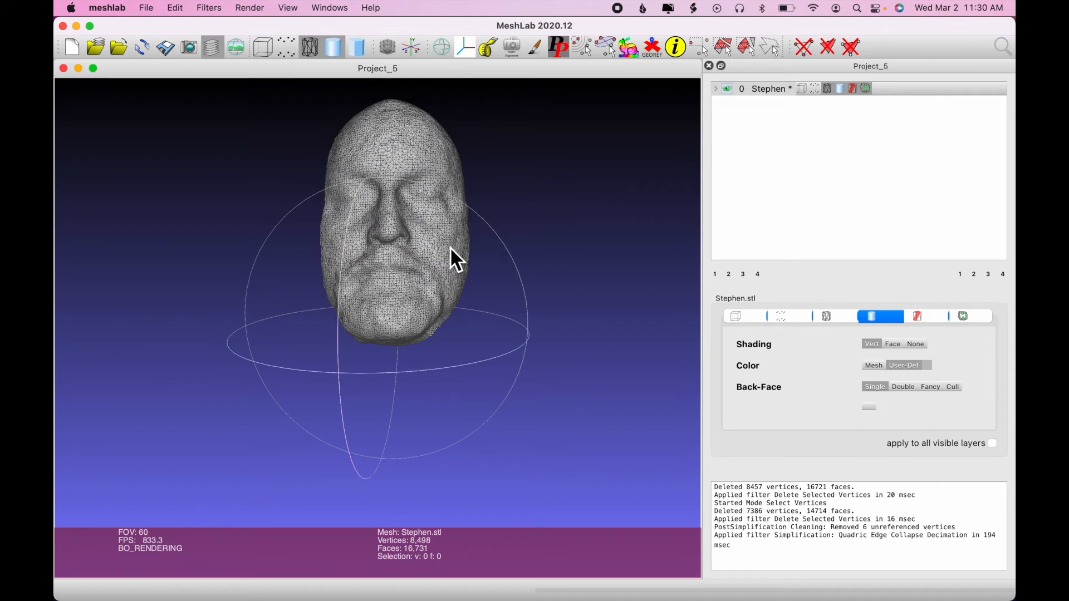
{"action": "mouse_move", "coordinate": [520, 326]}
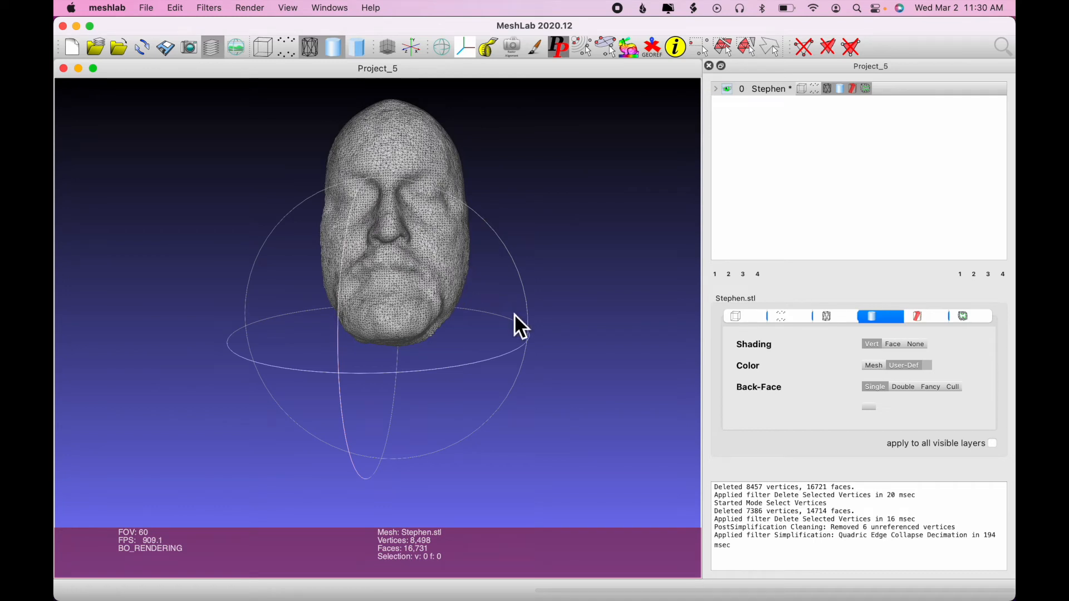
{"action": "mouse_move", "coordinate": [146, 7]}
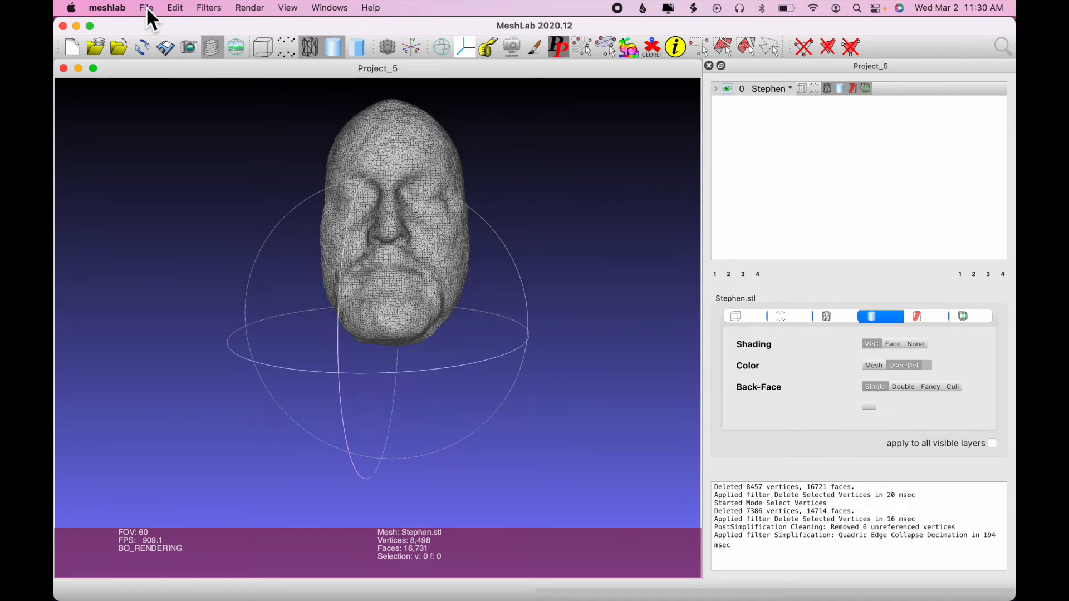
- Export the decimated mesh as StephenML.stl in Downloads and confirm the saving options
{"action": "left_click", "coordinate": [146, 8]}
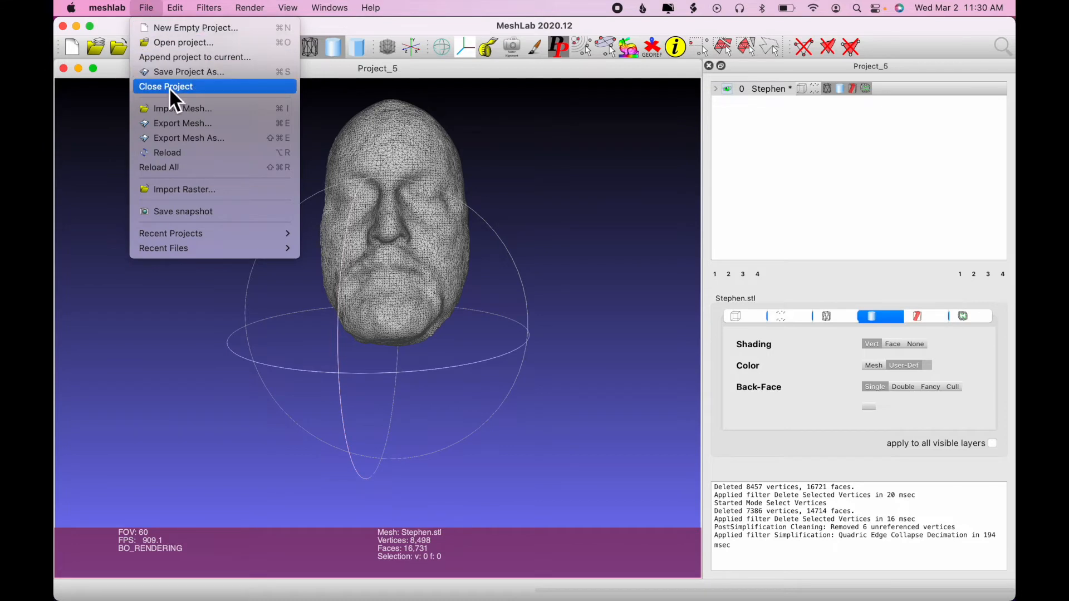
{"action": "left_click", "coordinate": [189, 138]}
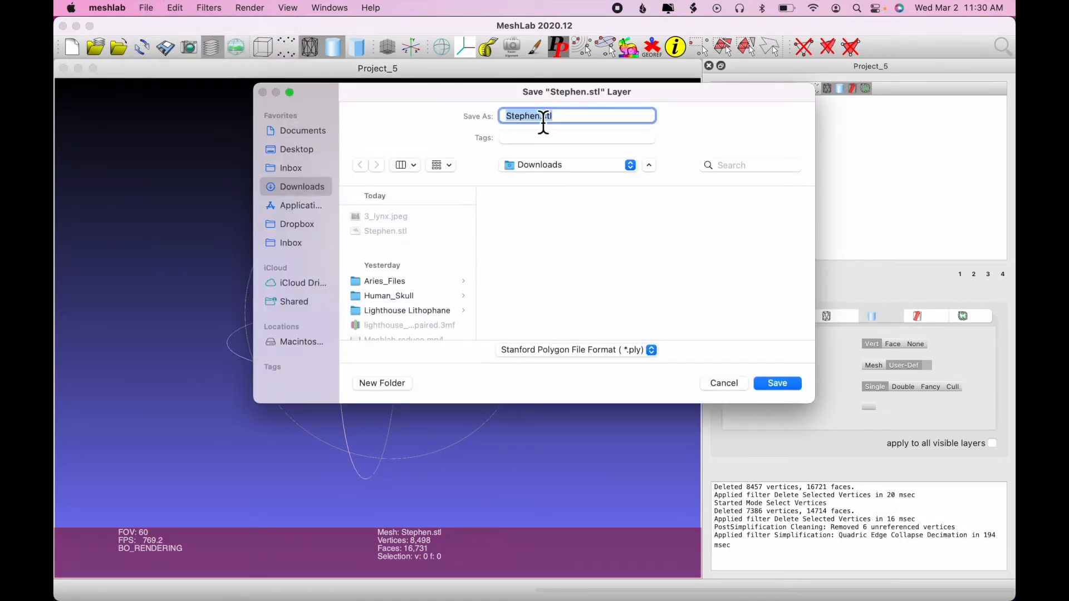
{"action": "mouse_move", "coordinate": [611, 221]}
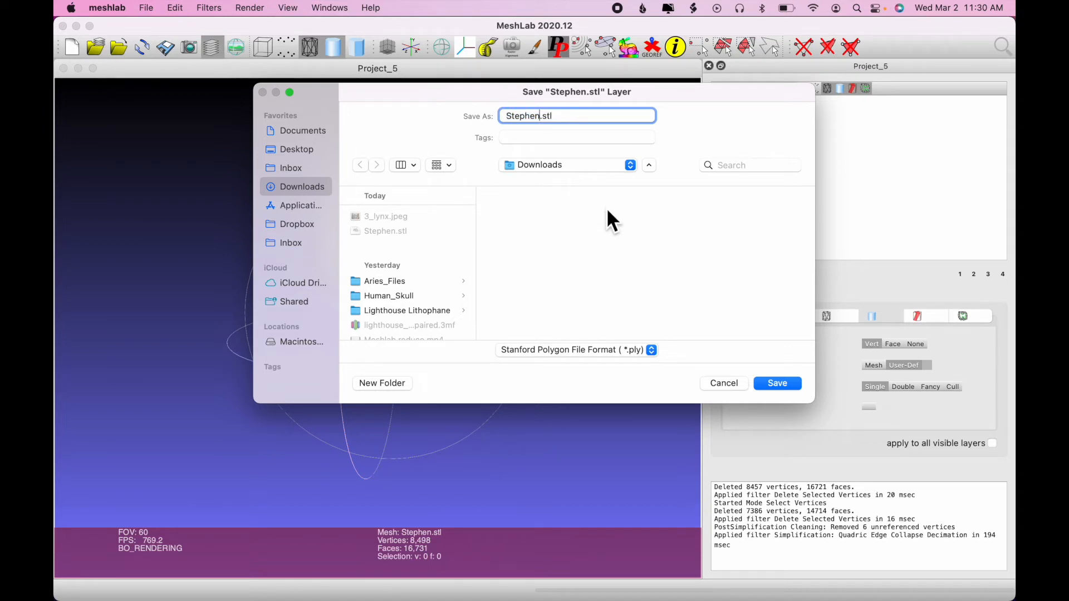
{"action": "type", "text": "ML"}
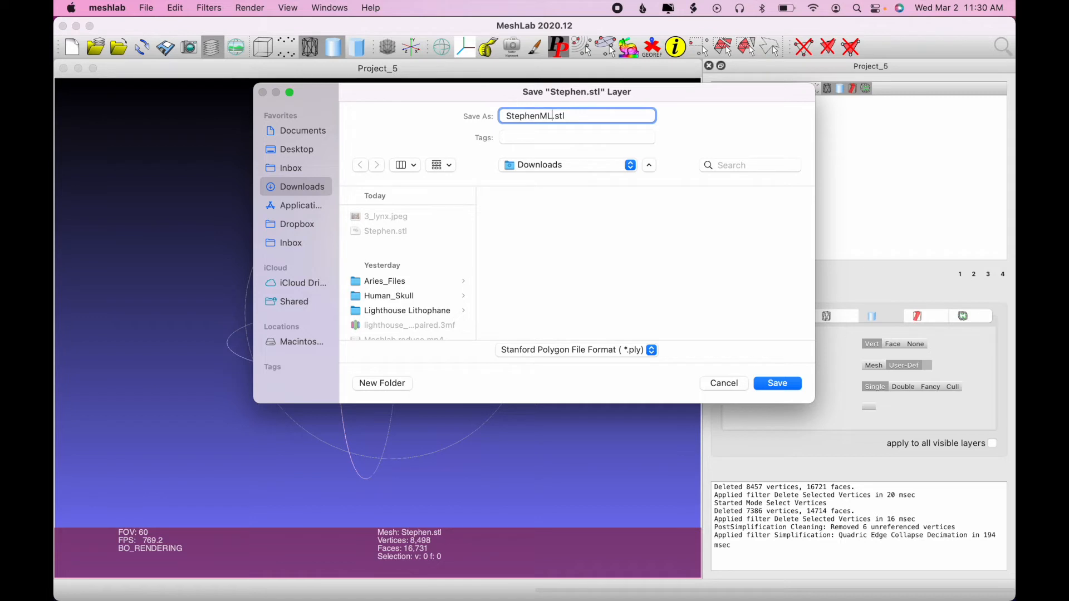
{"action": "mouse_move", "coordinate": [740, 295]}
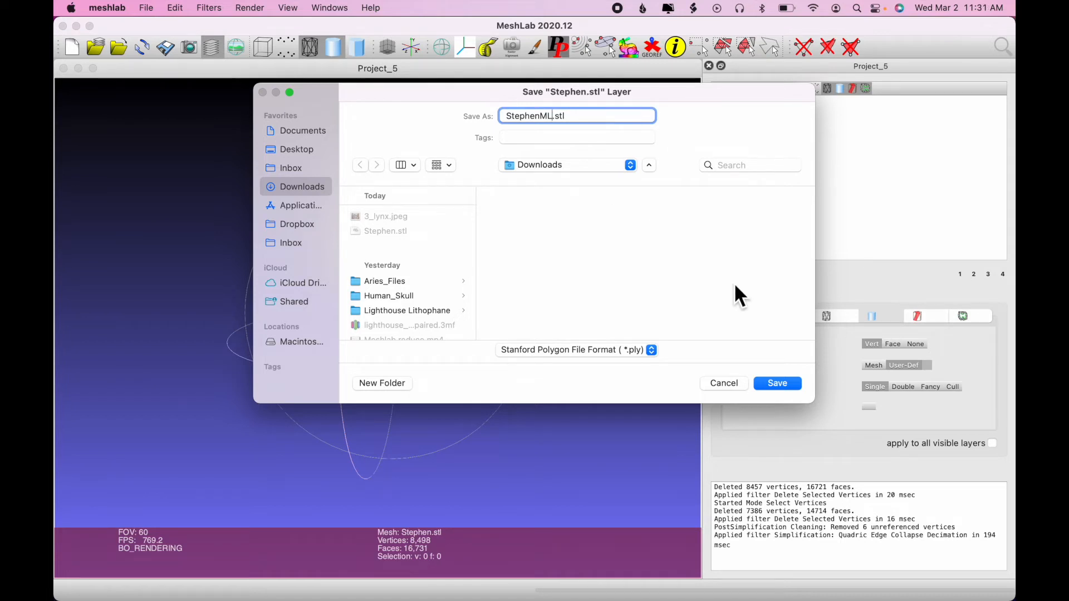
{"action": "mouse_move", "coordinate": [637, 365]}
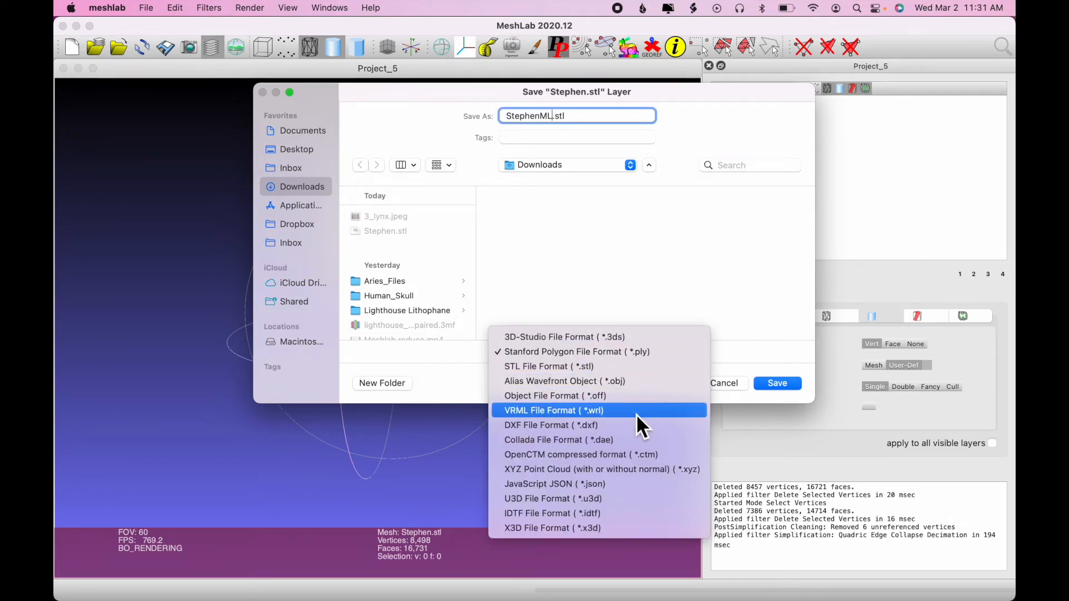
{"action": "mouse_move", "coordinate": [641, 373]}
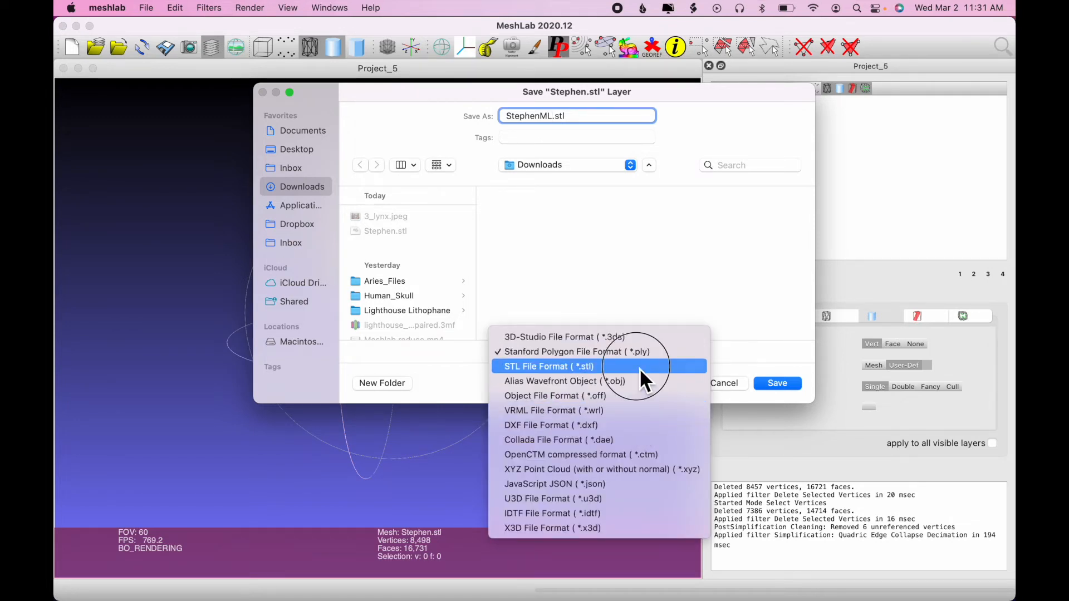
{"action": "left_click", "coordinate": [547, 367]}
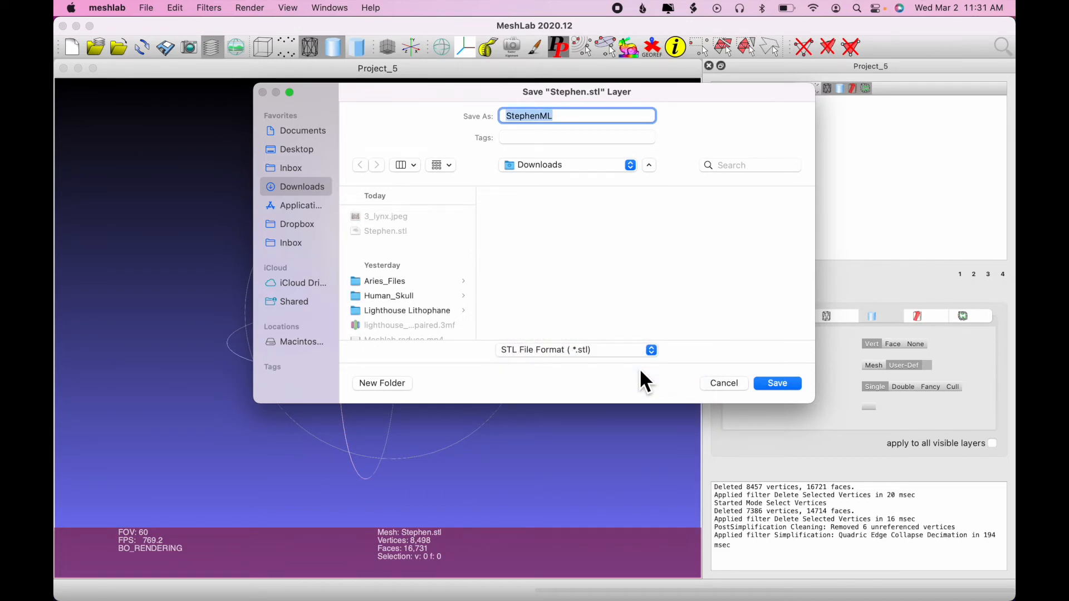
{"action": "left_click", "coordinate": [776, 383]}
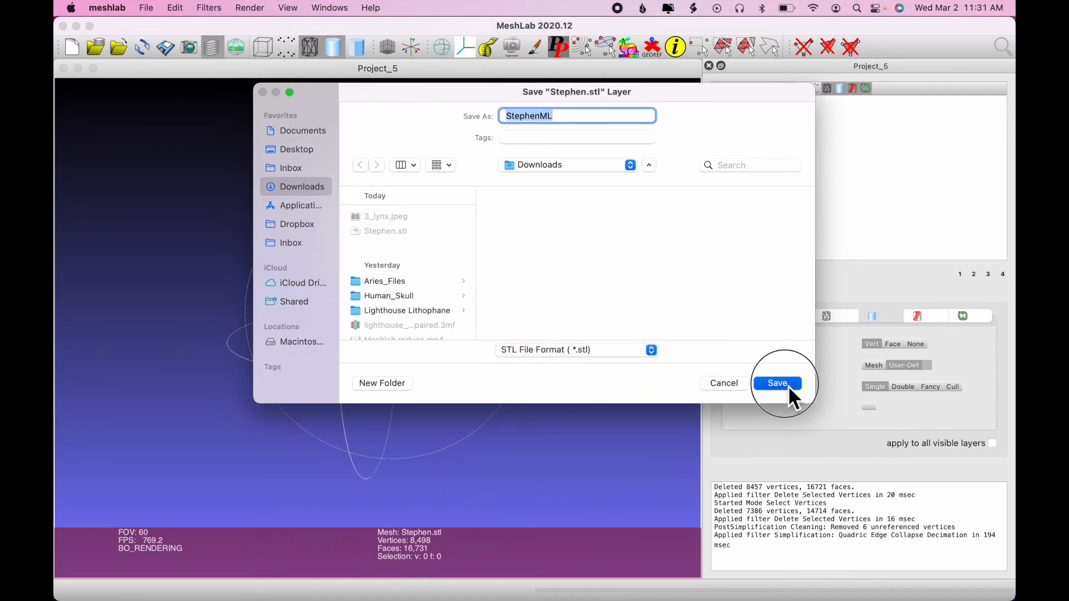
{"action": "left_click", "coordinate": [777, 383]}
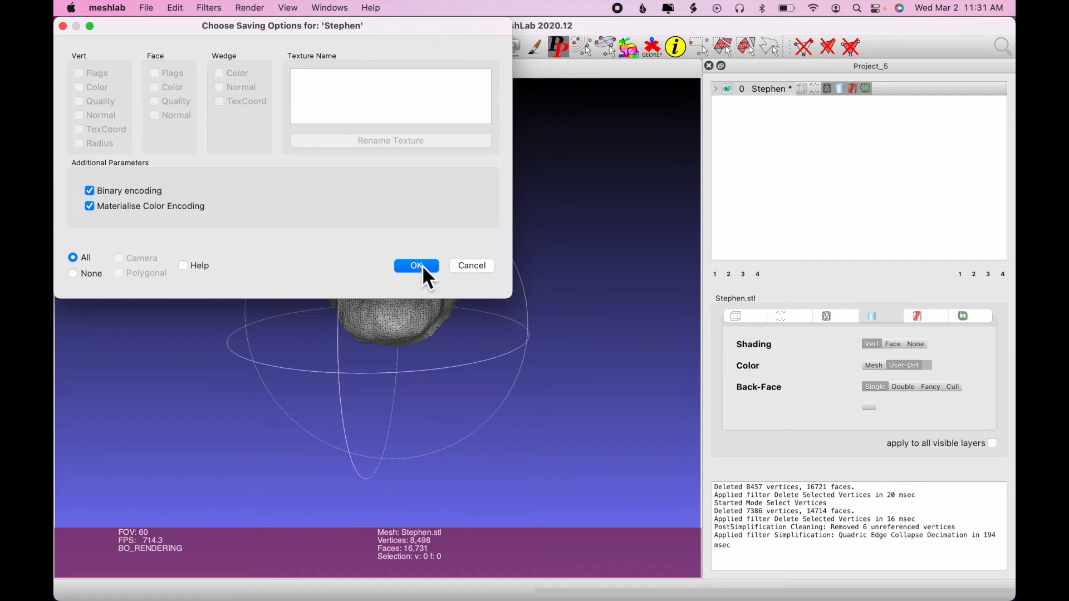
{"action": "left_click", "coordinate": [416, 265]}
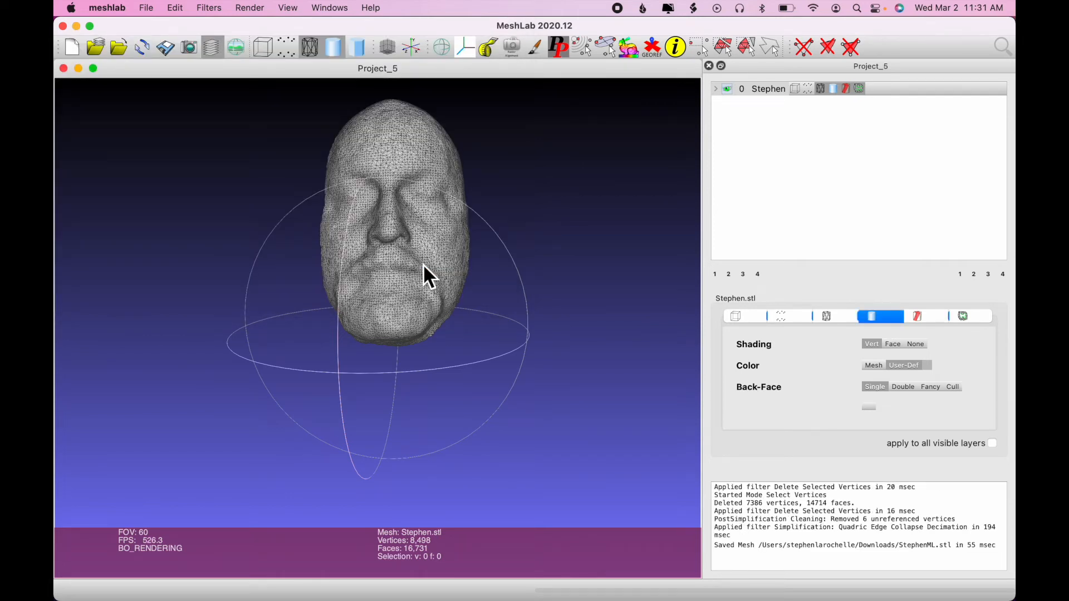
{"action": "mouse_move", "coordinate": [577, 286]}
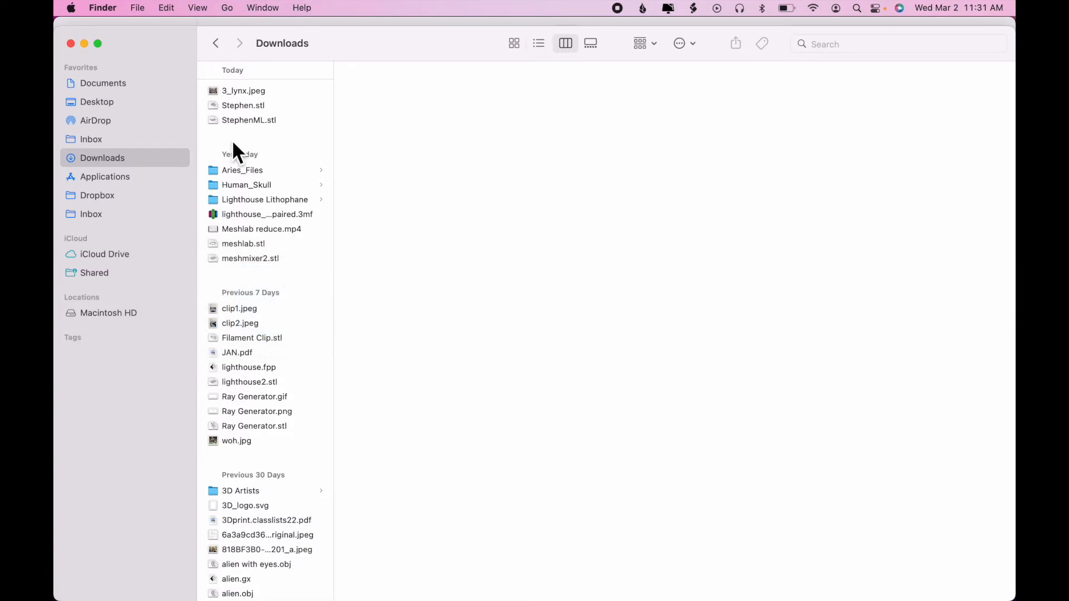
- Preview StephenML.stl (837 KB) and Stephen.stl (55.2 MB) in Finder to compare sizes
{"action": "left_click", "coordinate": [249, 120]}
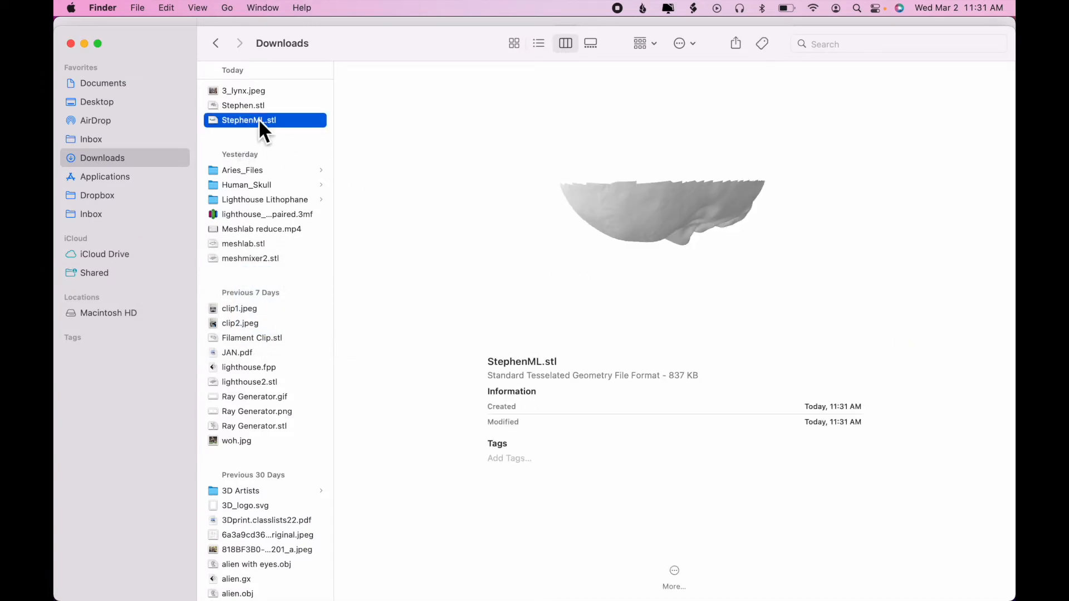
{"action": "mouse_move", "coordinate": [610, 212]}
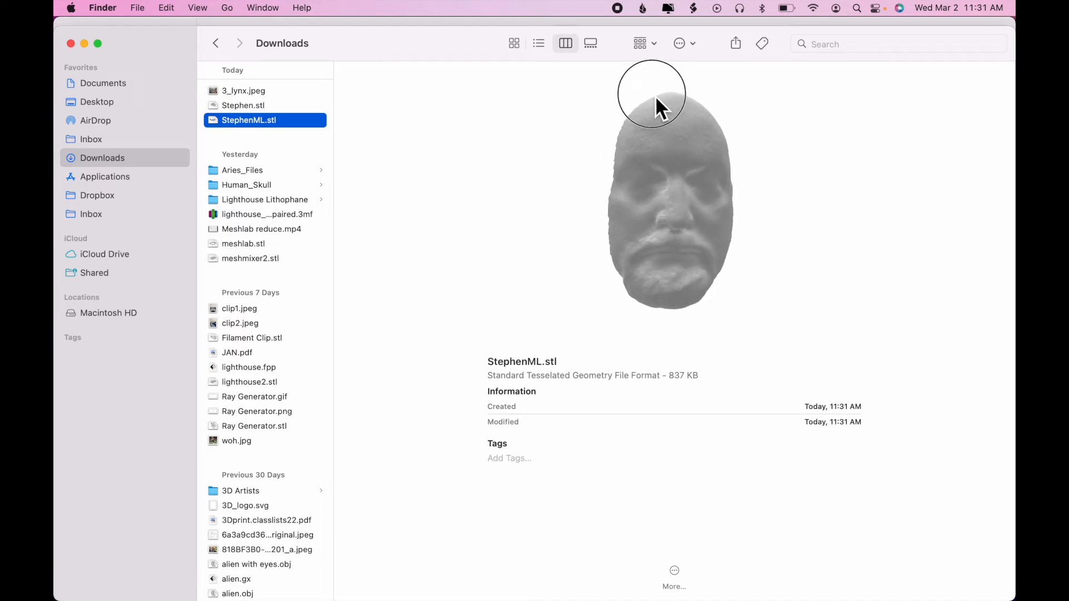
{"action": "mouse_move", "coordinate": [690, 408]}
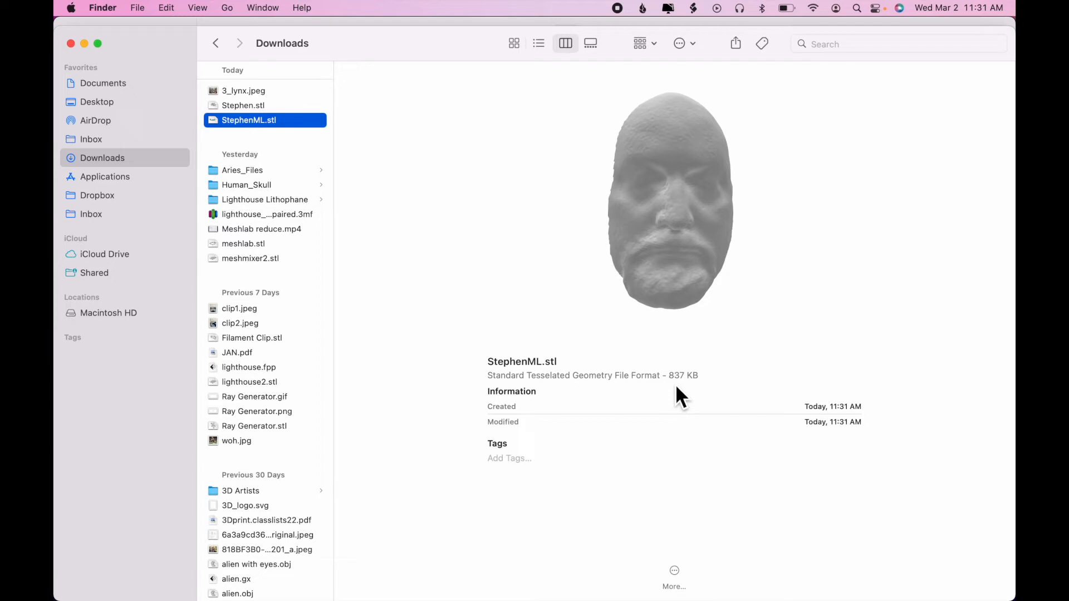
{"action": "mouse_move", "coordinate": [701, 395]}
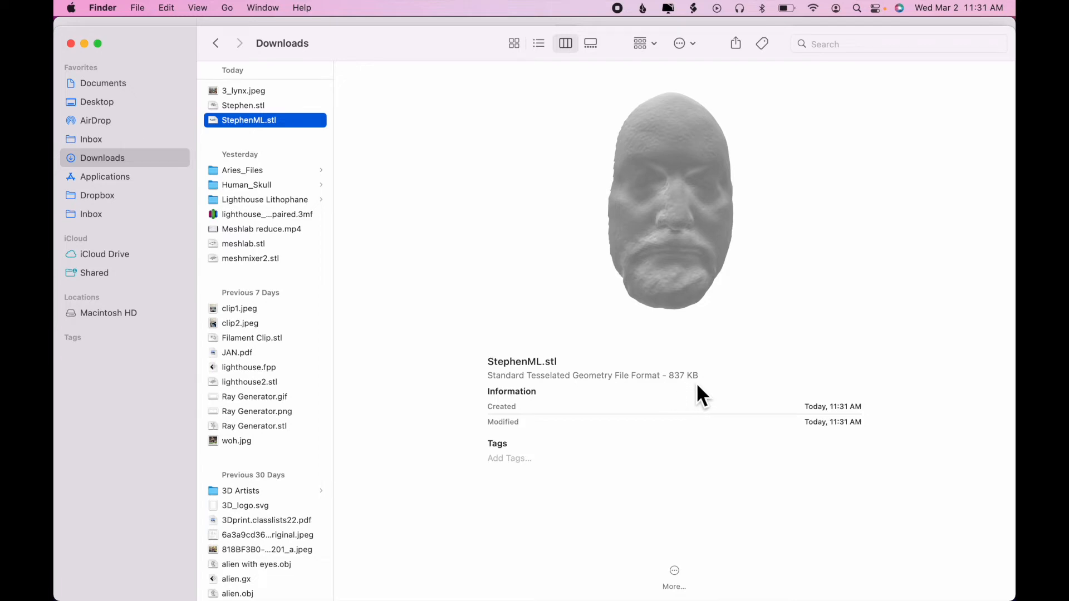
{"action": "left_click", "coordinate": [266, 120]}
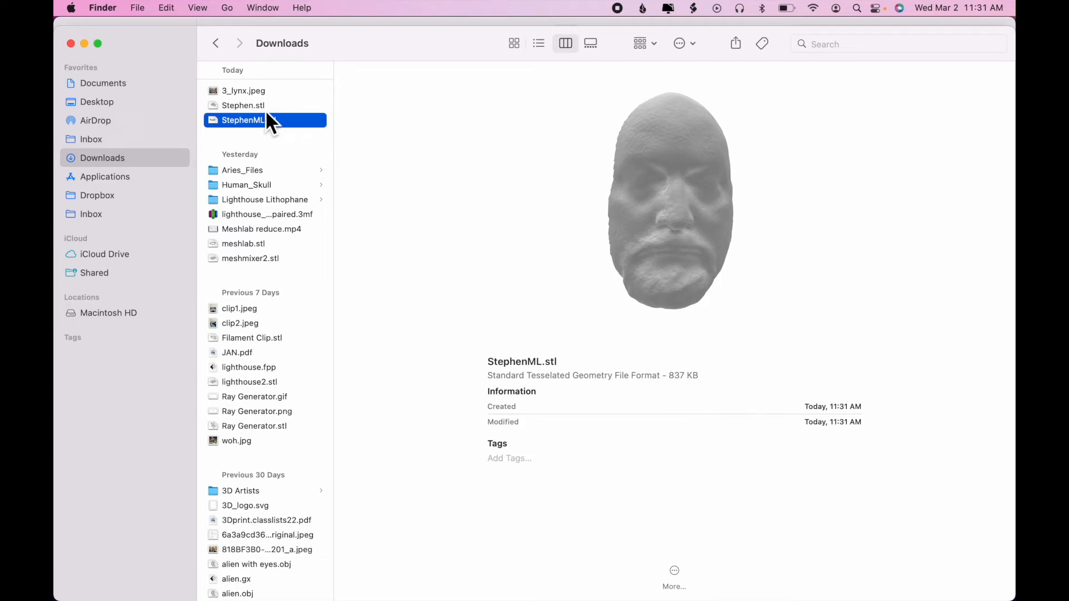
{"action": "left_click", "coordinate": [243, 106]}
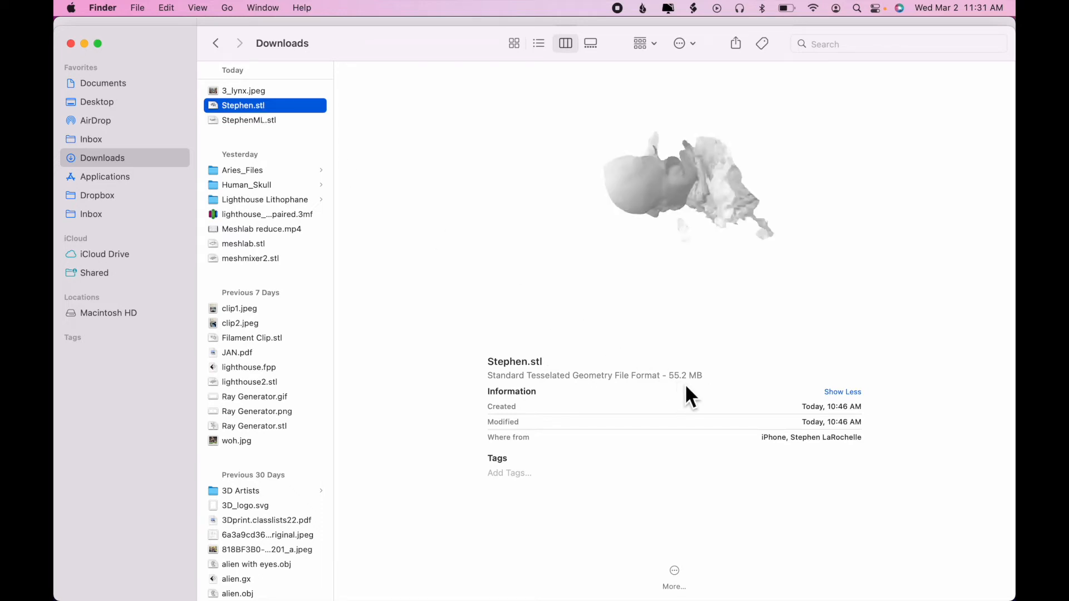
{"action": "mouse_move", "coordinate": [282, 137]}
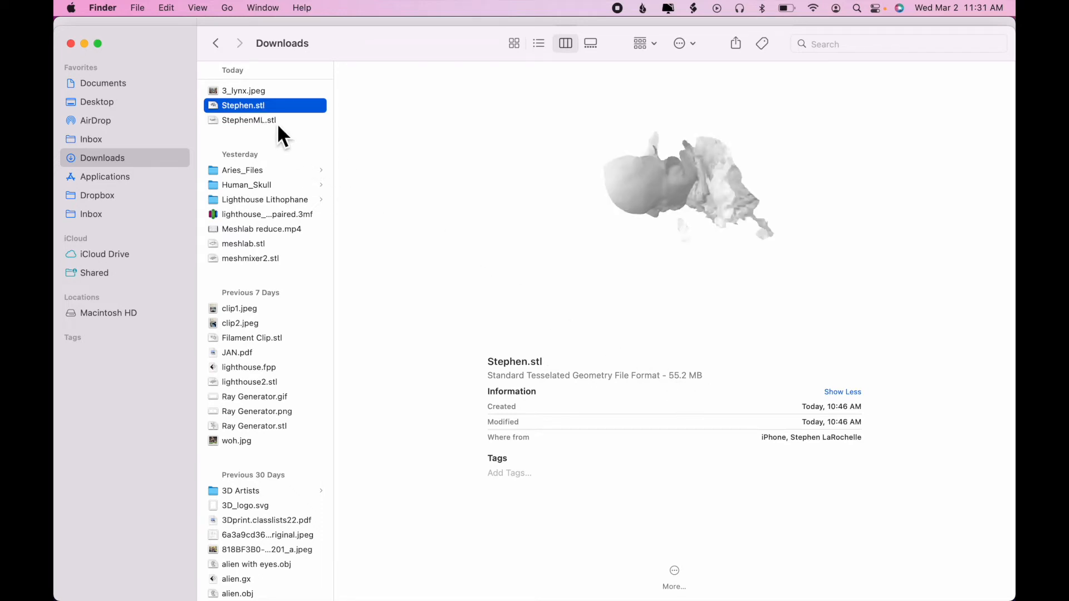
{"action": "left_click", "coordinate": [249, 121]}
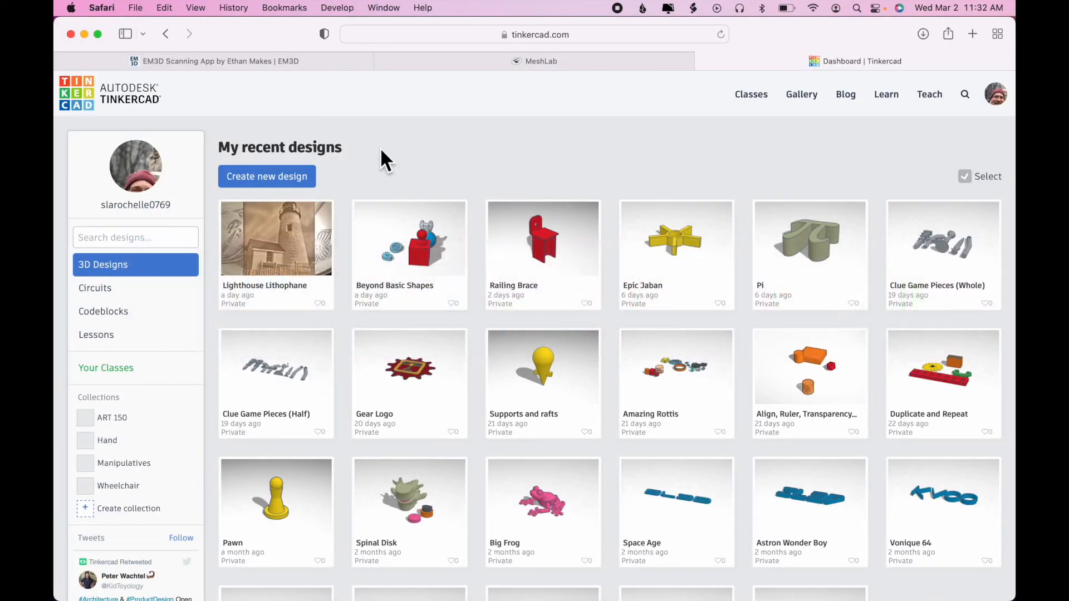
- Start a new design, upload StephenML.stl from Downloads, and set its height to 100 mm
{"action": "left_click", "coordinate": [266, 176]}
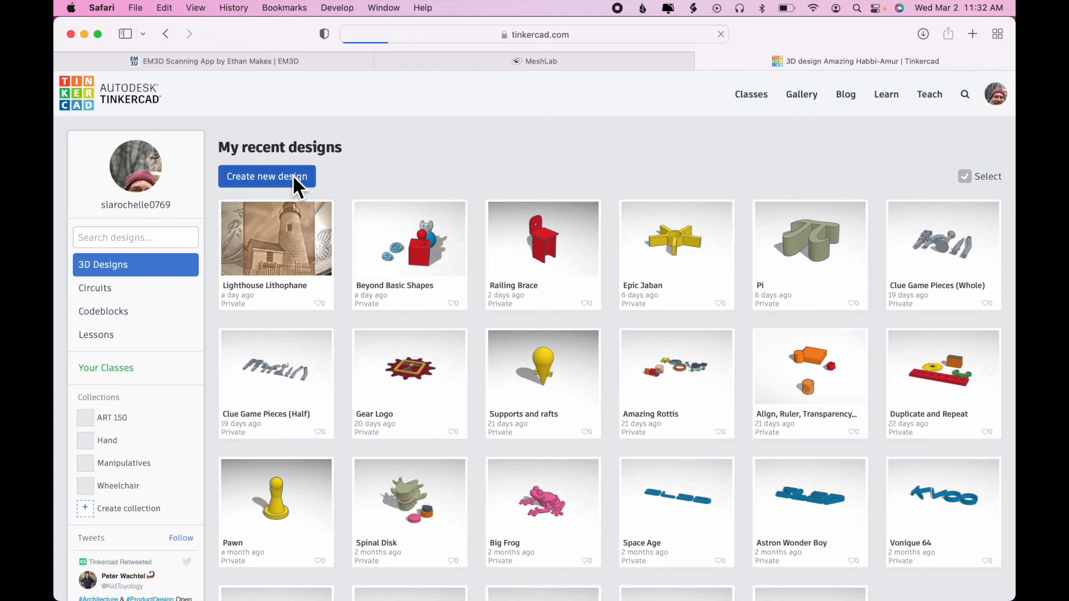
{"action": "left_click", "coordinate": [266, 176]}
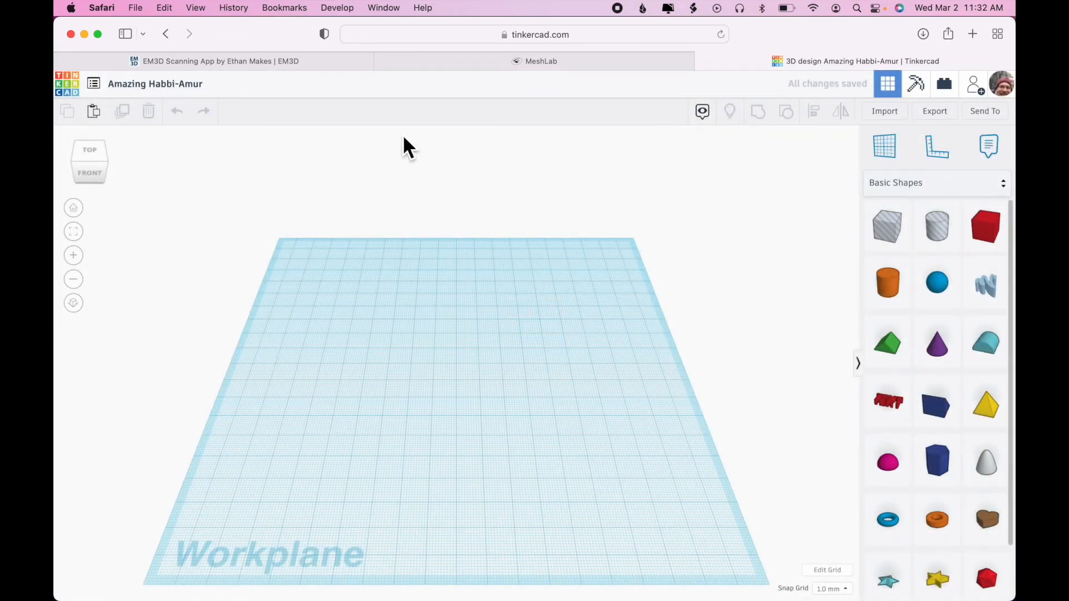
{"action": "left_click", "coordinate": [884, 110]}
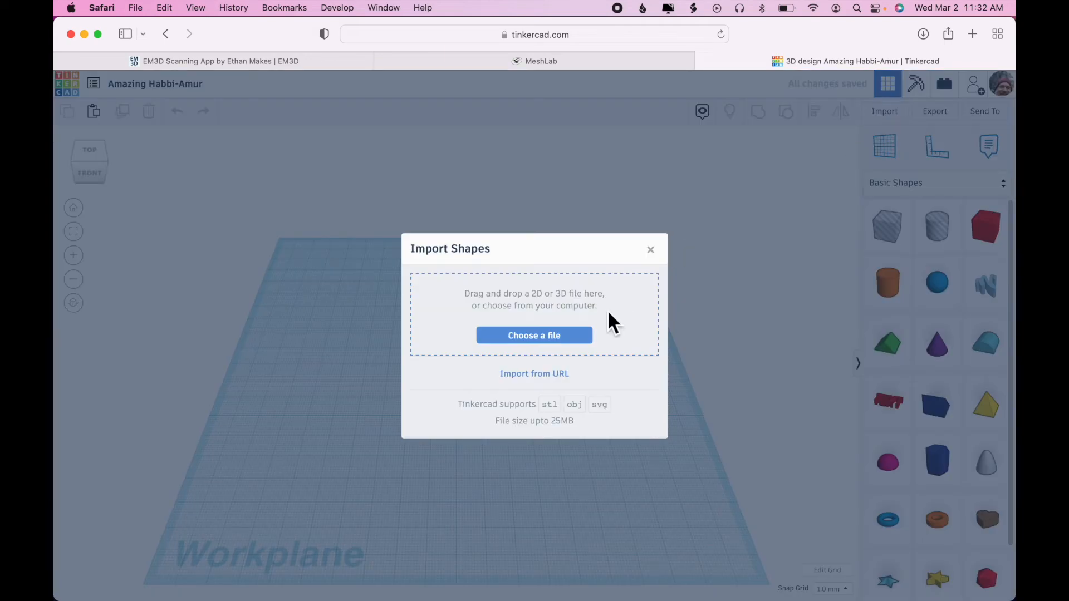
{"action": "left_click", "coordinate": [534, 334]}
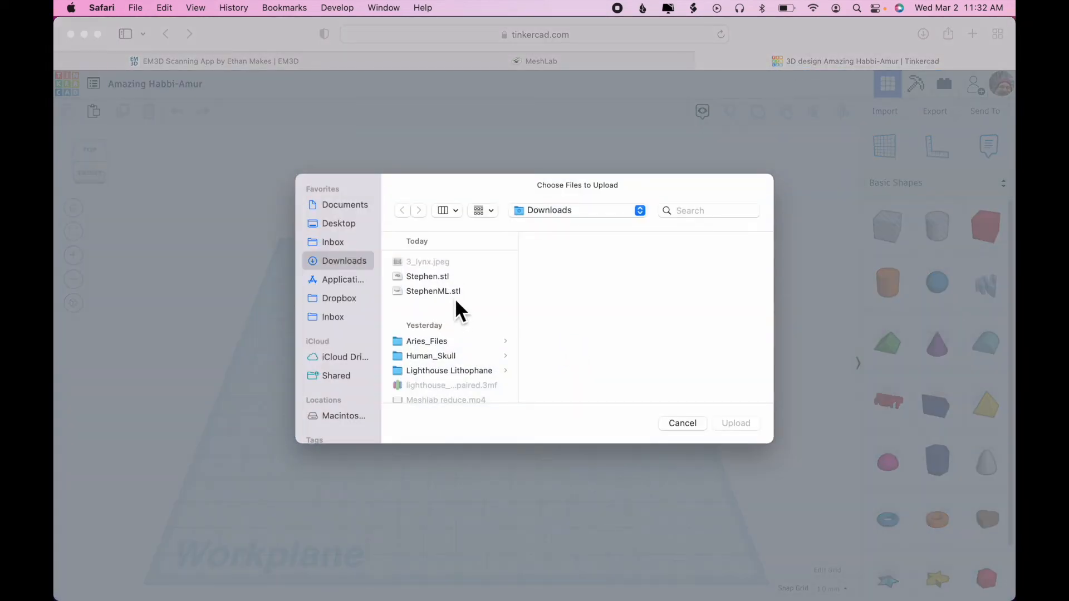
{"action": "left_click", "coordinate": [434, 291]}
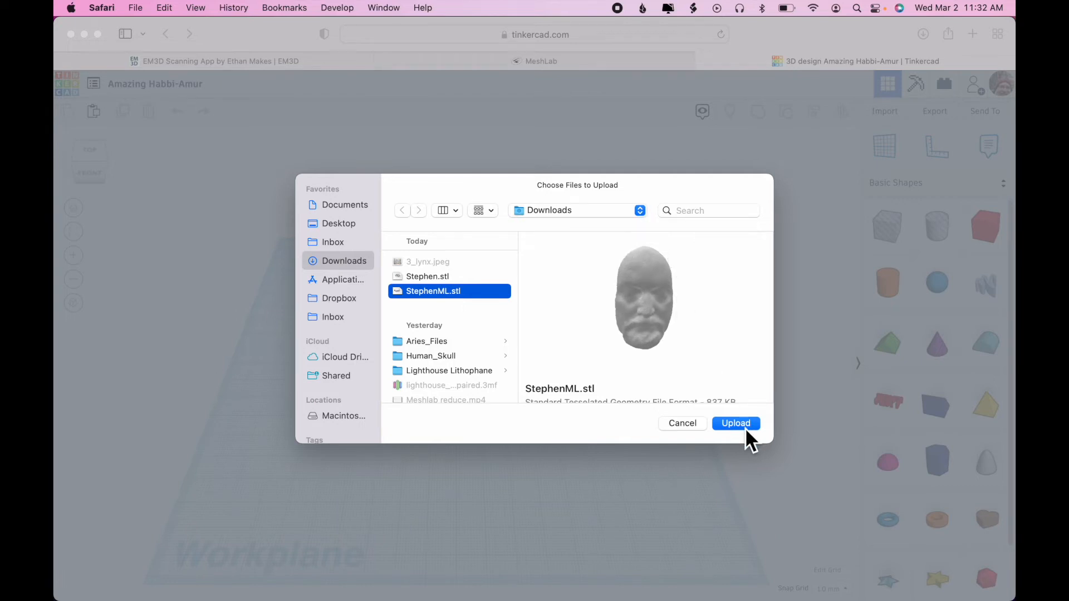
{"action": "left_click", "coordinate": [735, 422]}
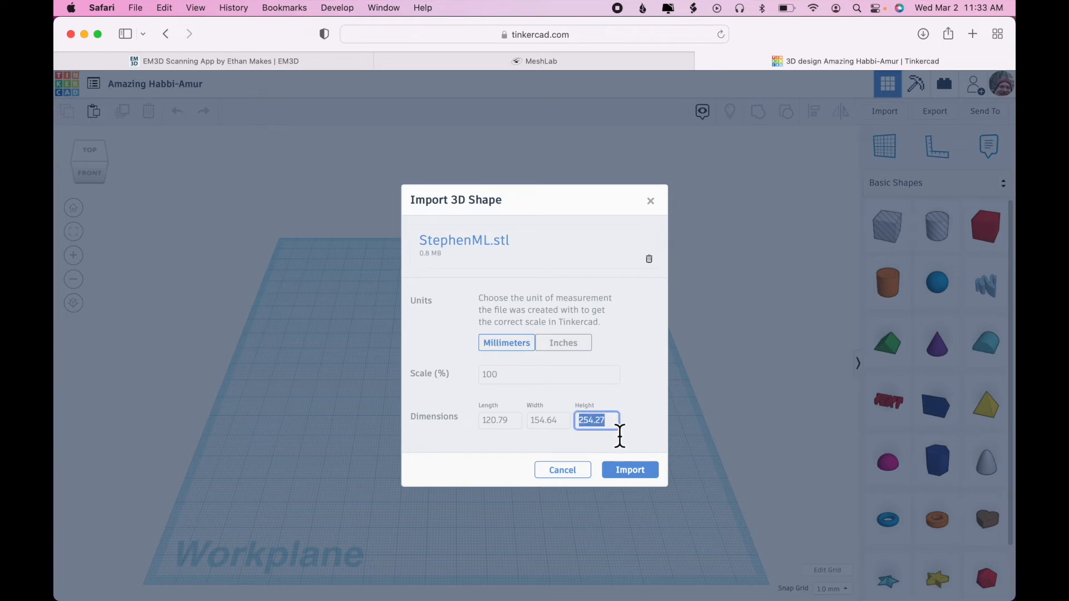
{"action": "type", "text": "100"}
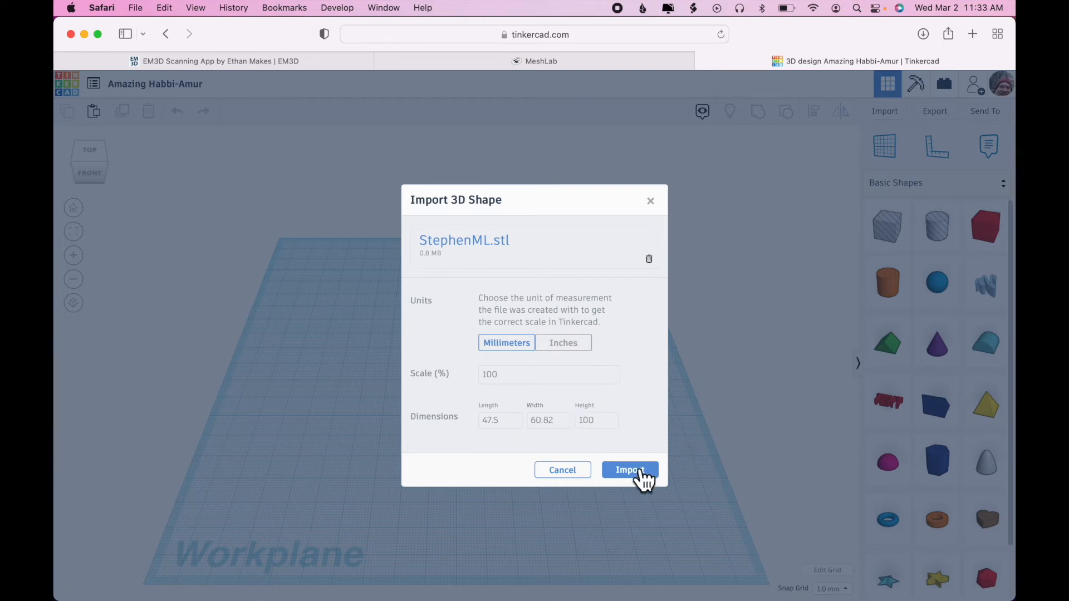
{"action": "left_click", "coordinate": [629, 470]}
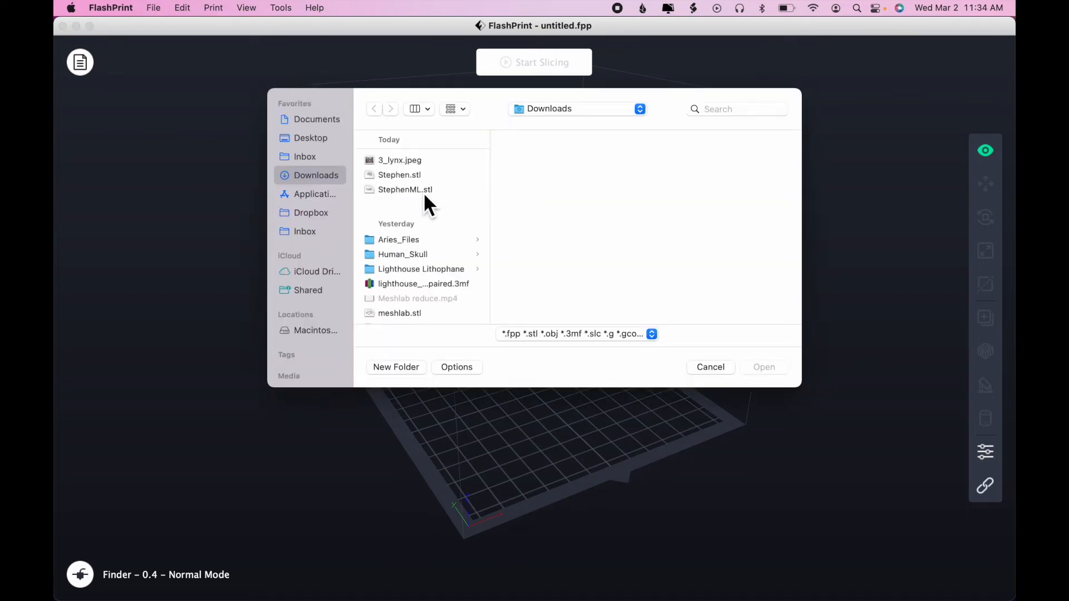
- Open StephenML.stl, drop it onto the platform, and repair its mesh errors
{"action": "left_click", "coordinate": [405, 190]}
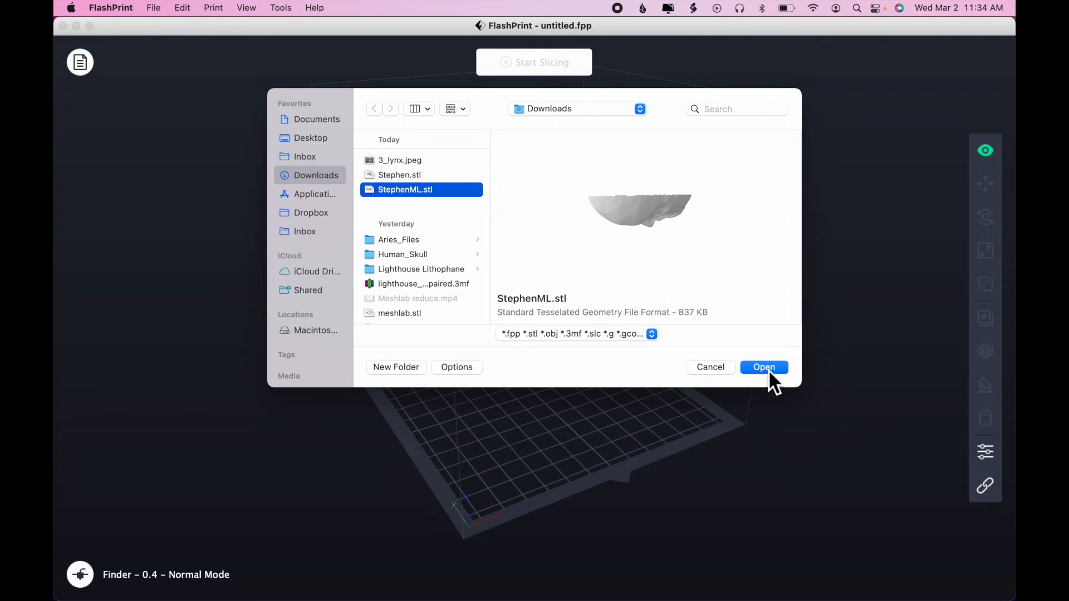
{"action": "left_click", "coordinate": [764, 367]}
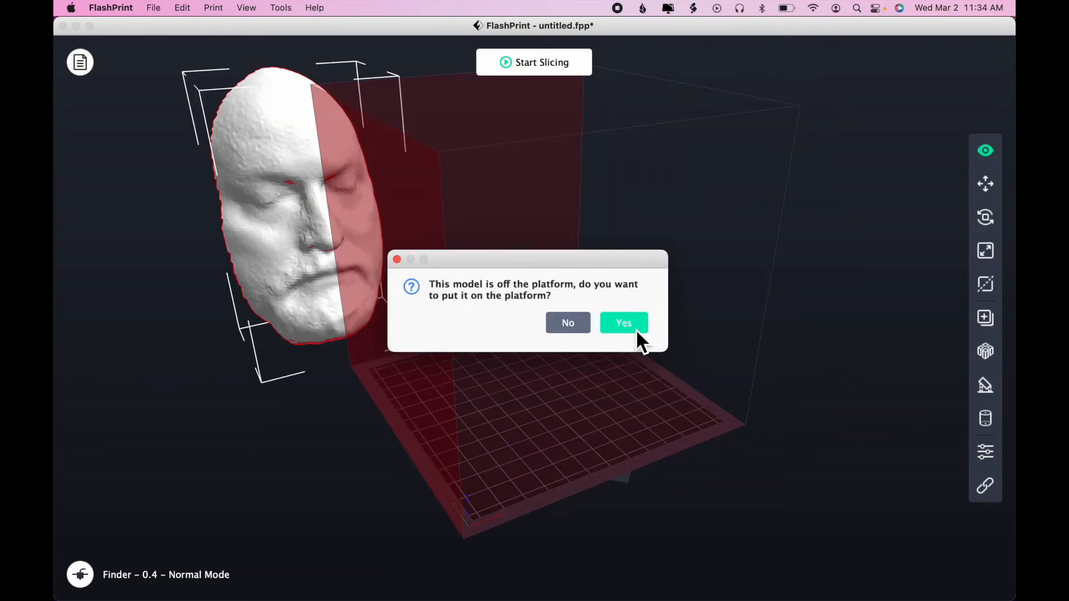
{"action": "left_click", "coordinate": [623, 322]}
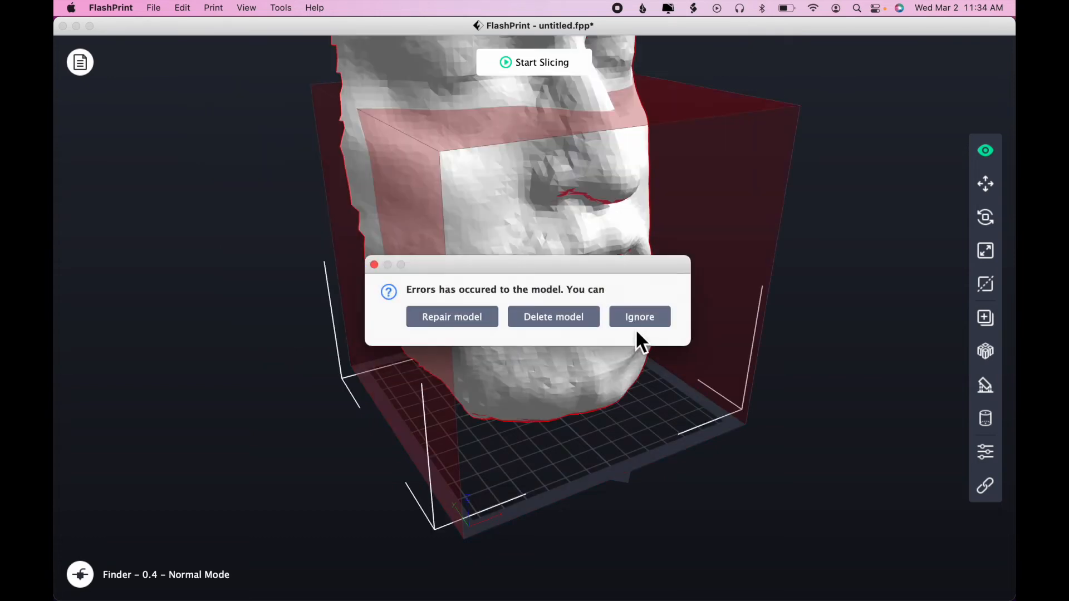
{"action": "mouse_move", "coordinate": [451, 317]}
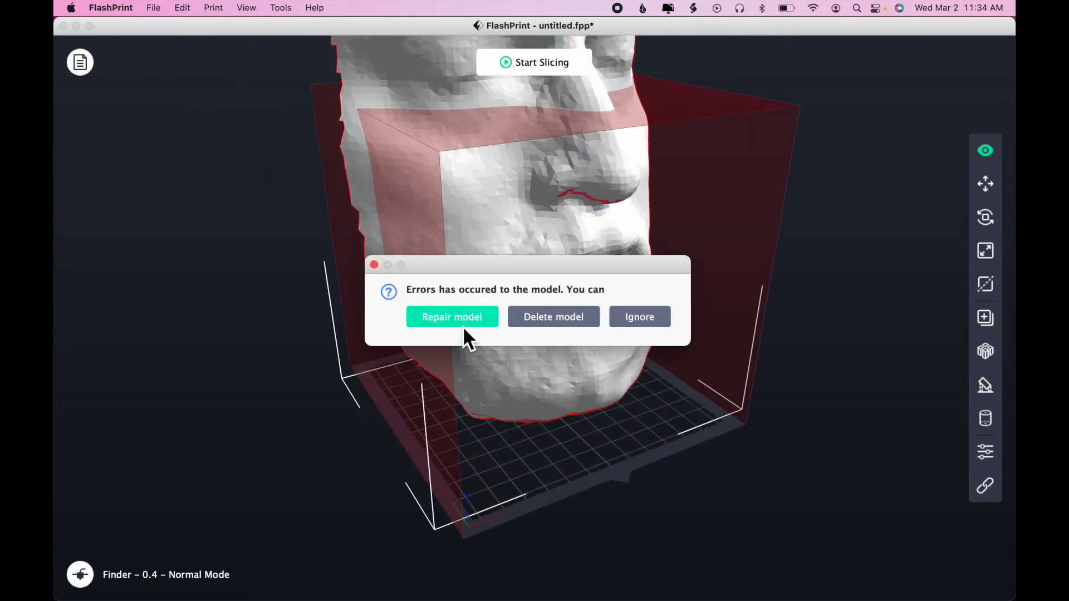
{"action": "mouse_move", "coordinate": [477, 334]}
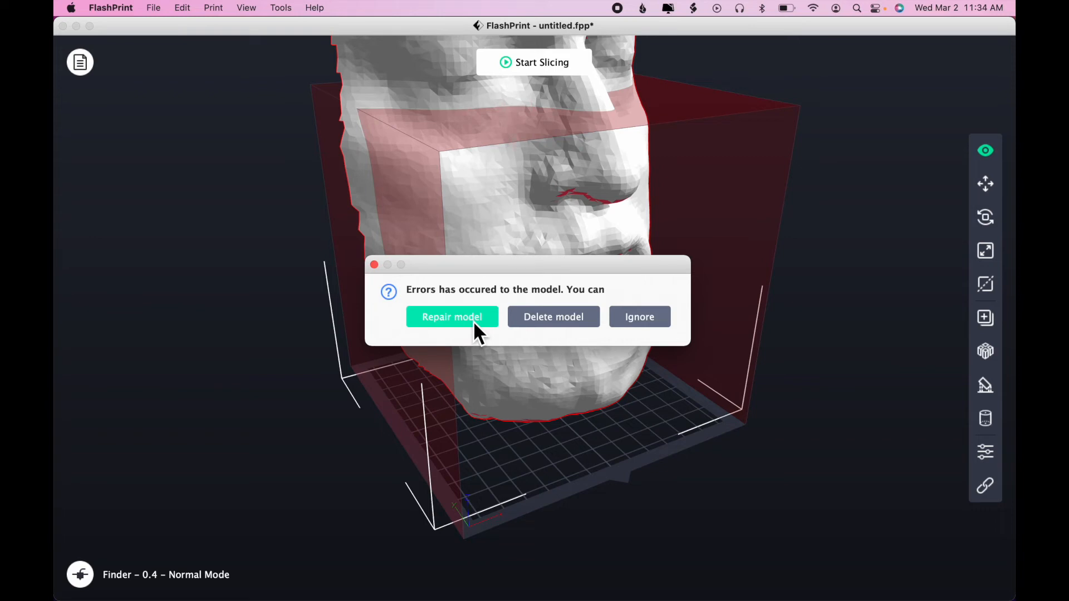
{"action": "left_click", "coordinate": [451, 316]}
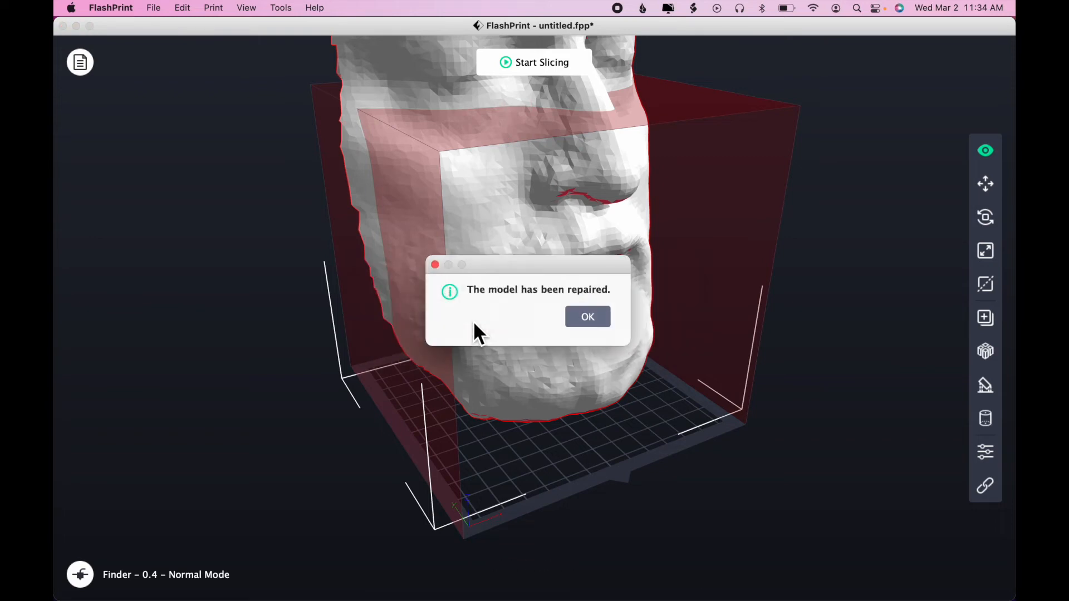
{"action": "left_click", "coordinate": [587, 317]}
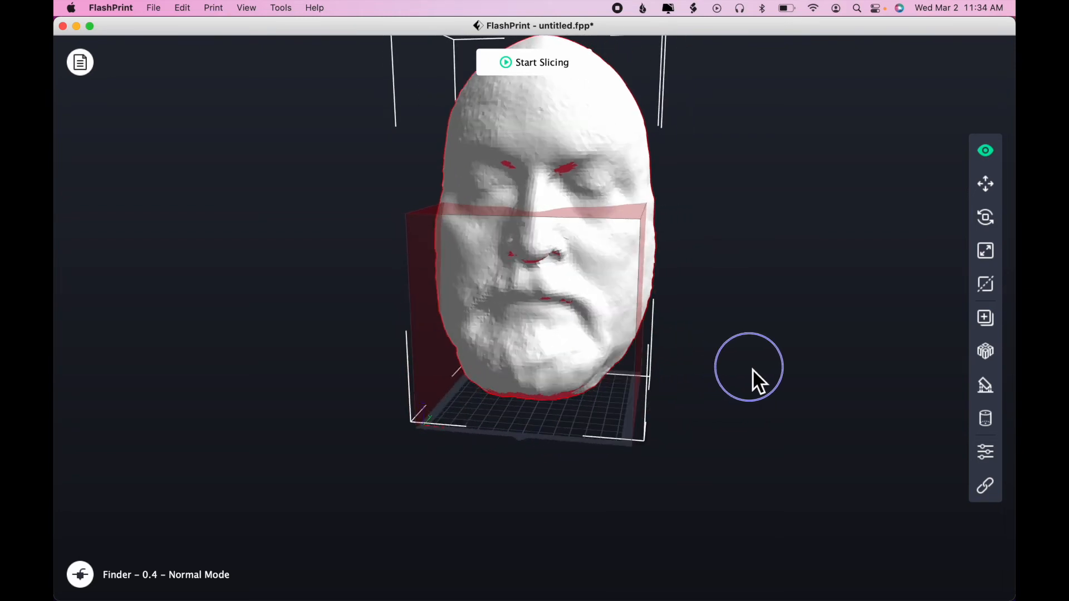
{"action": "mouse_move", "coordinate": [864, 305]}
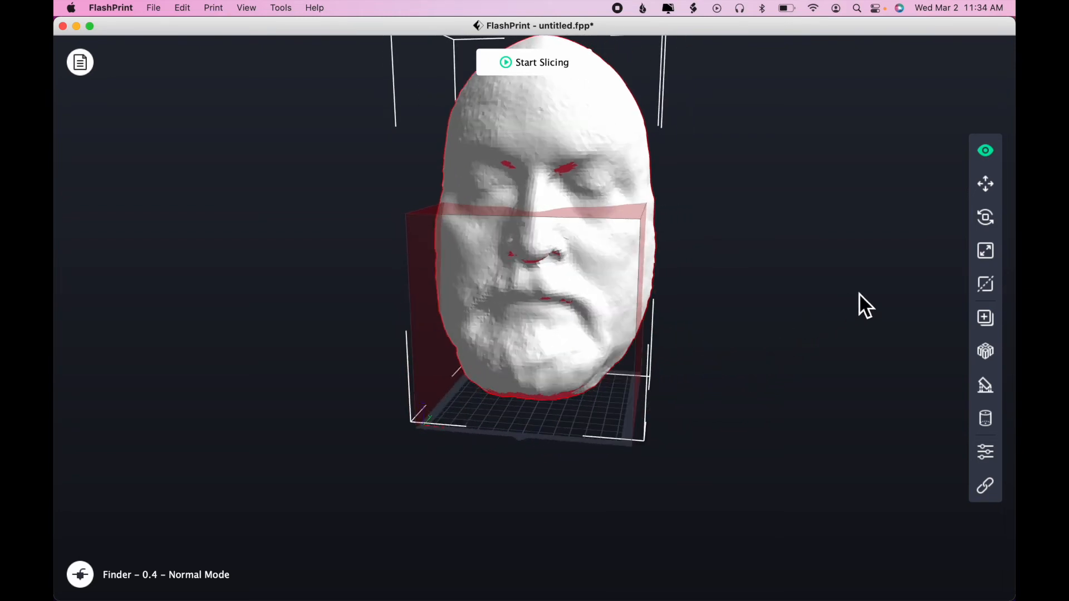
{"action": "mouse_move", "coordinate": [640, 154]}
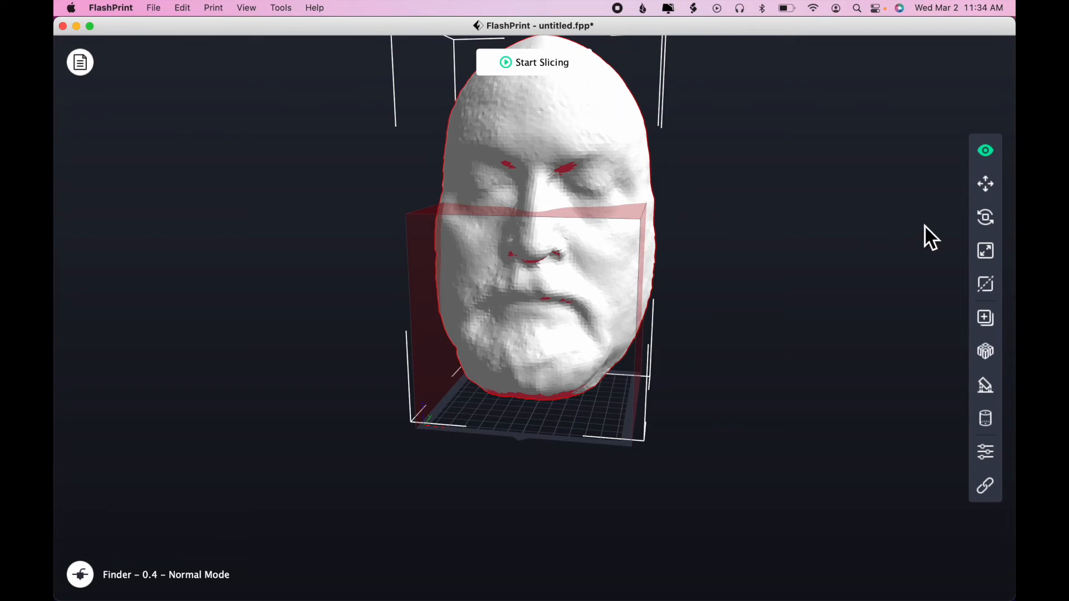
{"action": "mouse_move", "coordinate": [970, 282]}
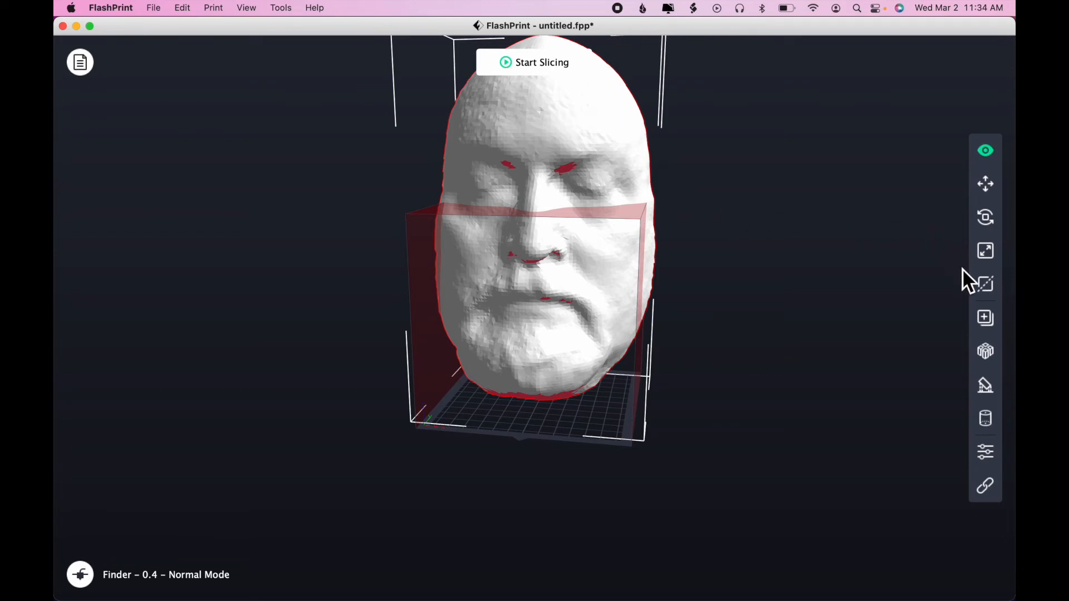
{"action": "mouse_move", "coordinate": [985, 251]}
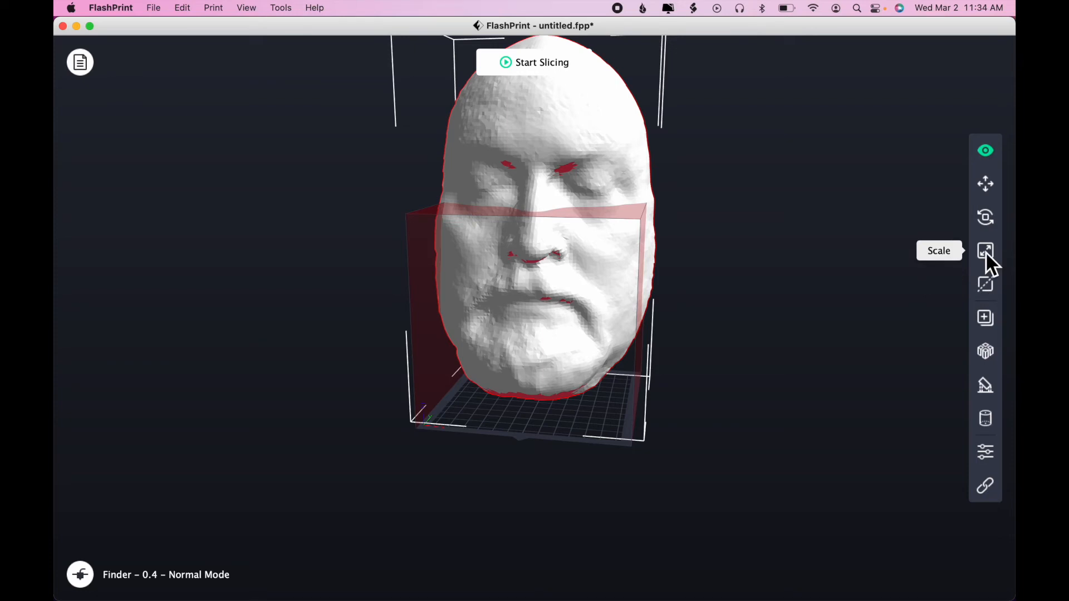
- Scale the StephenML face uniformly to 25%, about 39 × 30 × 64 mm
{"action": "left_click", "coordinate": [985, 251]}
{"action": "type", "text": "25"}
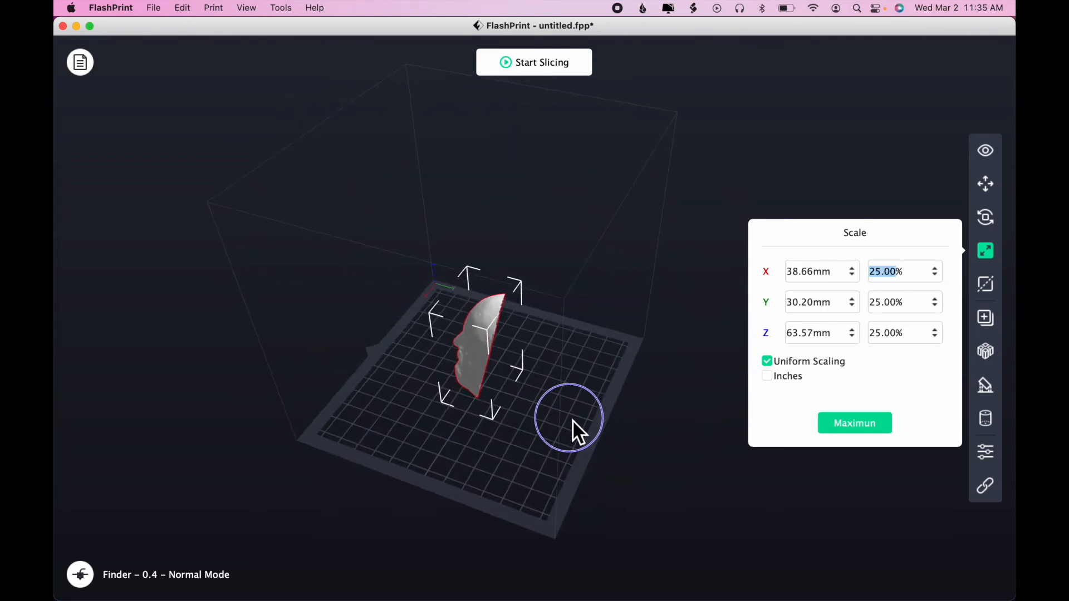
{"action": "left_click", "coordinate": [985, 216]}
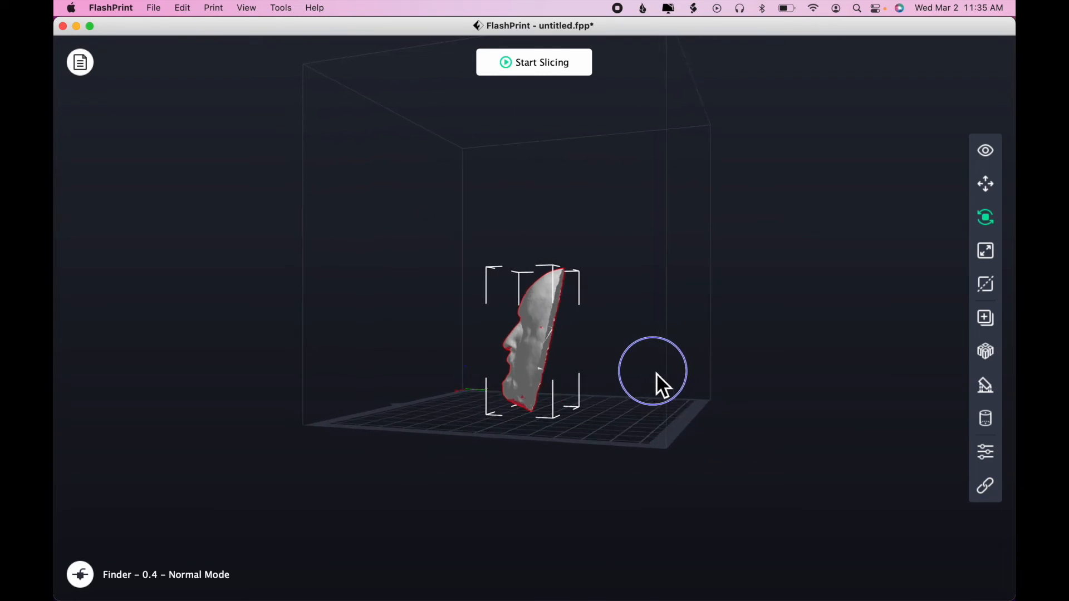
- Open the rotation settings and turn off Surface to Platform, leaving all axes at 0°
{"action": "left_click", "coordinate": [985, 216]}
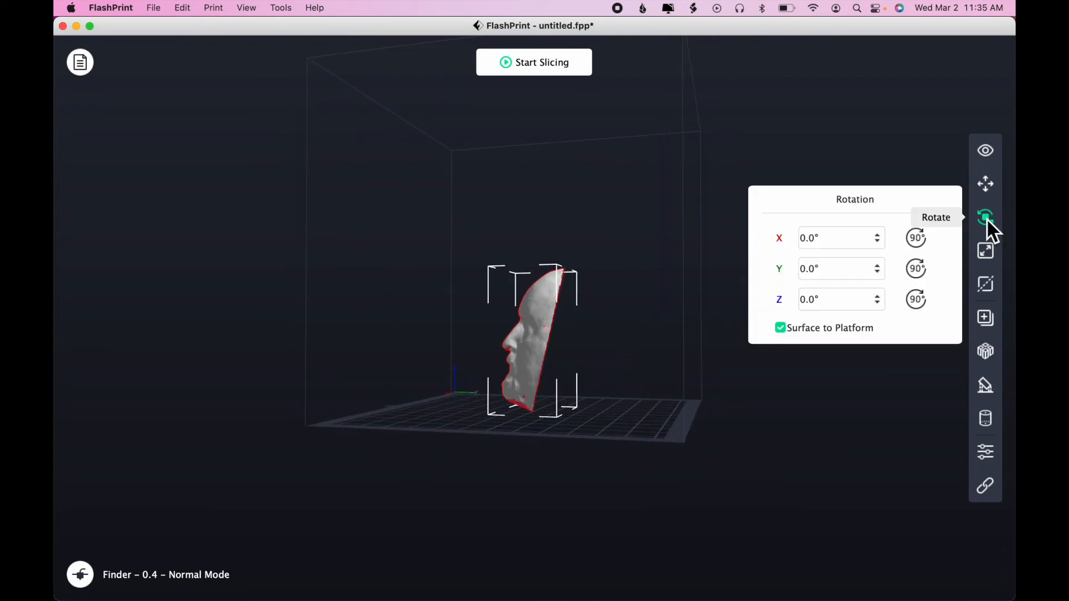
{"action": "left_click", "coordinate": [780, 328]}
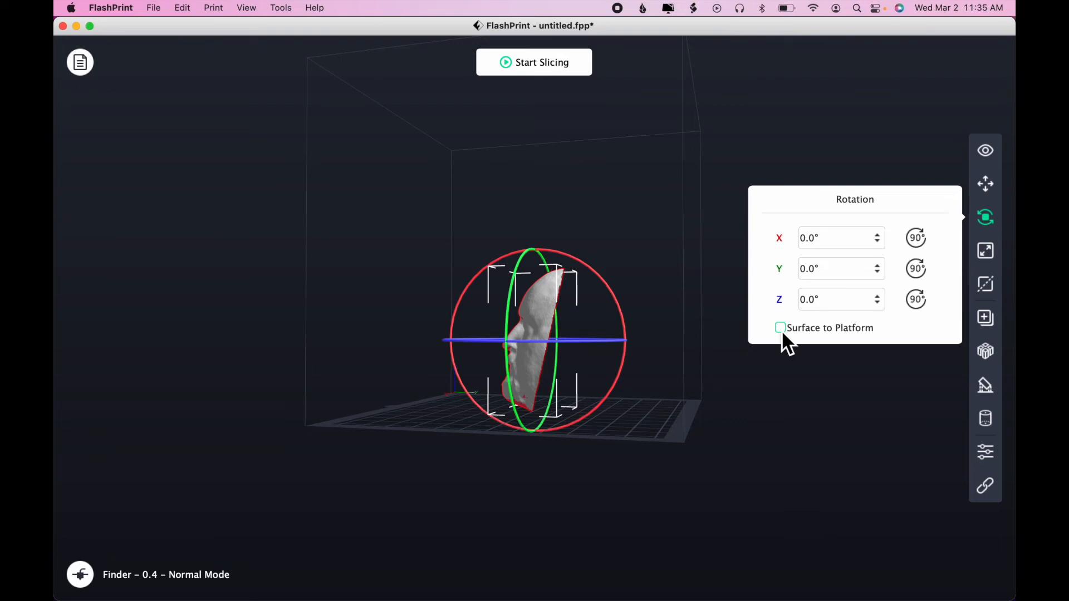
{"action": "mouse_move", "coordinate": [628, 328]}
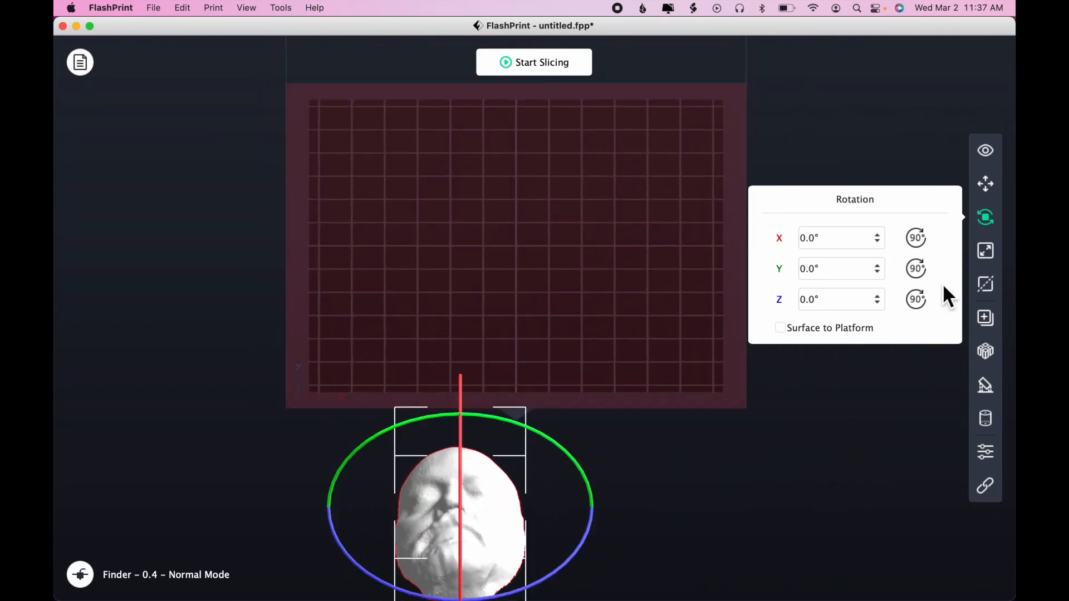
- Center the scaled face on the build plate at 0.00 mm on X, Y and Z
{"action": "left_click", "coordinate": [985, 183]}
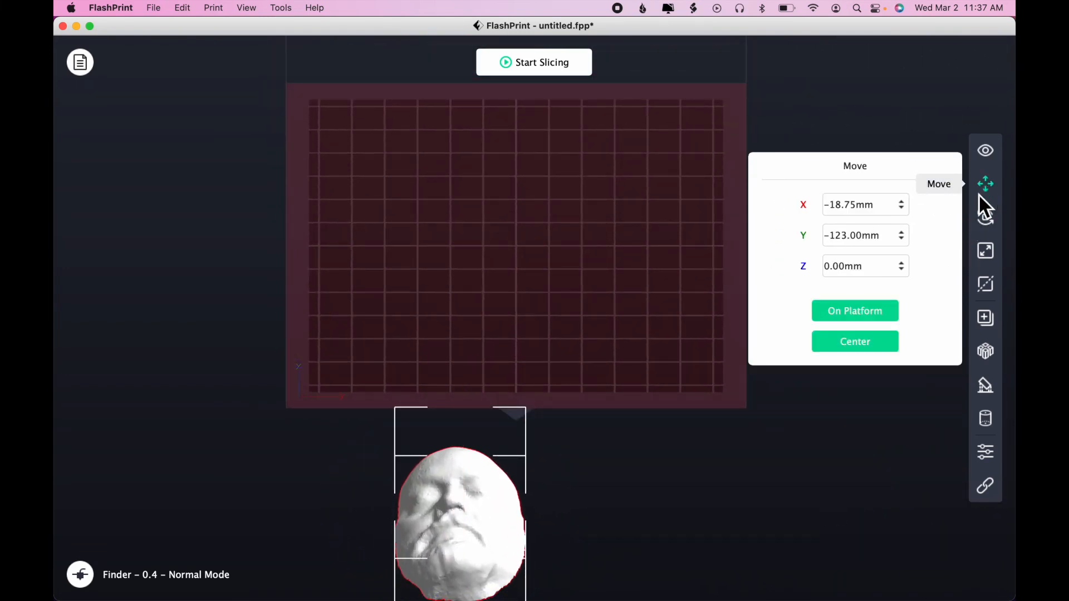
{"action": "left_click", "coordinate": [854, 342]}
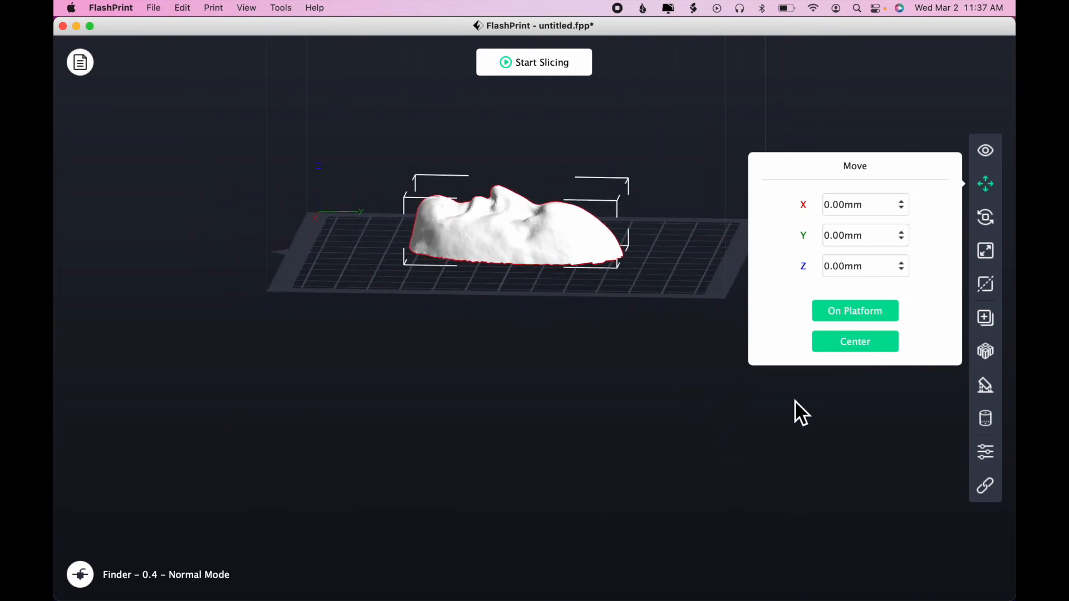
{"action": "mouse_move", "coordinate": [984, 284]}
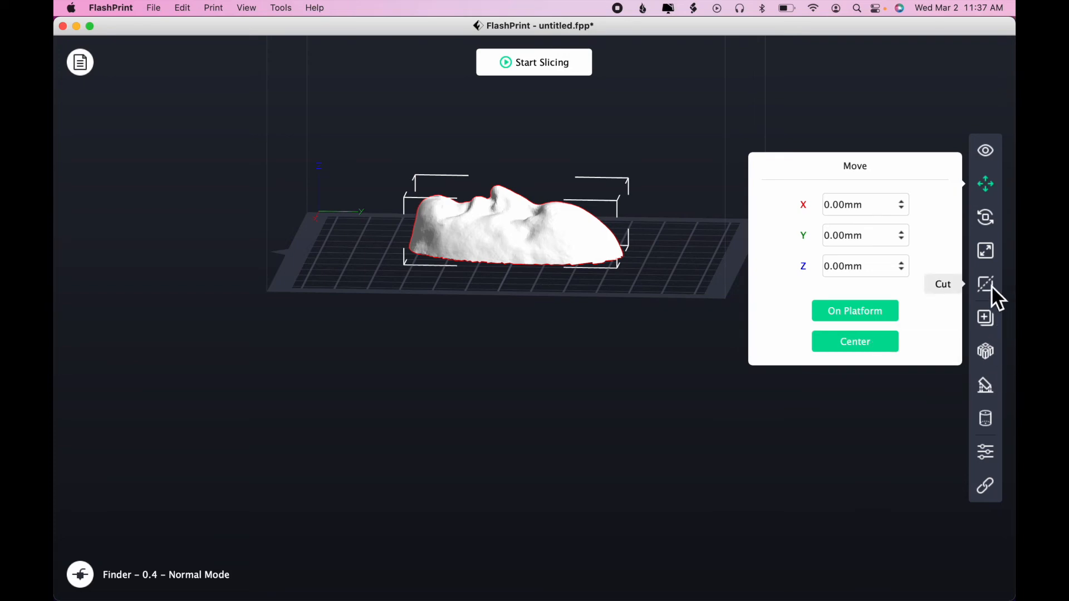
- Cut the face horizontally at 1.41 mm, keeping only the face piece, and re-center it
{"action": "left_click", "coordinate": [985, 285]}
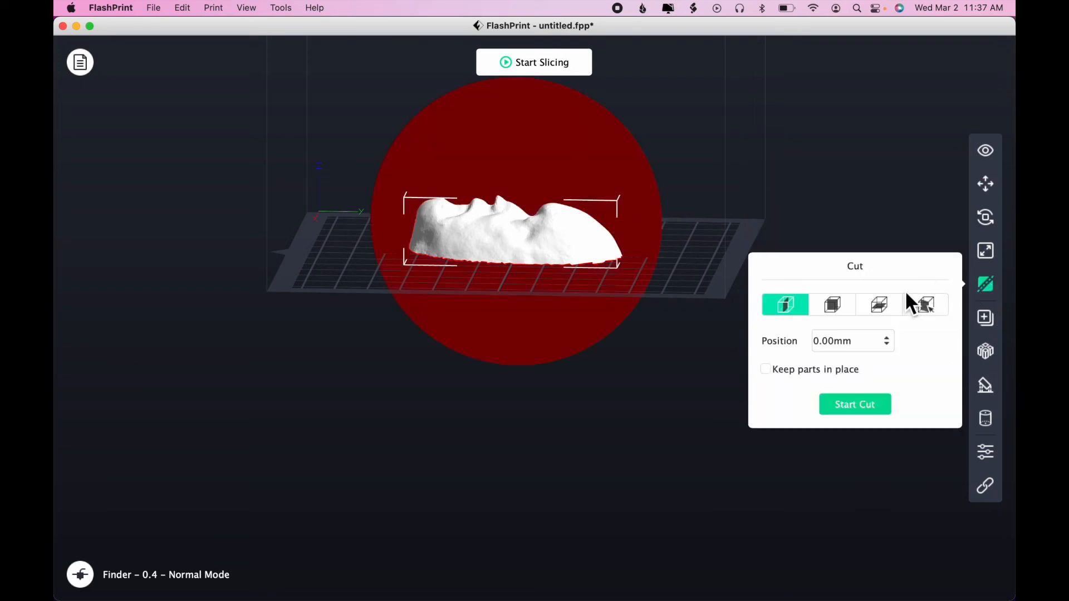
{"action": "left_click", "coordinate": [878, 305]}
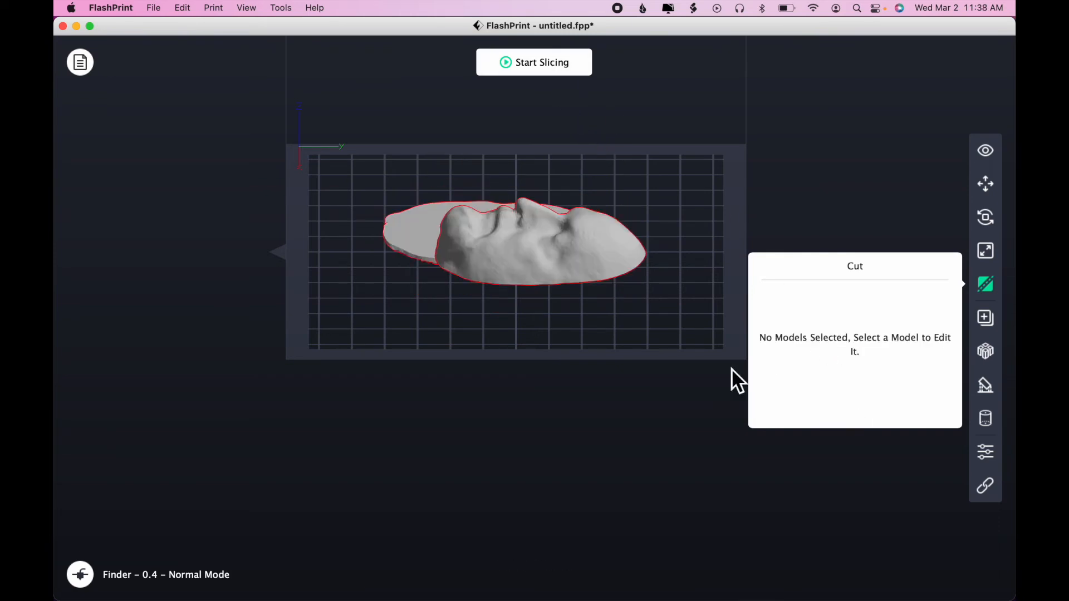
{"action": "left_click", "coordinate": [514, 245]}
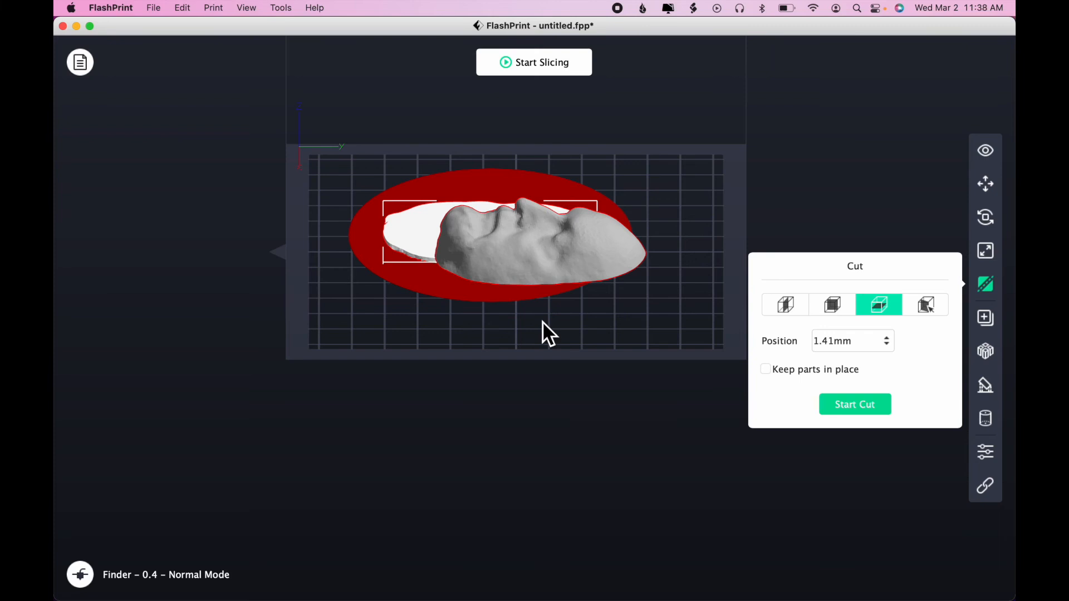
{"action": "mouse_move", "coordinate": [213, 88]}
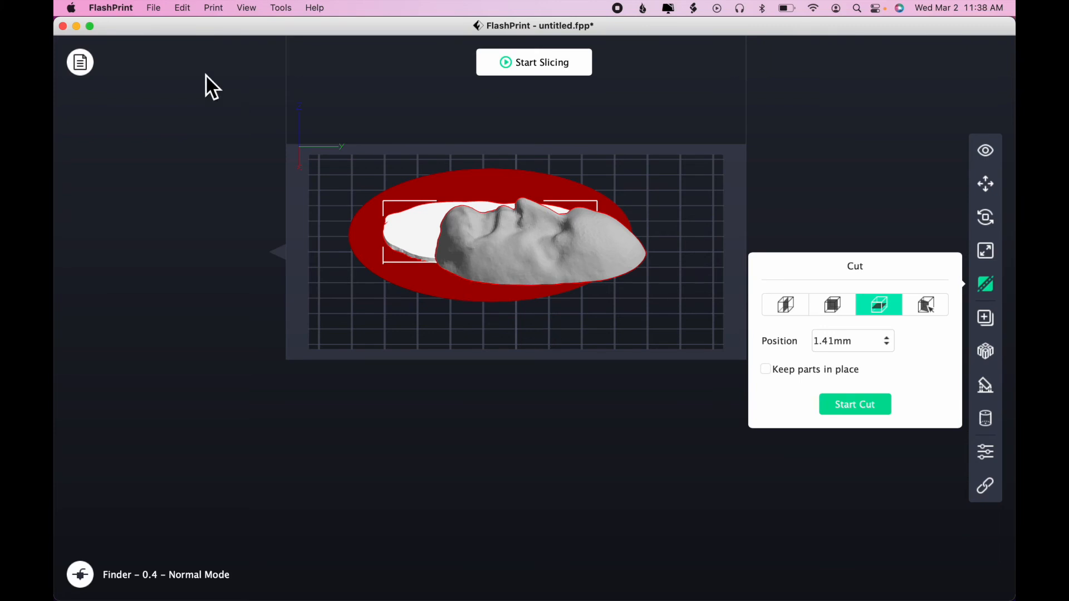
{"action": "left_click", "coordinate": [182, 7]}
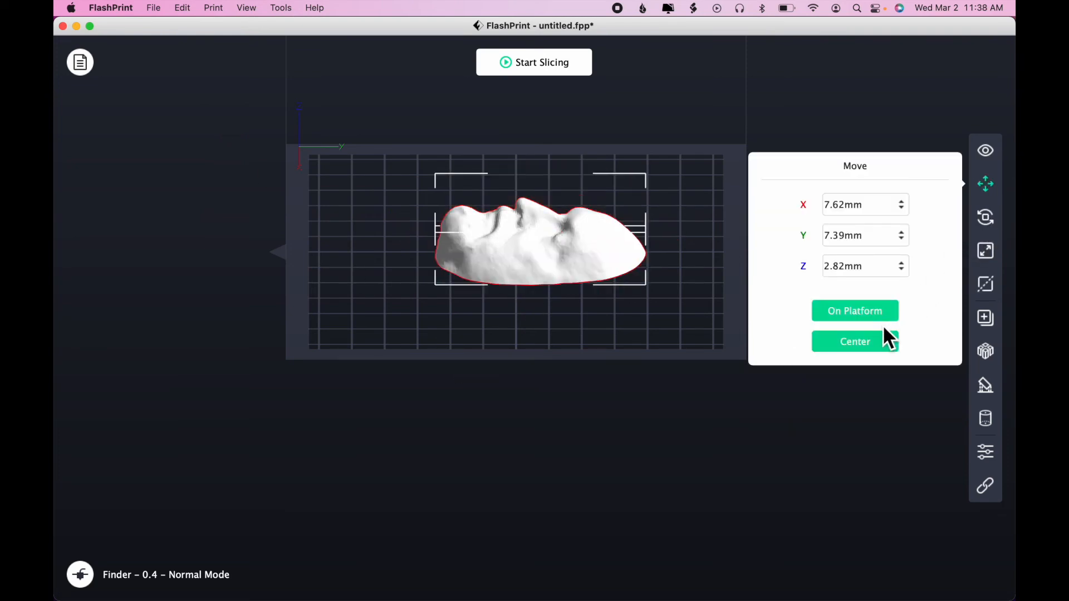
{"action": "left_click", "coordinate": [855, 340]}
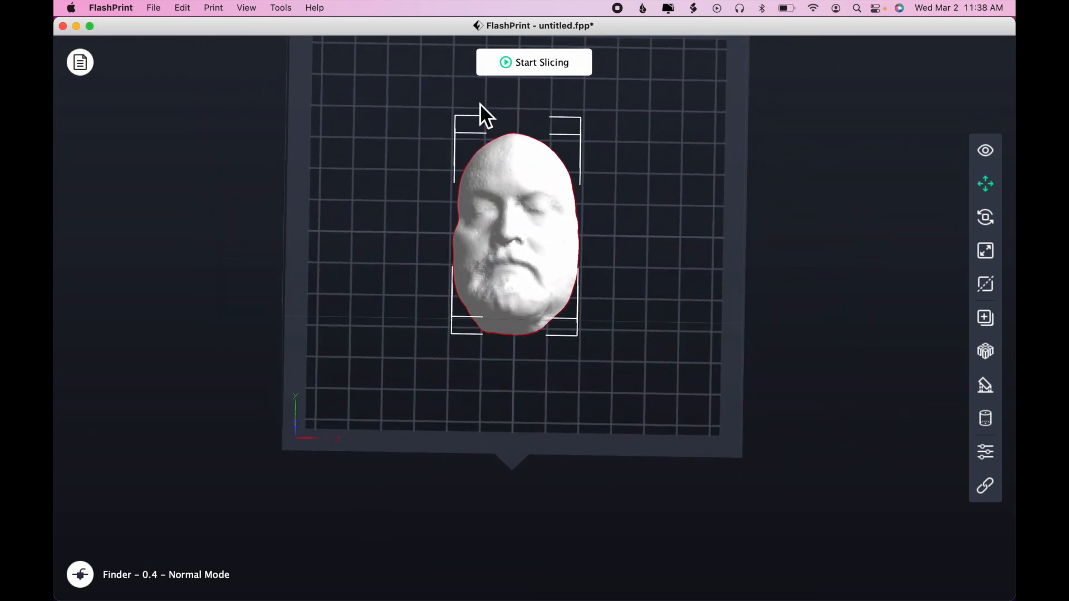
- Save the cut face as StephenML-cut.stl in Downloads using the STL/OBJ/3MF format
{"action": "left_click", "coordinate": [153, 7]}
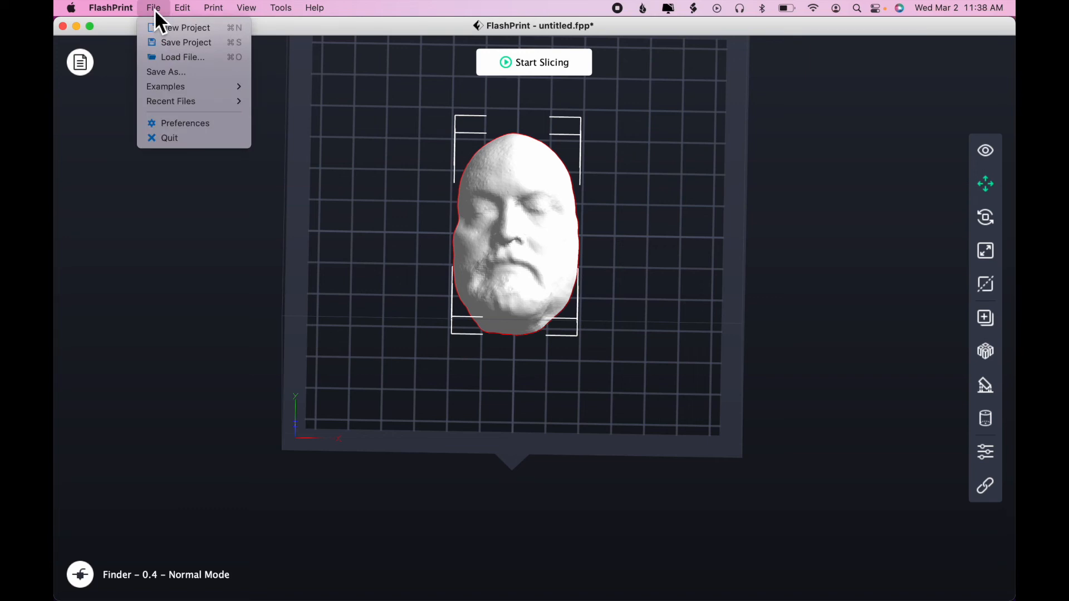
{"action": "mouse_move", "coordinate": [166, 72]}
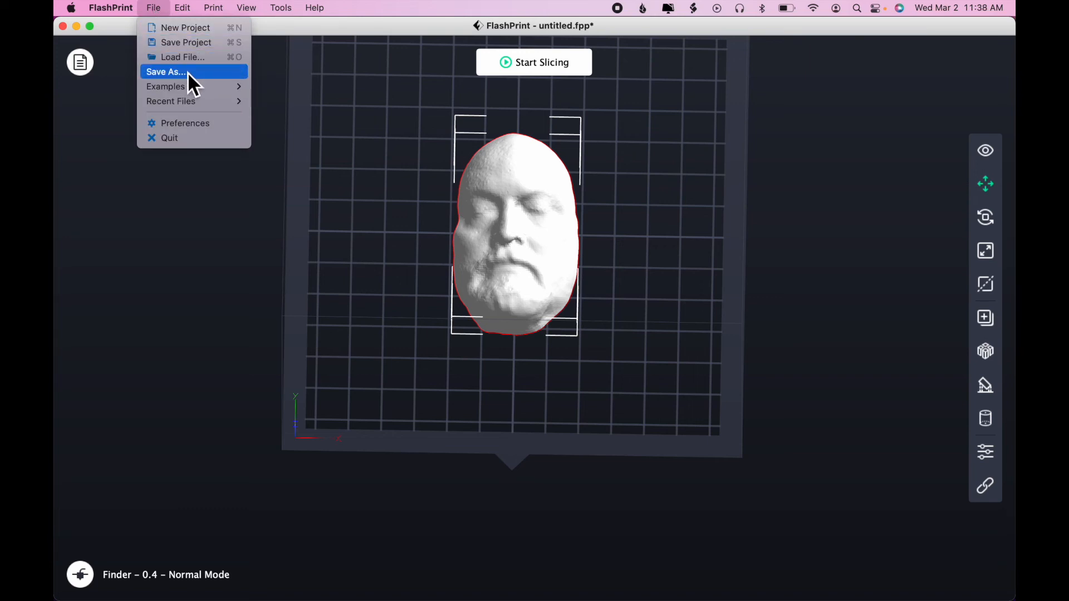
{"action": "left_click", "coordinate": [165, 72]}
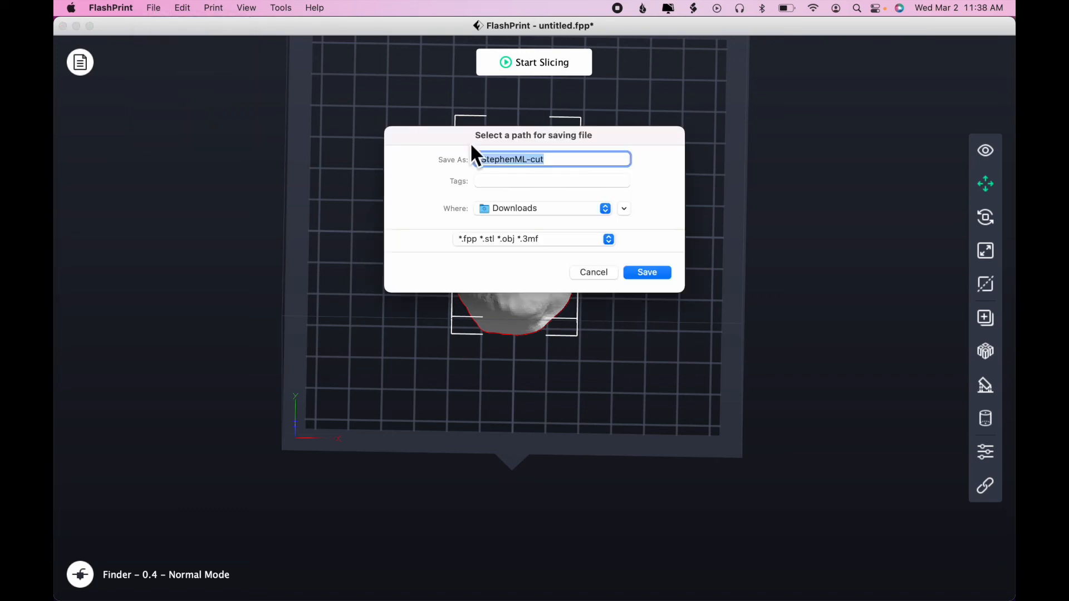
{"action": "left_click", "coordinate": [559, 159]}
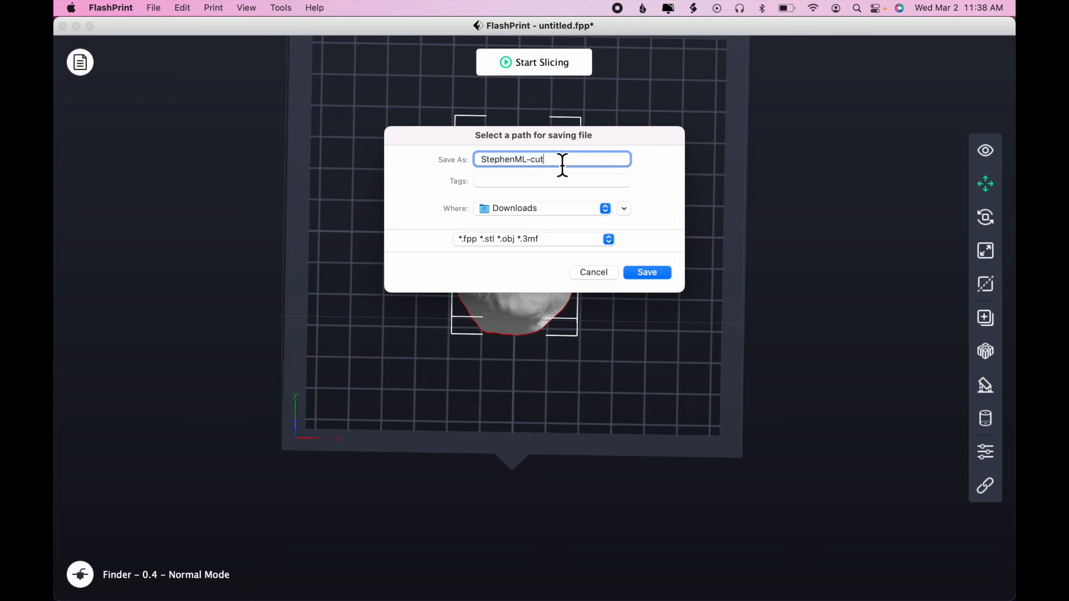
{"action": "mouse_move", "coordinate": [592, 202]}
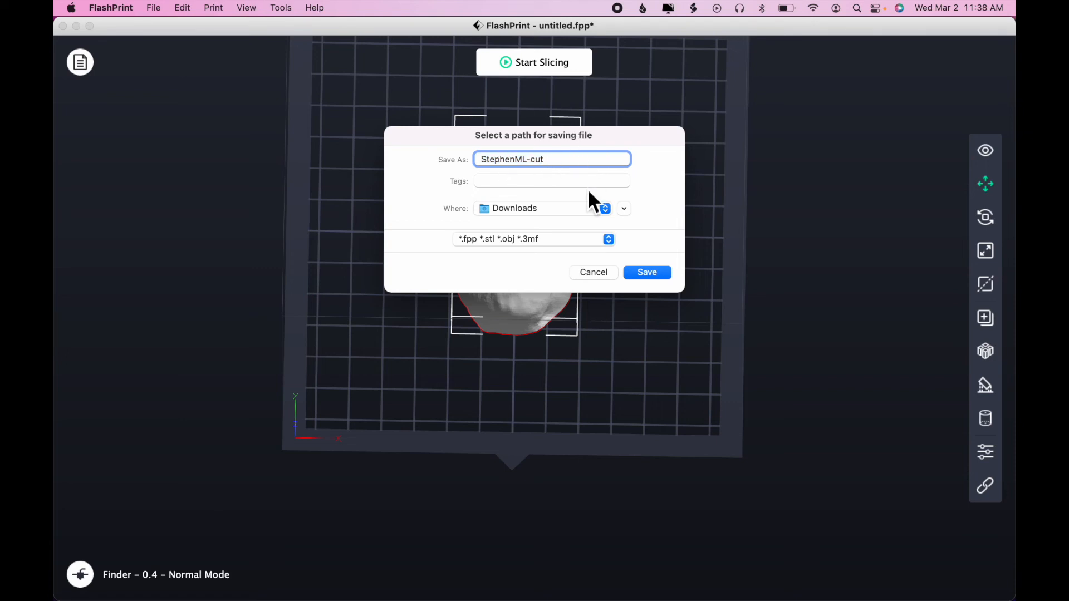
{"action": "mouse_move", "coordinate": [587, 252]}
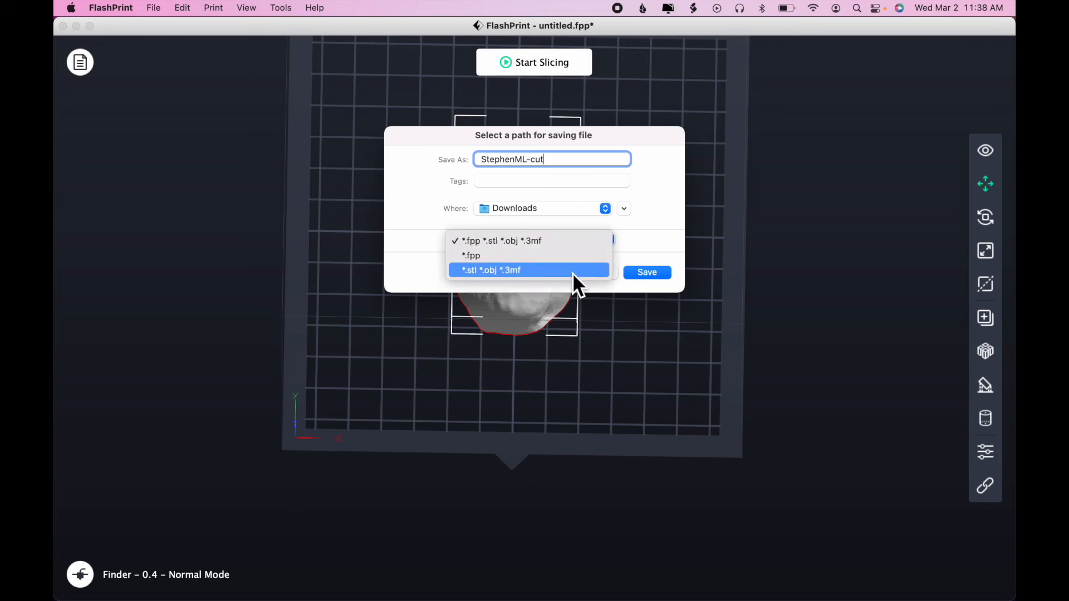
{"action": "mouse_move", "coordinate": [573, 280]}
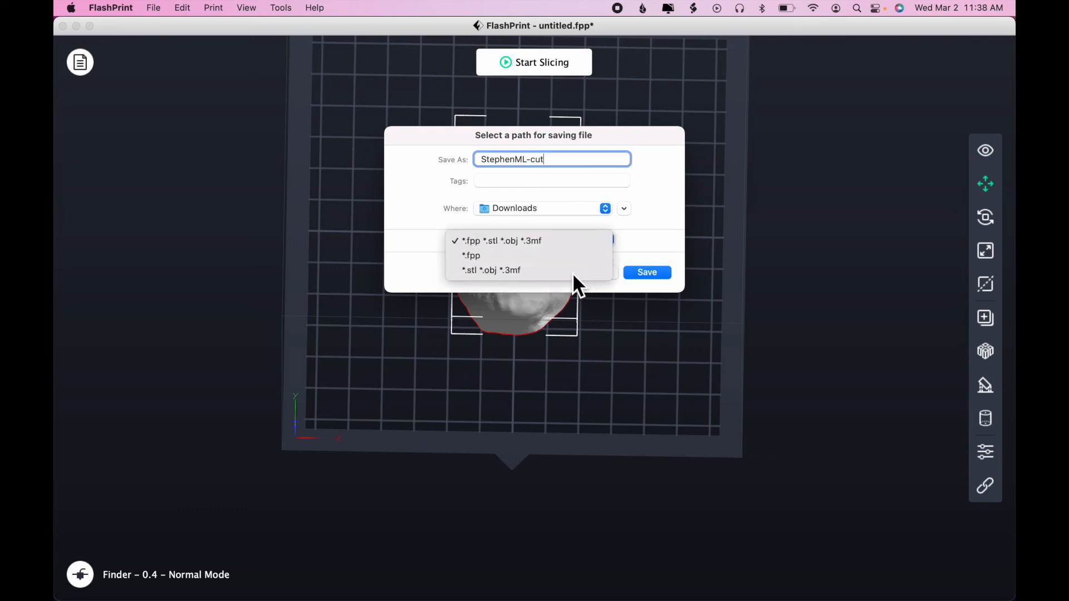
{"action": "left_click", "coordinate": [491, 270]}
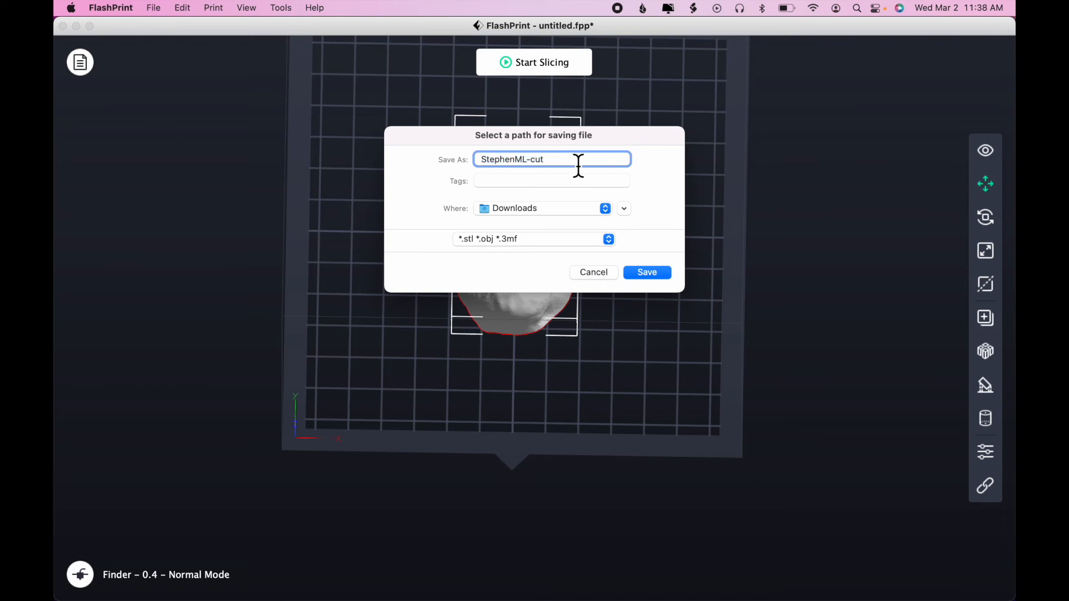
{"action": "type", "text": "."}
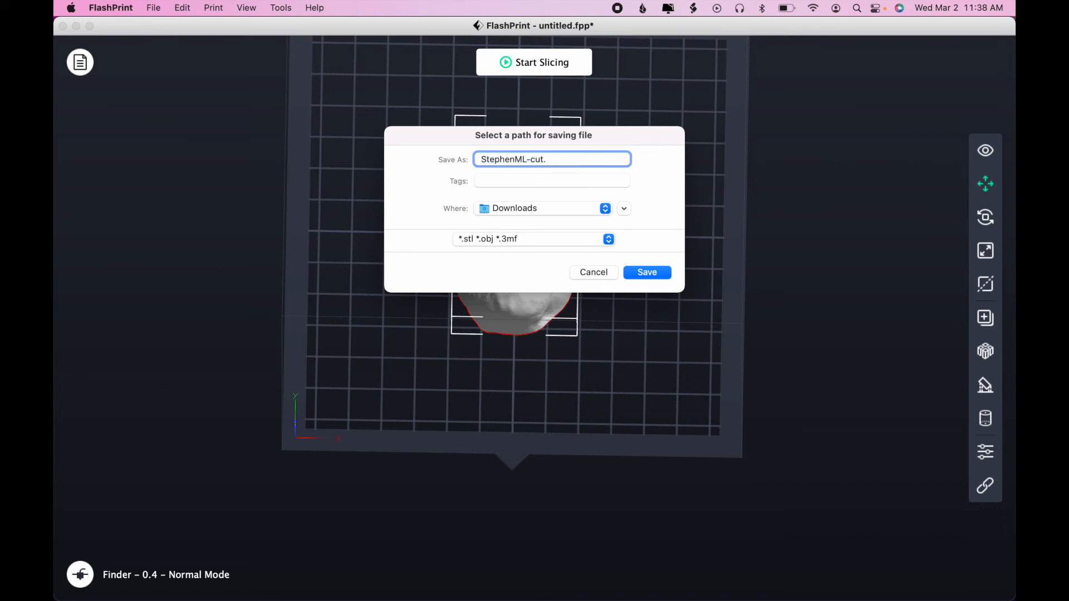
{"action": "type", "text": "stl"}
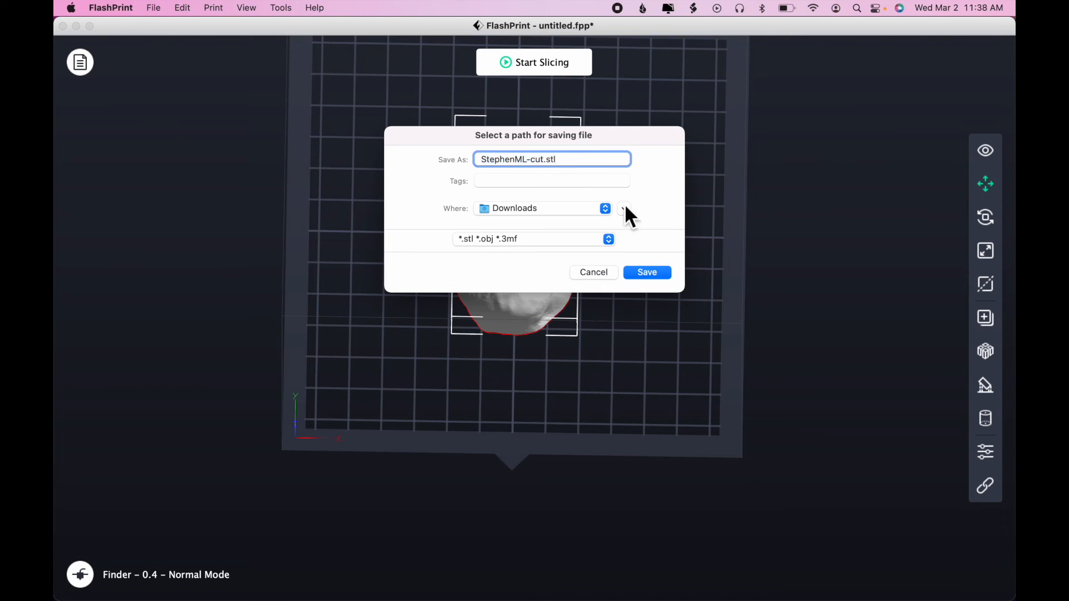
{"action": "left_click", "coordinate": [646, 273]}
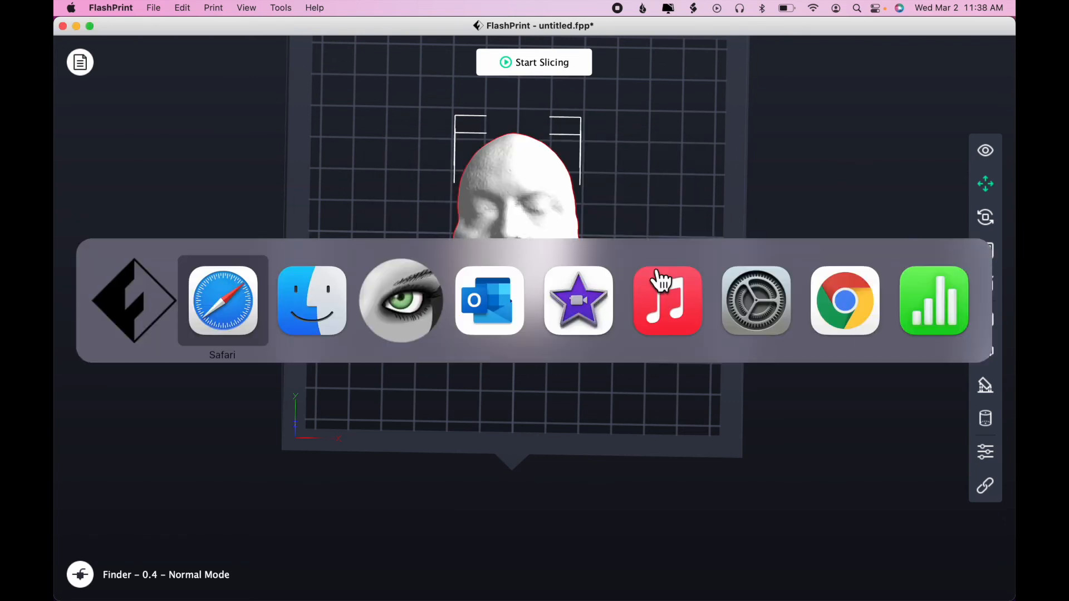
- Upload StephenML-cut.stl into the Amazing Habbi-Amur design at 100% millimetres
{"action": "left_click", "coordinate": [221, 300]}
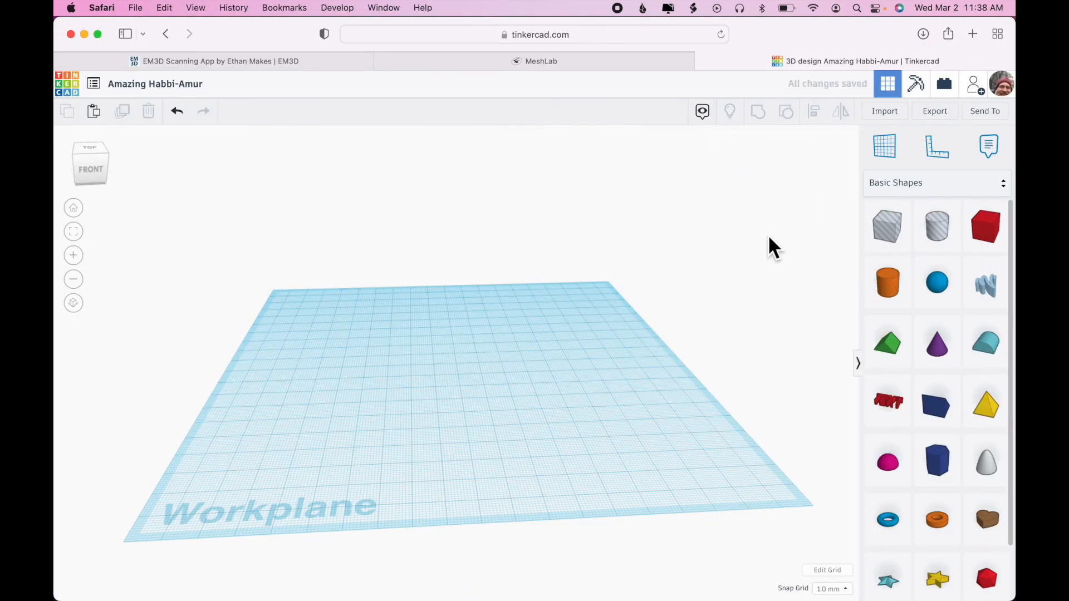
{"action": "left_click", "coordinate": [884, 111]}
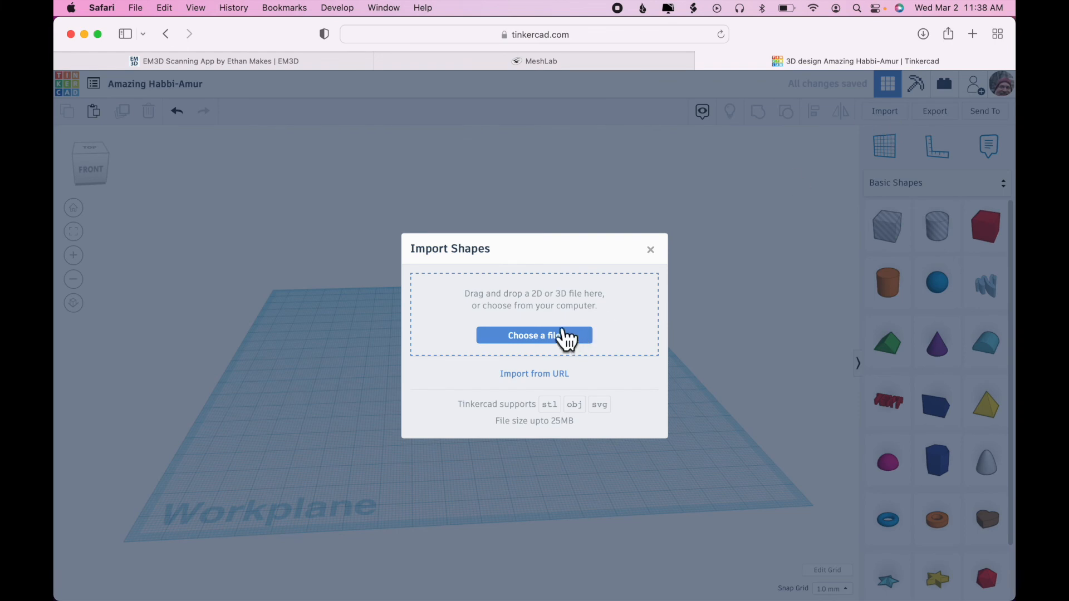
{"action": "left_click", "coordinate": [534, 335]}
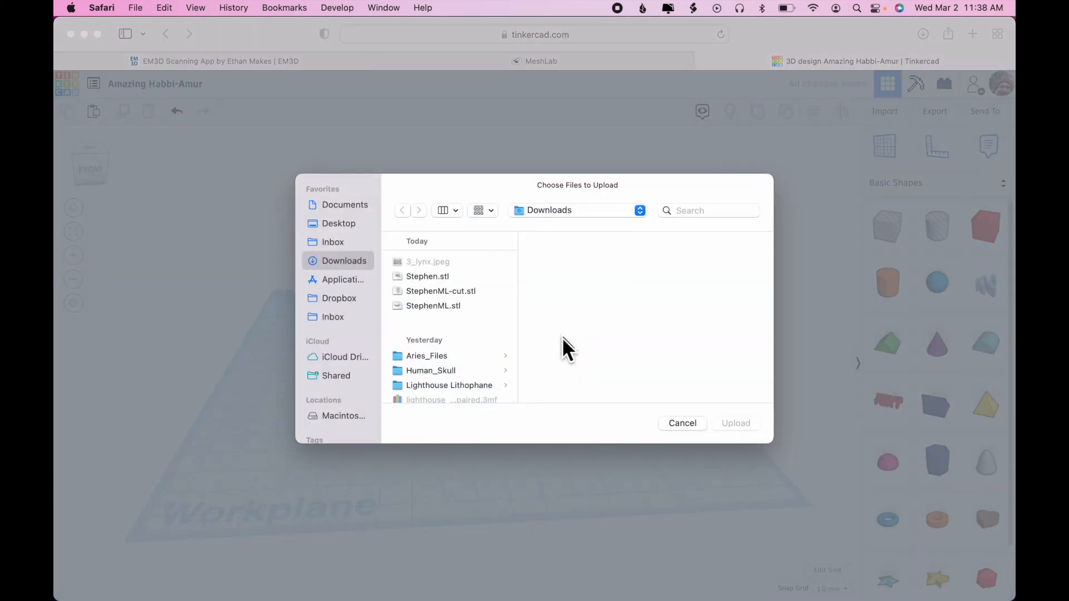
{"action": "left_click", "coordinate": [440, 291]}
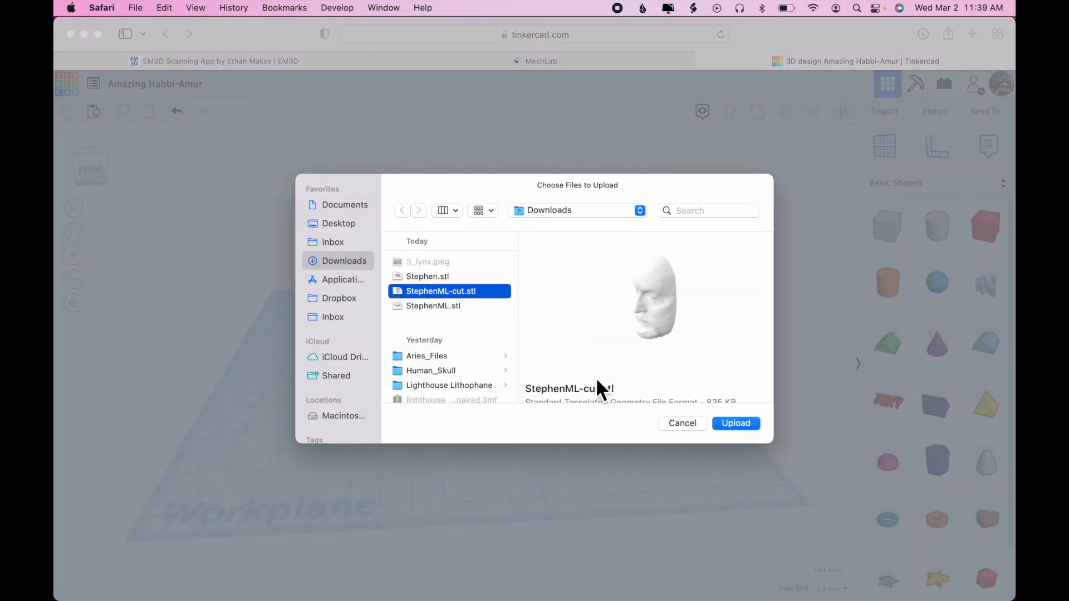
{"action": "left_click", "coordinate": [735, 422]}
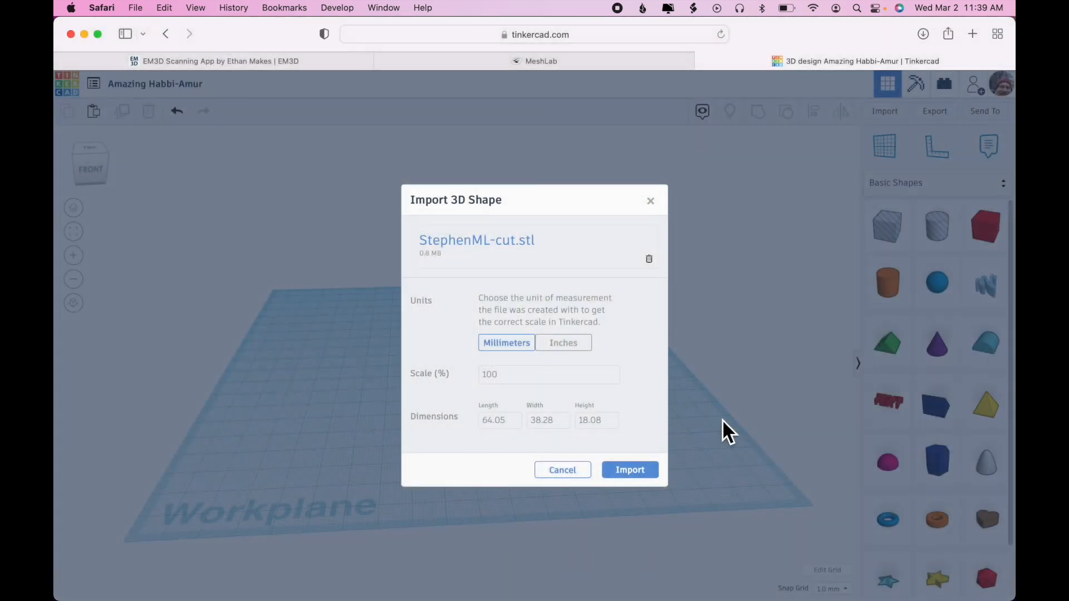
{"action": "left_click", "coordinate": [629, 470]}
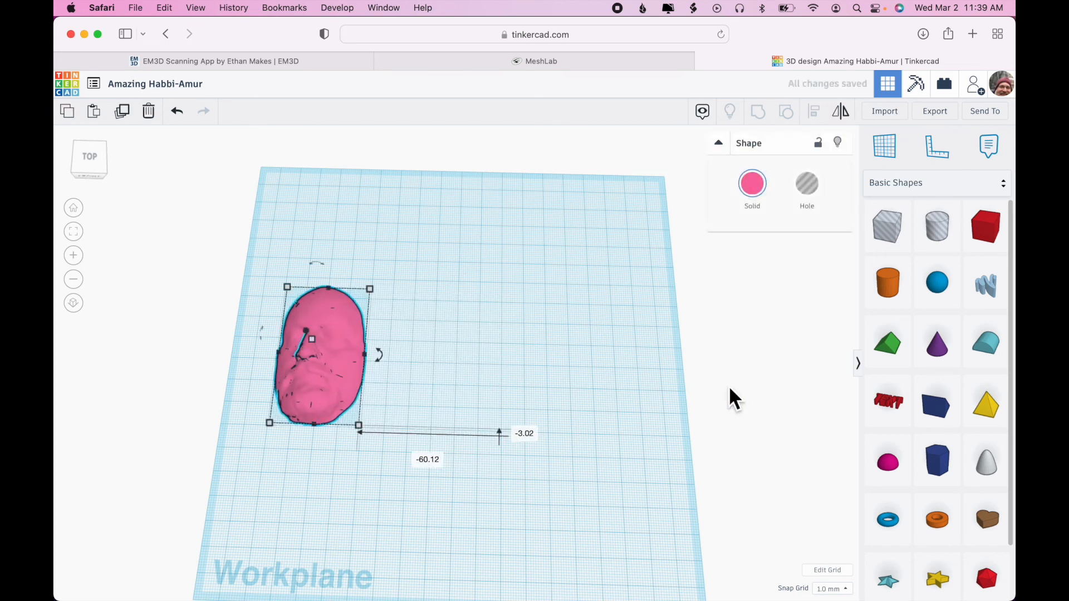
{"action": "mouse_move", "coordinate": [935, 330]}
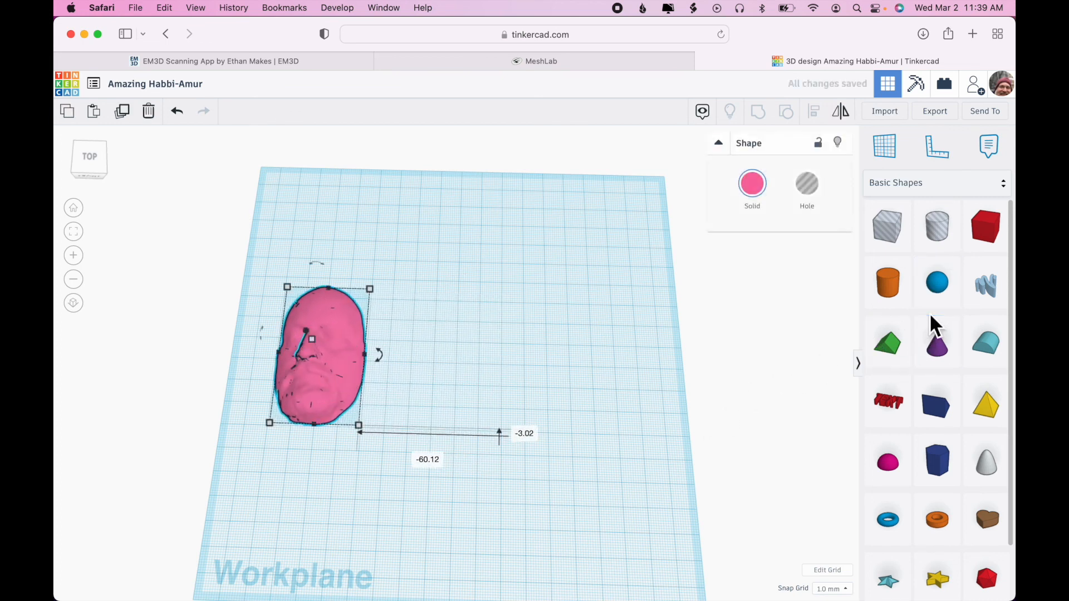
{"action": "mouse_move", "coordinate": [887, 282]}
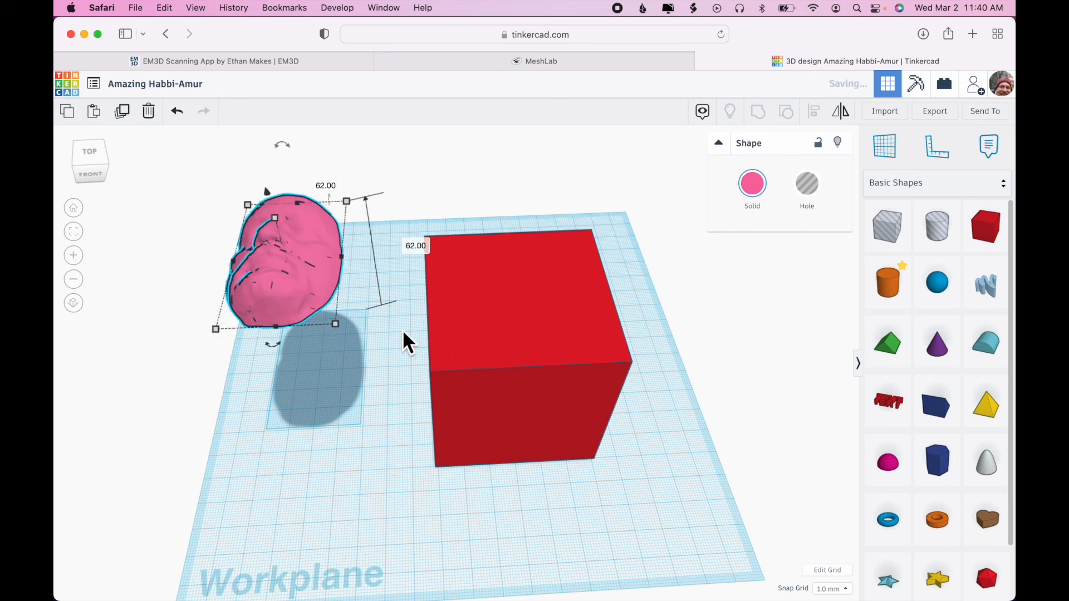
- Add a box under the face and group both into one pink shape
{"action": "left_click", "coordinate": [89, 150]}
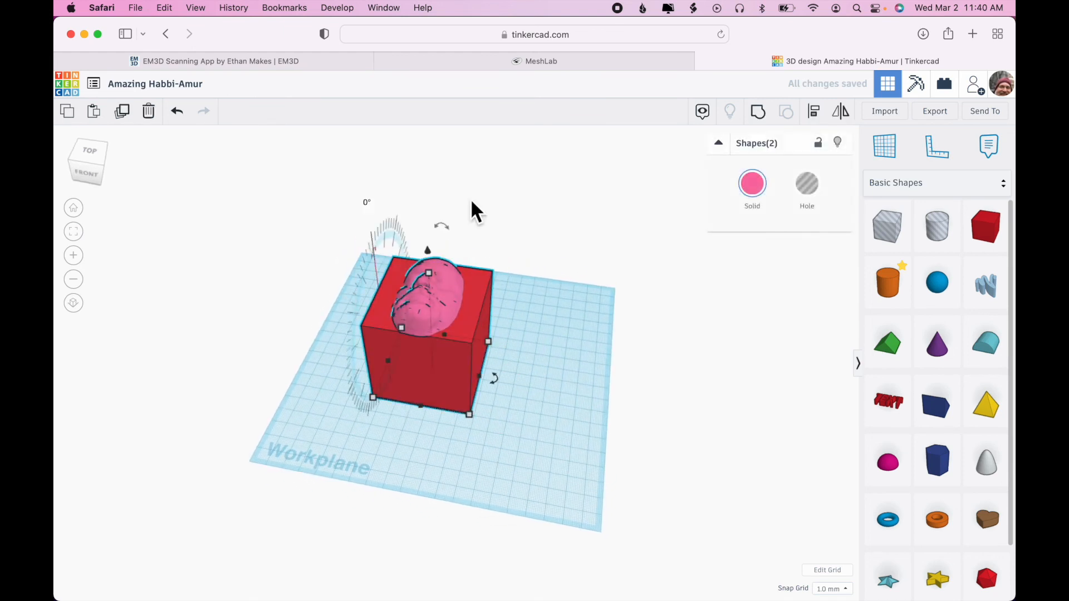
{"action": "left_click", "coordinate": [610, 358]}
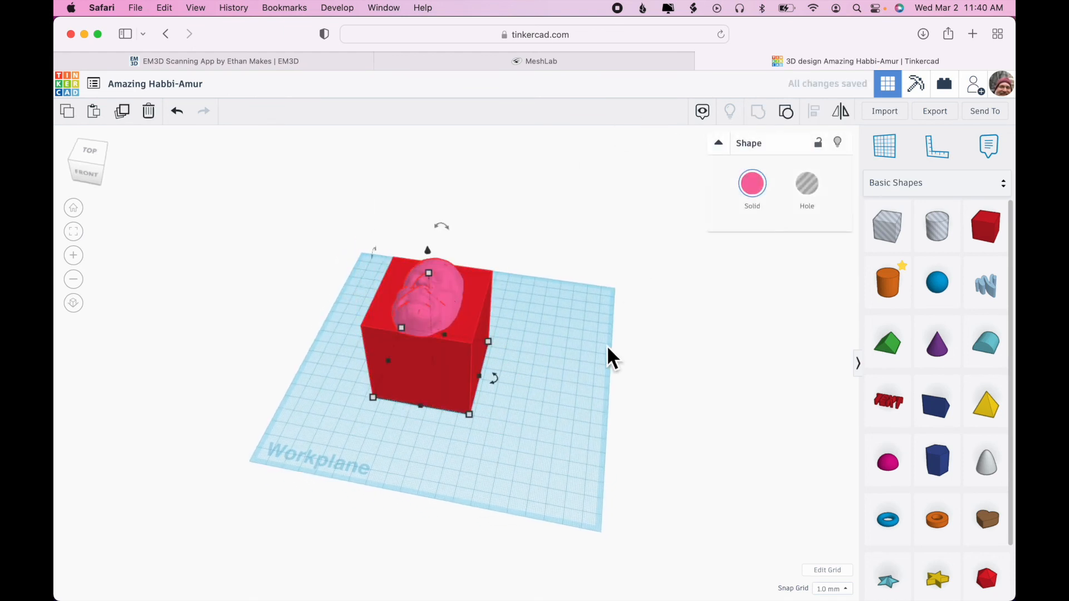
{"action": "mouse_move", "coordinate": [507, 341]}
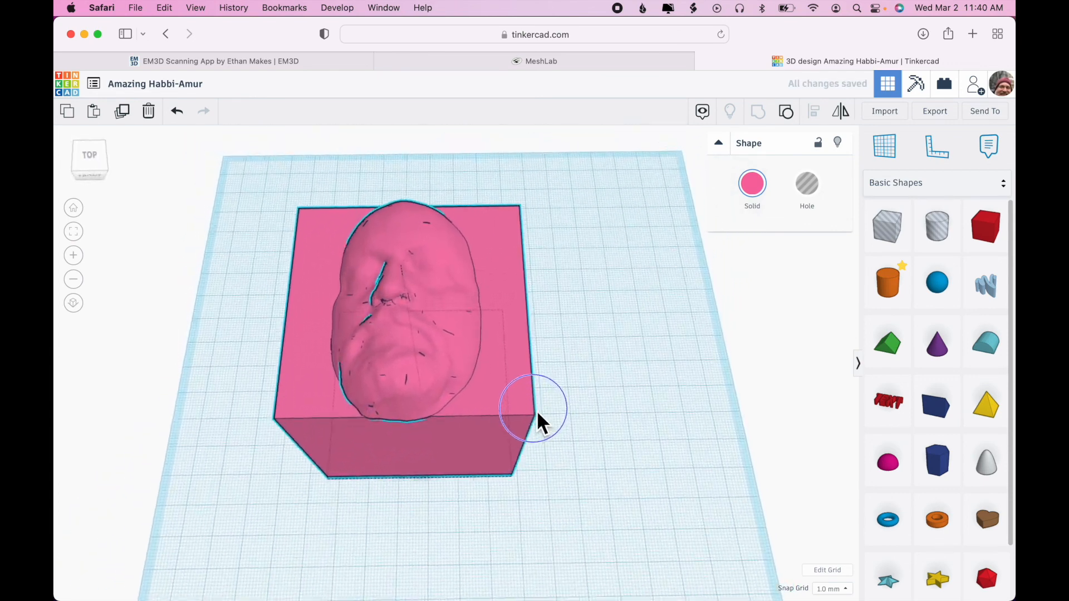
{"action": "left_click", "coordinate": [402, 314]}
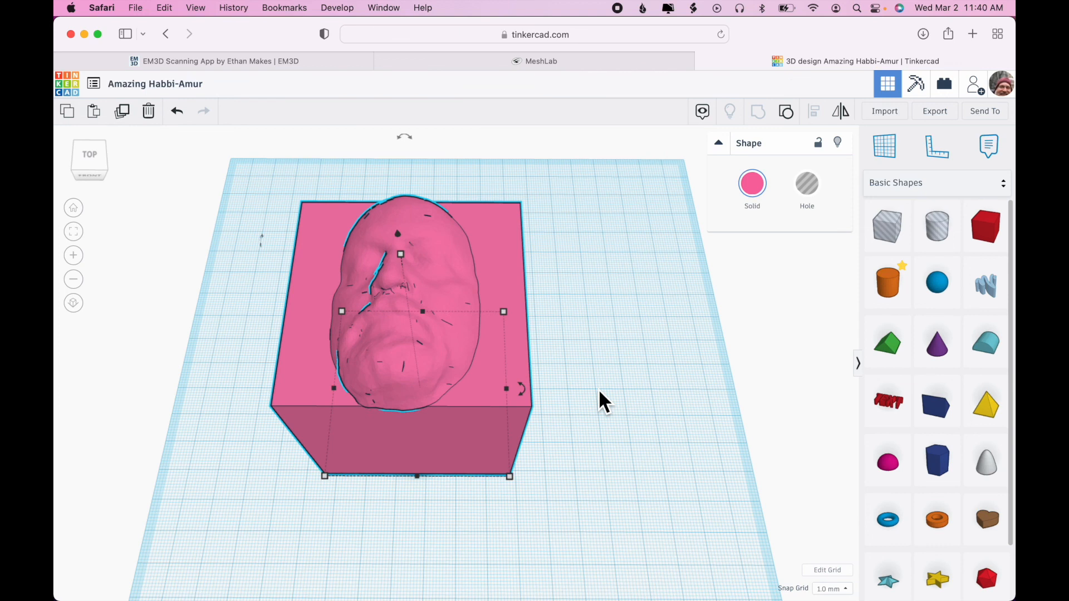
{"action": "mouse_move", "coordinate": [588, 356]}
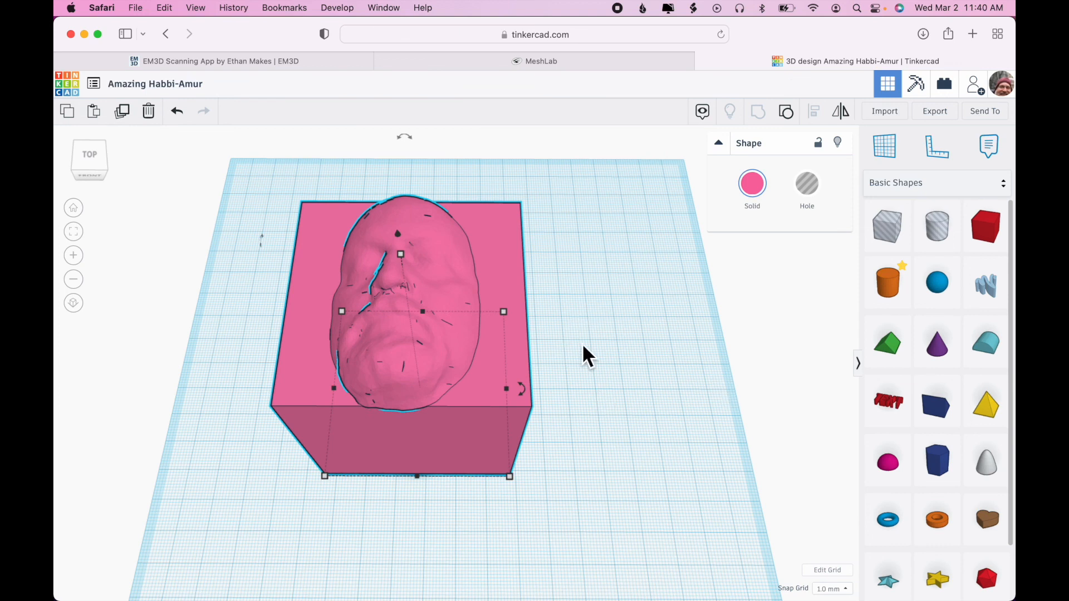